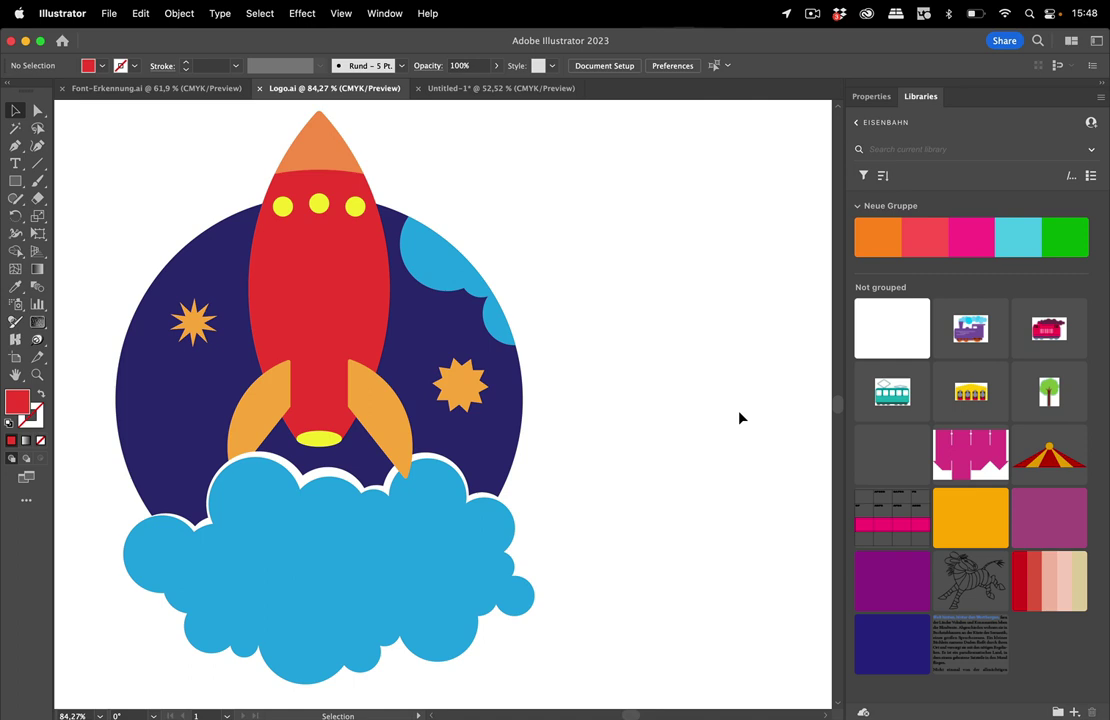
{"action": "mouse_move", "coordinate": [722, 384]}
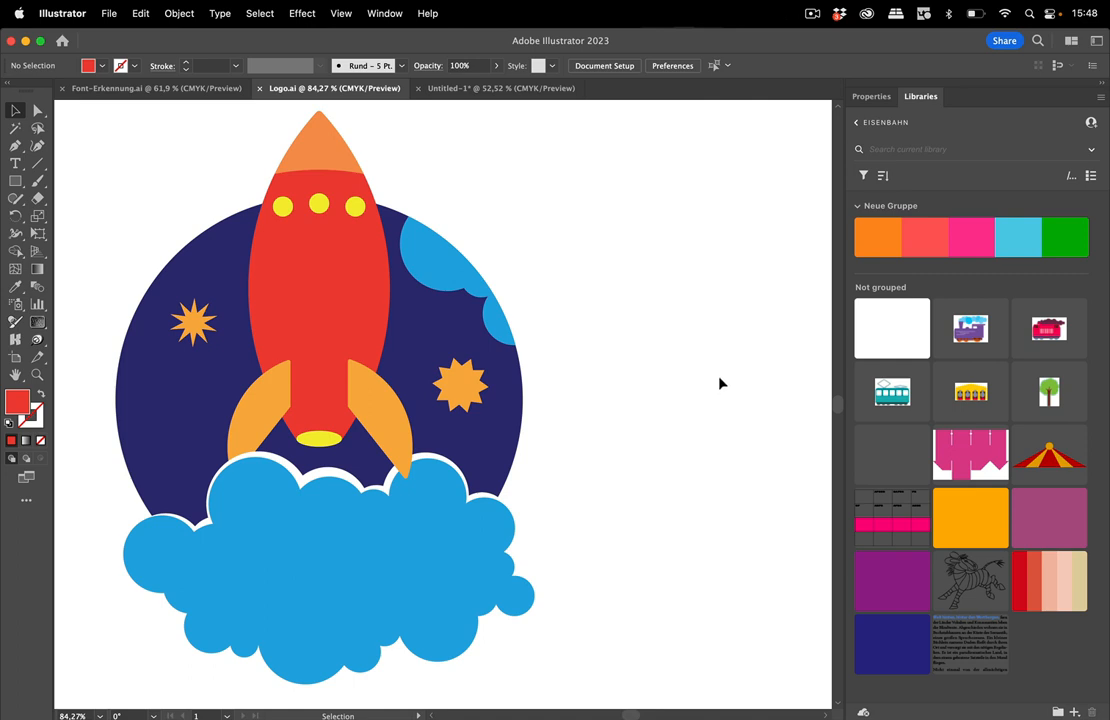
{"action": "mouse_move", "coordinate": [640, 264]}
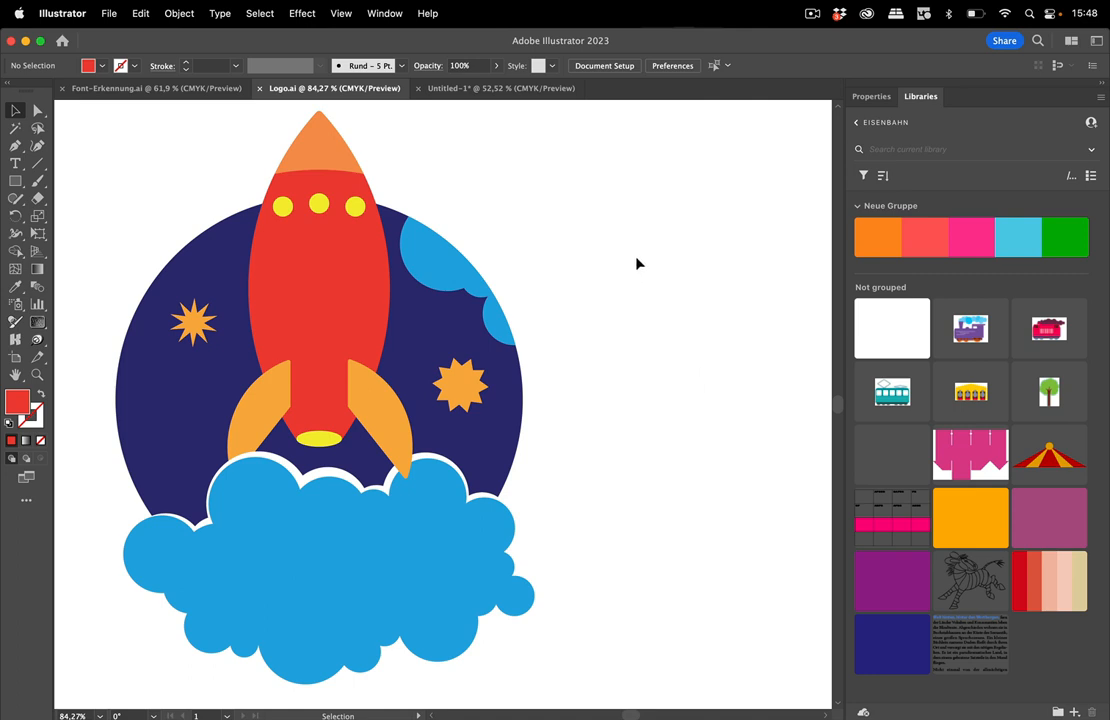
{"action": "mouse_move", "coordinate": [614, 162]}
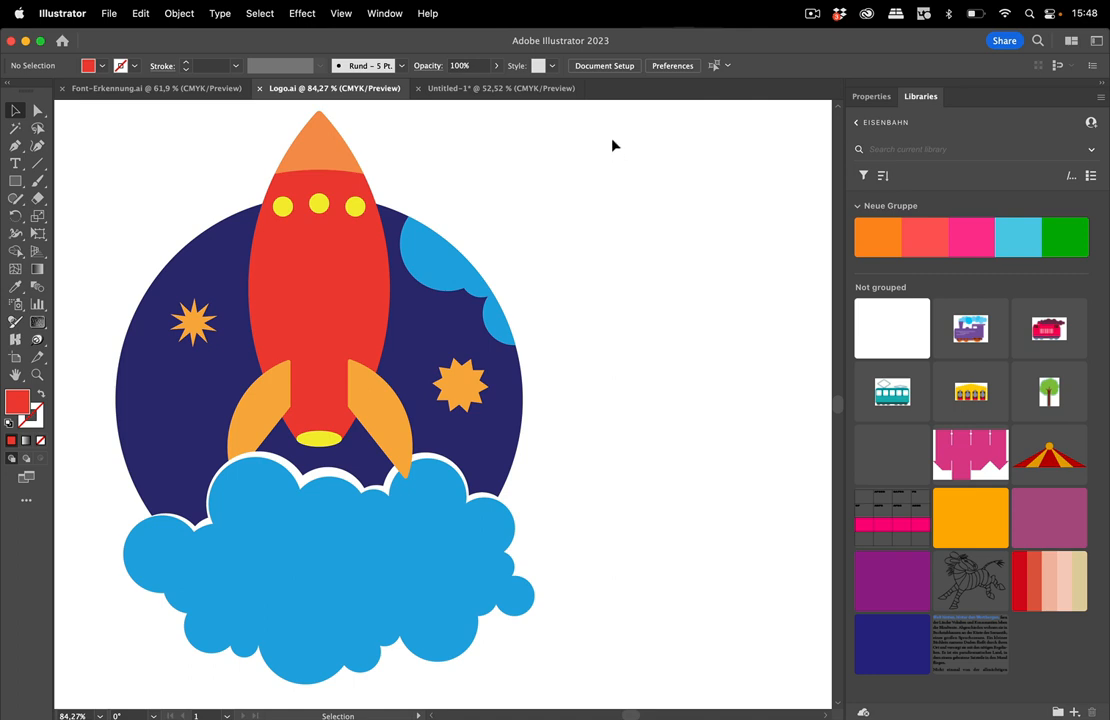
{"action": "mouse_move", "coordinate": [624, 144]}
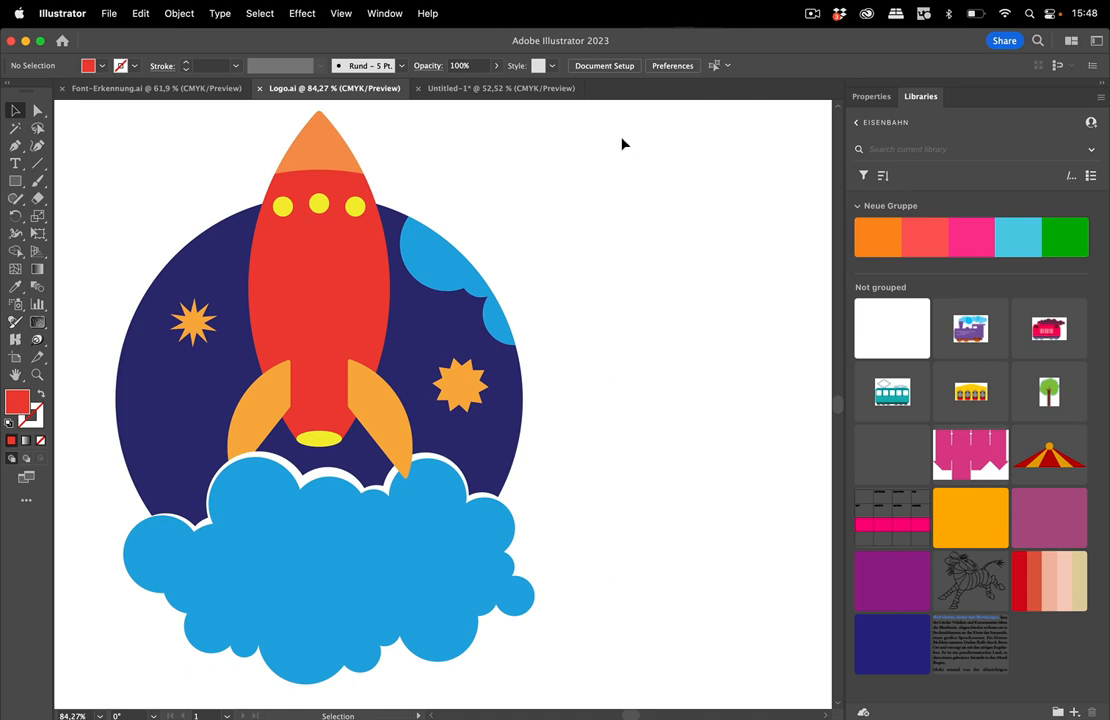
Marquee-select the entire rocket artwork and bring up Recolor Artwork with its colour wheel.
{"action": "left_click_drag", "start_coordinate": [624, 144], "coordinate": [236, 592]}
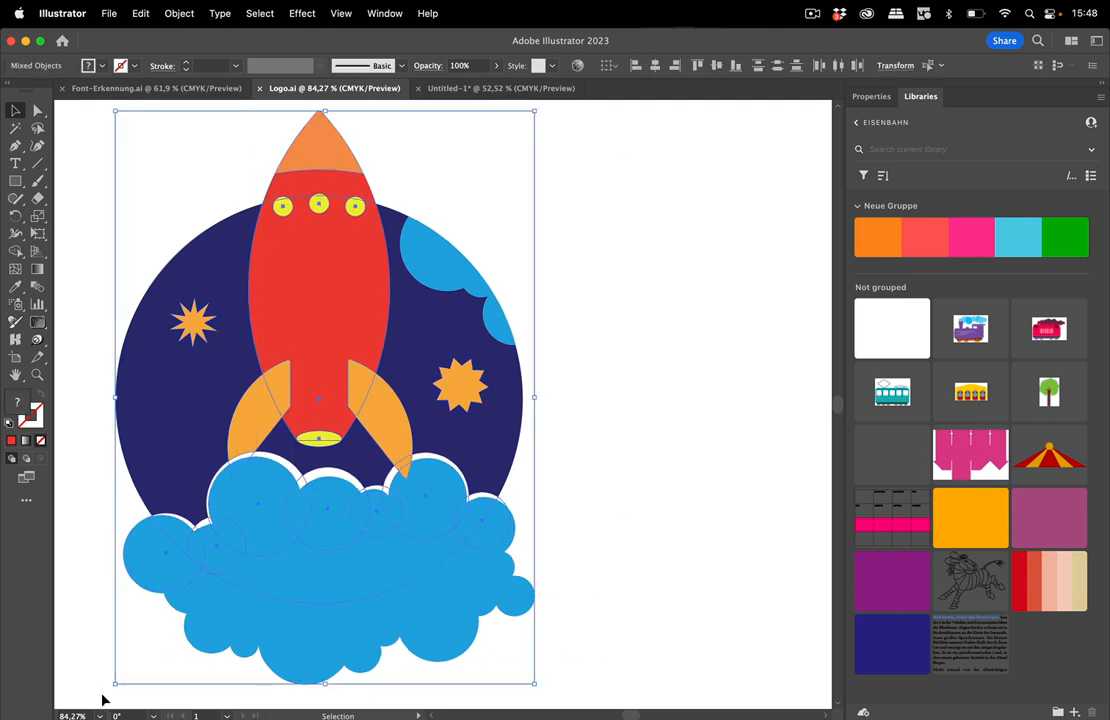
{"action": "mouse_move", "coordinate": [348, 510]}
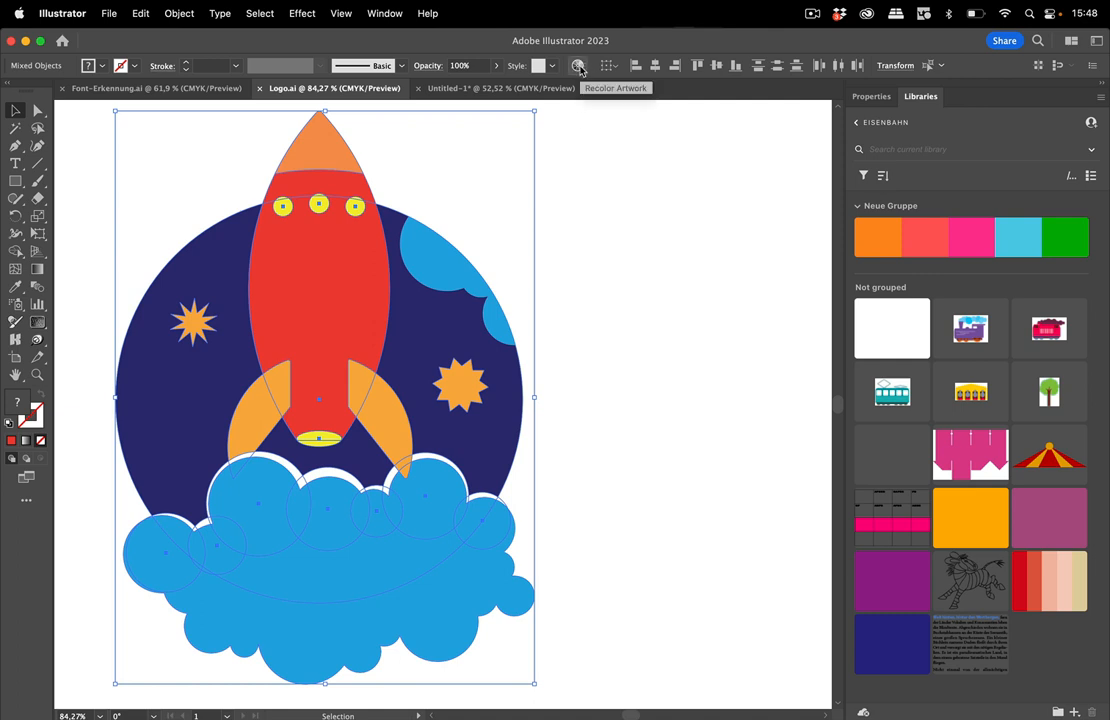
{"action": "left_click", "coordinate": [578, 64]}
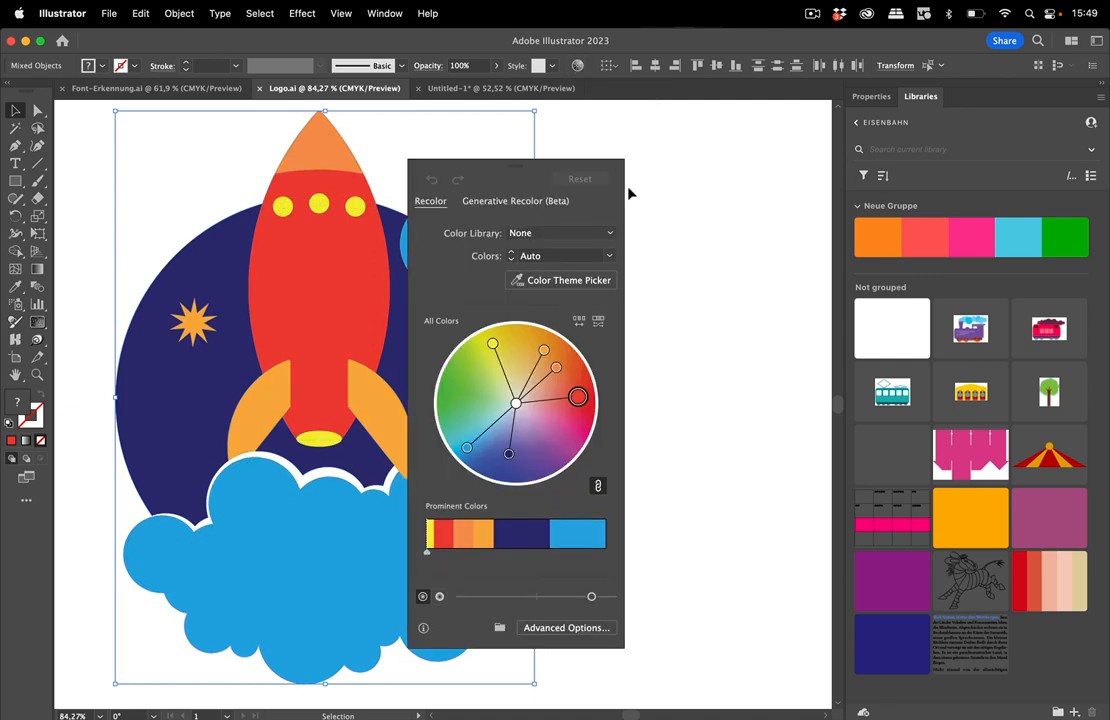
{"action": "mouse_move", "coordinate": [536, 172]}
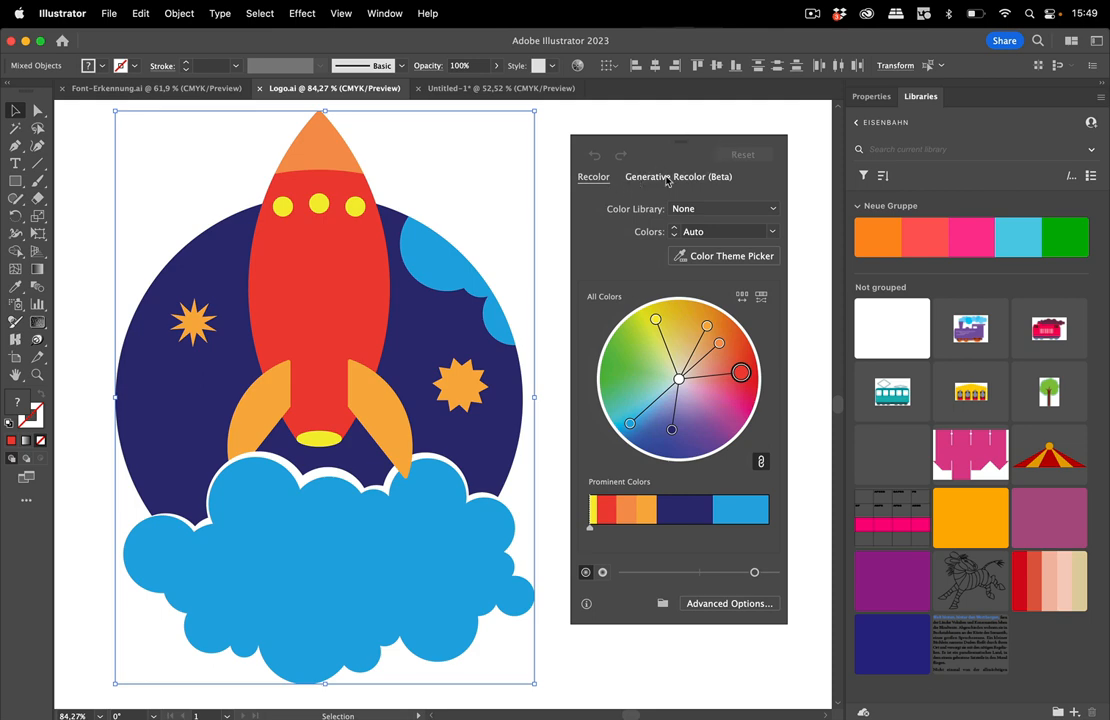
Enter the Generative Recolor (Beta) prompt 'Space mission in deep space milky way'.
{"action": "left_click", "coordinate": [680, 176]}
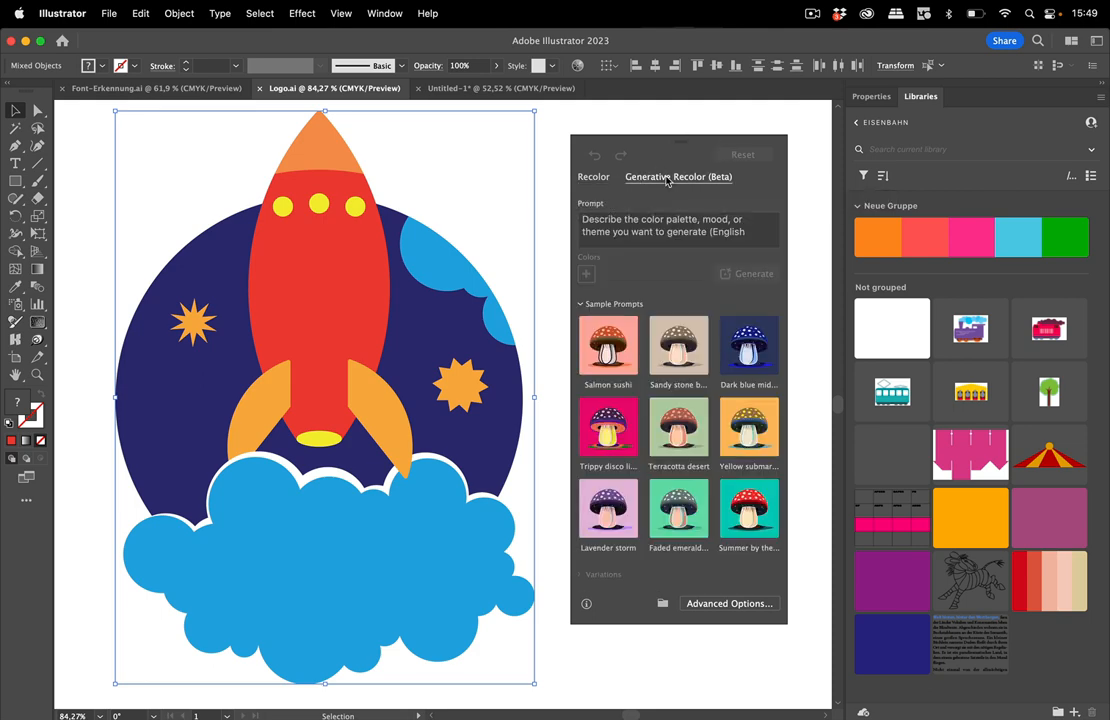
{"action": "mouse_move", "coordinate": [844, 488]}
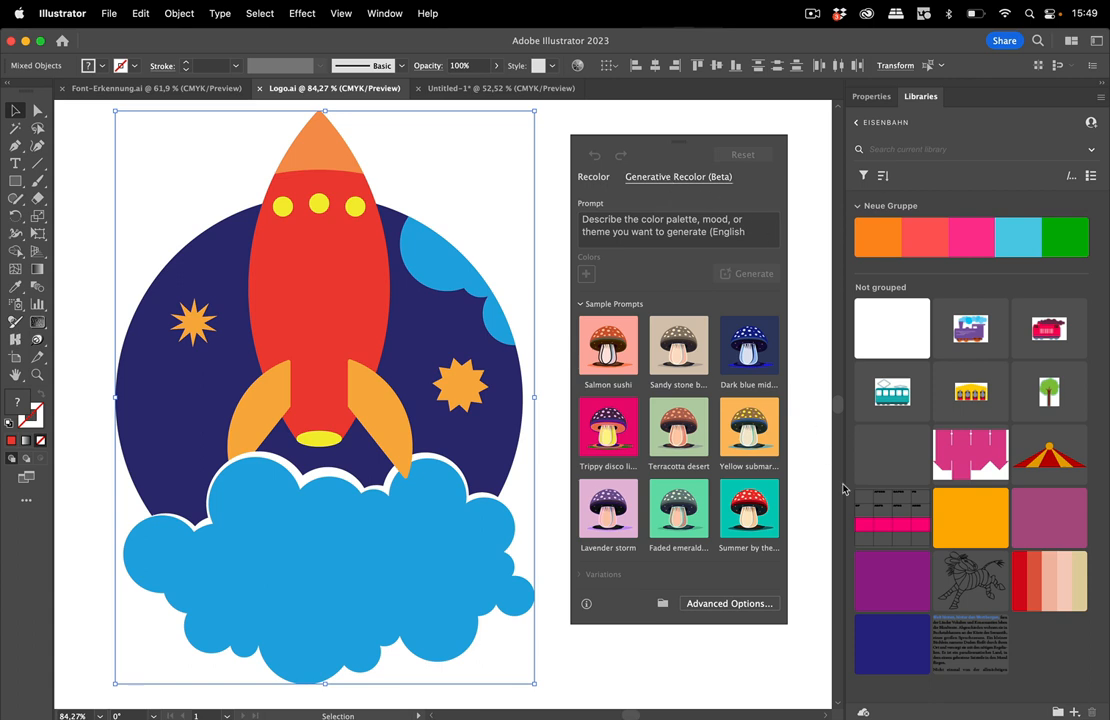
{"action": "mouse_move", "coordinate": [824, 322]}
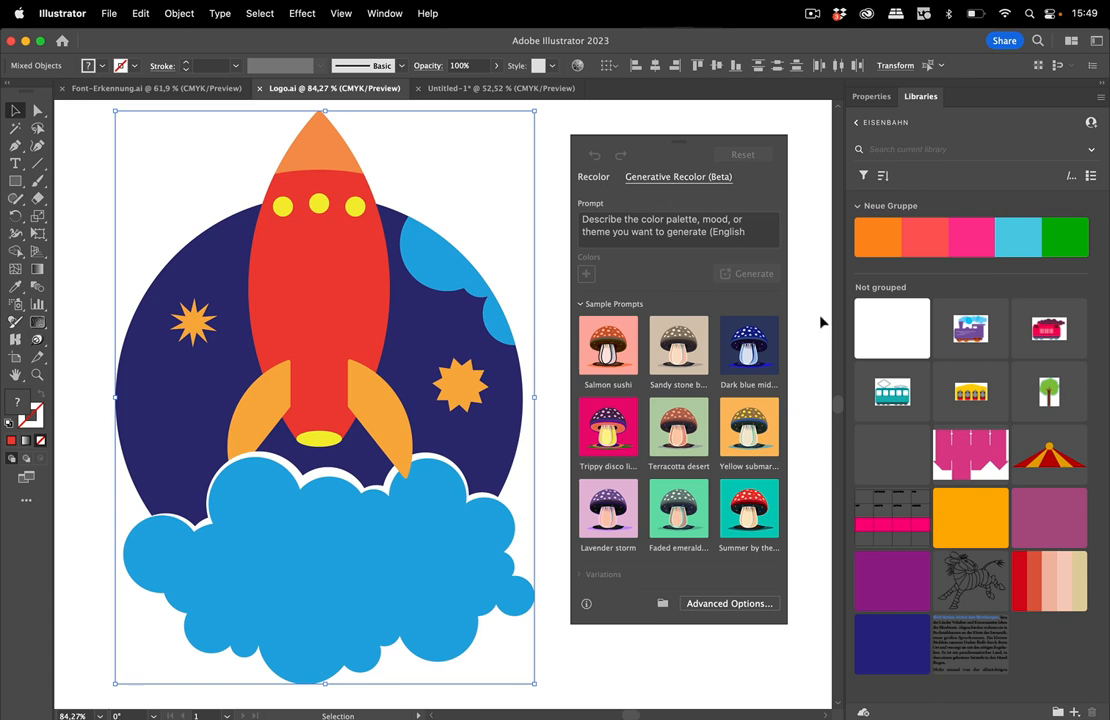
{"action": "left_click", "coordinate": [678, 230]}
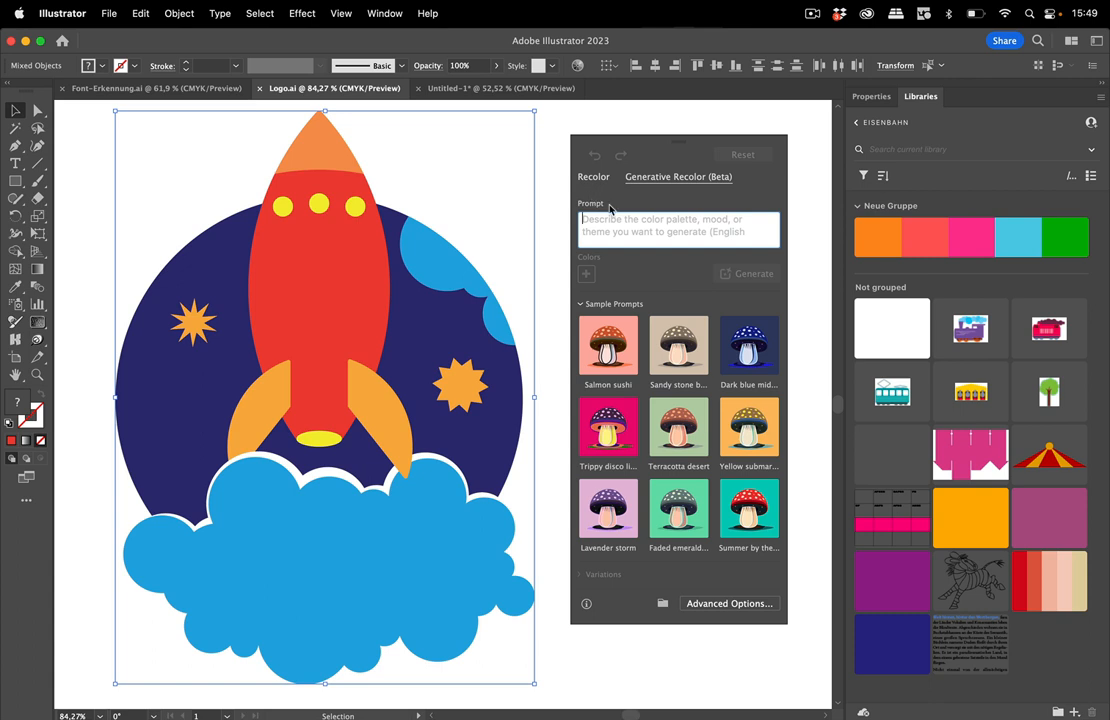
{"action": "type", "text": "Space mission"}
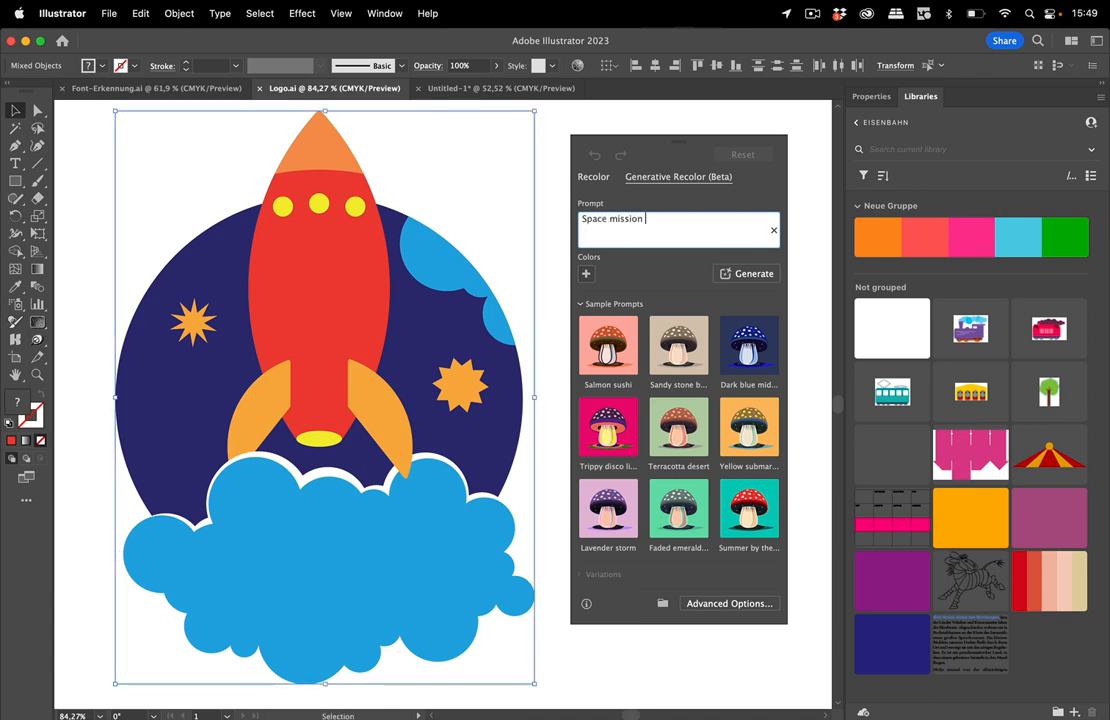
{"action": "type", "text": "in de"}
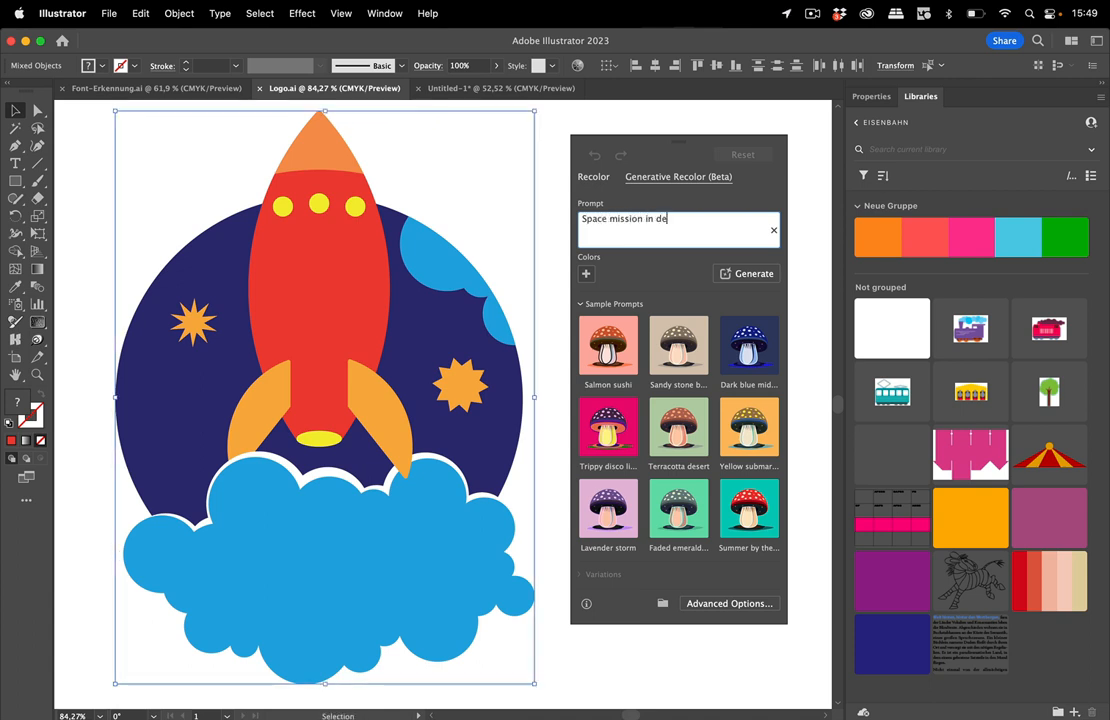
{"action": "type", "text": "ep space m"}
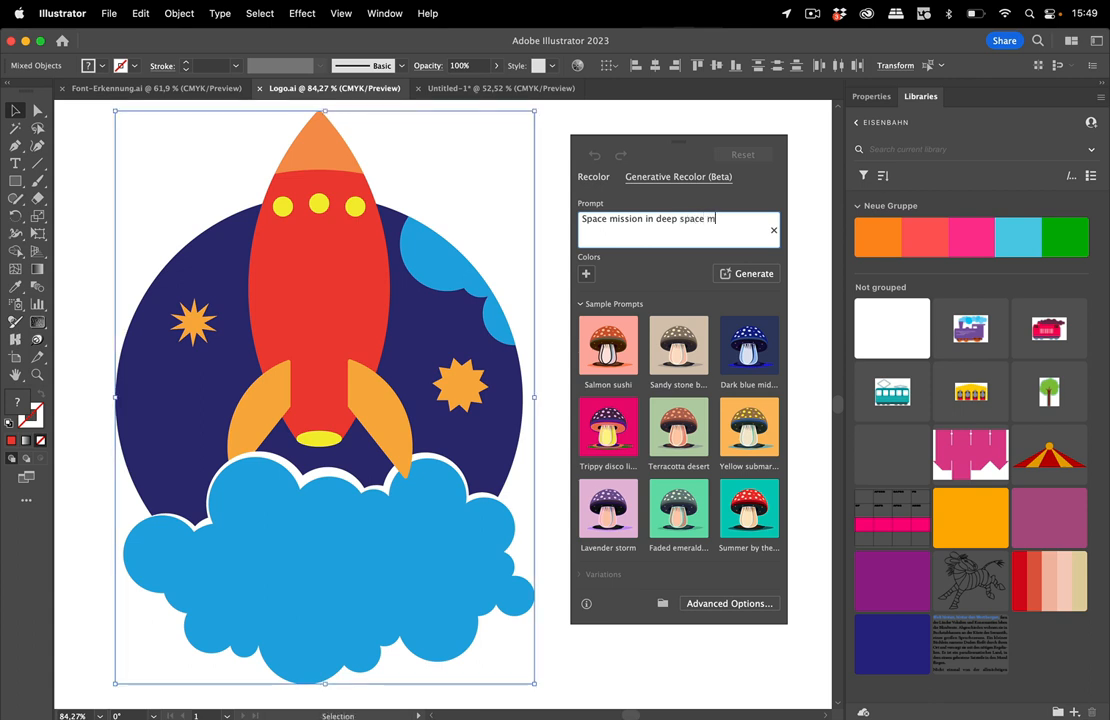
{"action": "type", "text": "ilky way"}
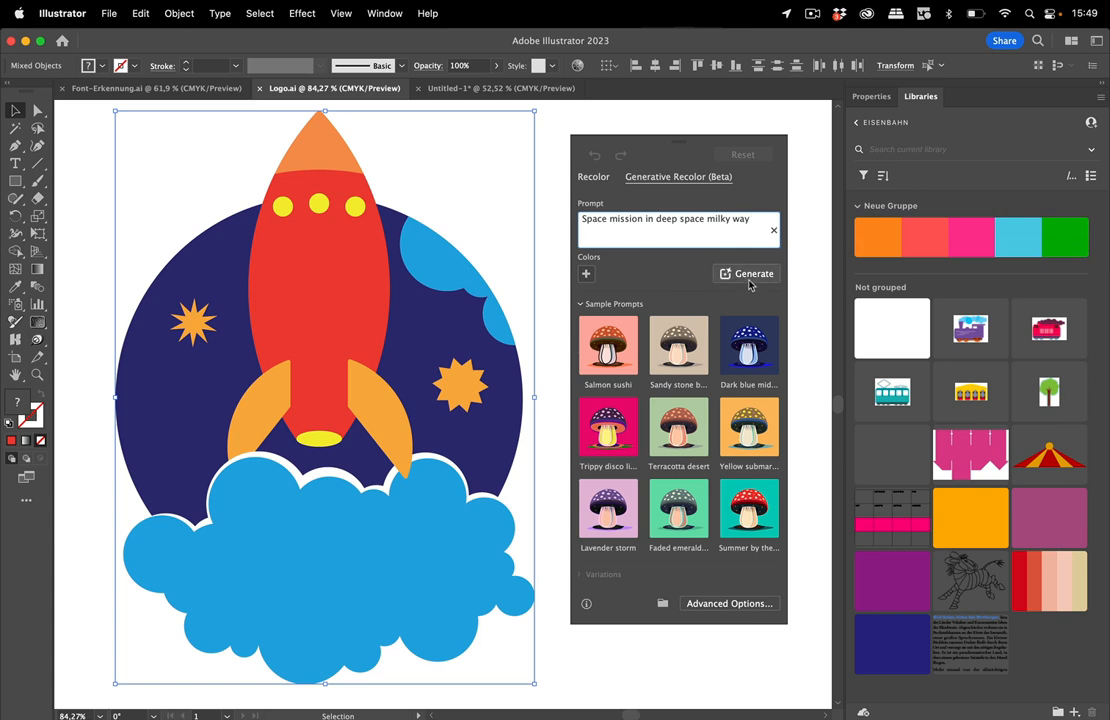
Request generation, bringing up the Generative AI in Adobe apps consent notice.
{"action": "left_click", "coordinate": [754, 272]}
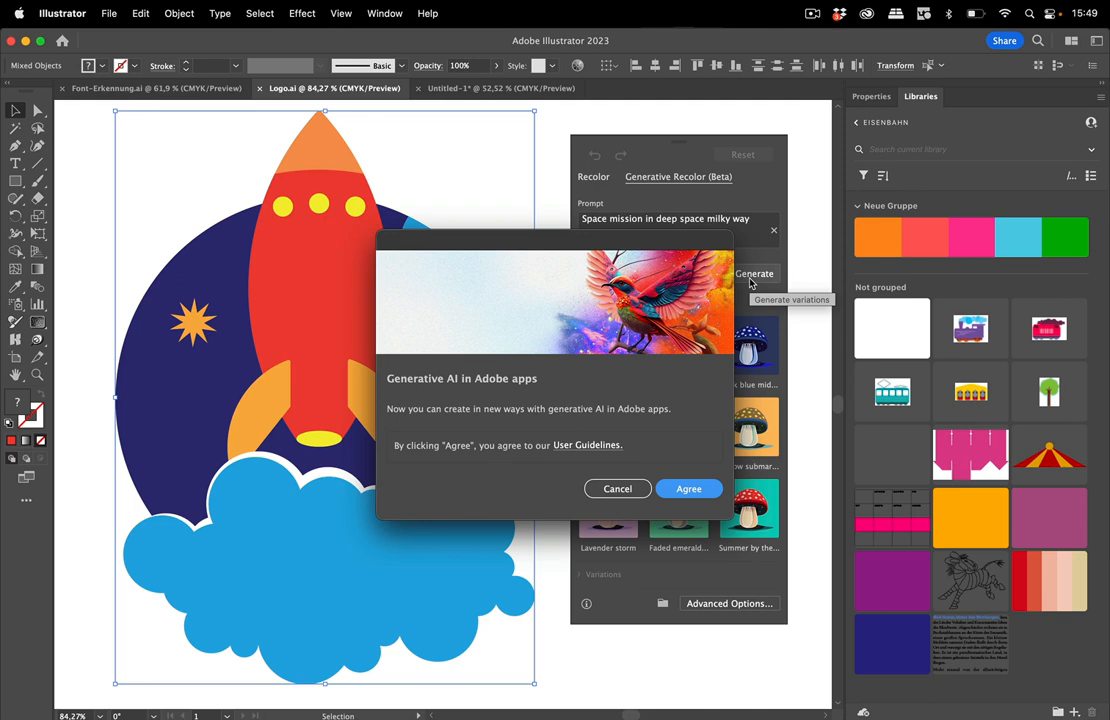
{"action": "mouse_move", "coordinate": [614, 428]}
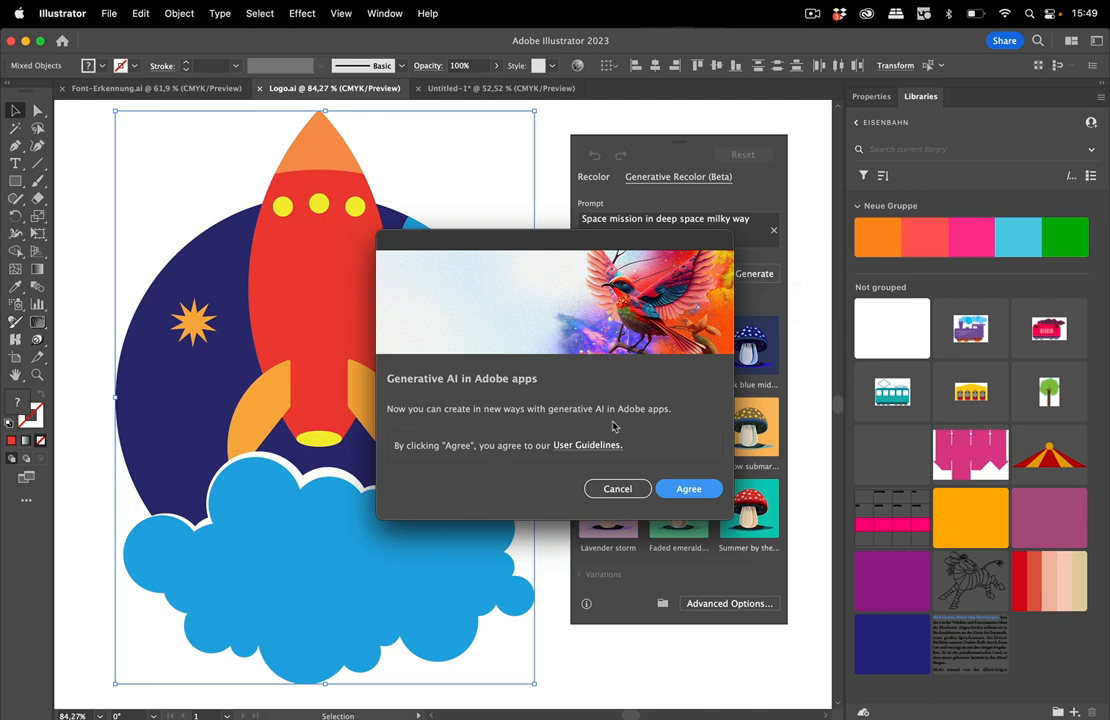
{"action": "mouse_move", "coordinate": [616, 436]}
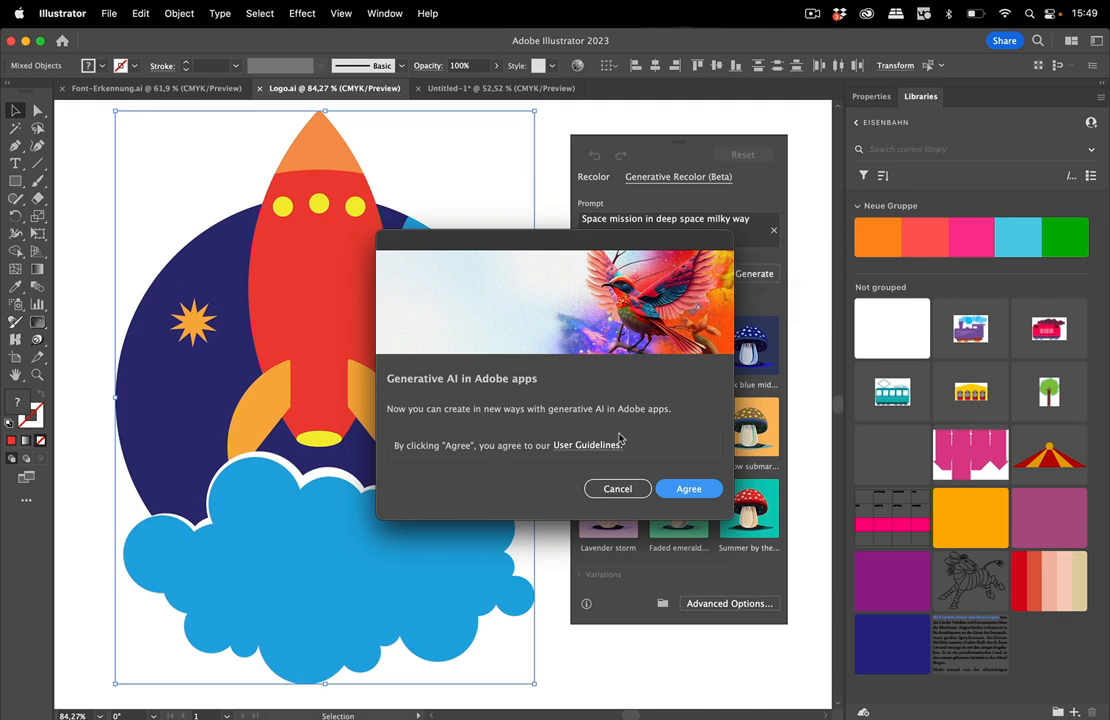
Read the Adobe Generative AI Beta User Guidelines page in Safari, dismissing the regional site suggestion.
{"action": "left_click", "coordinate": [586, 444]}
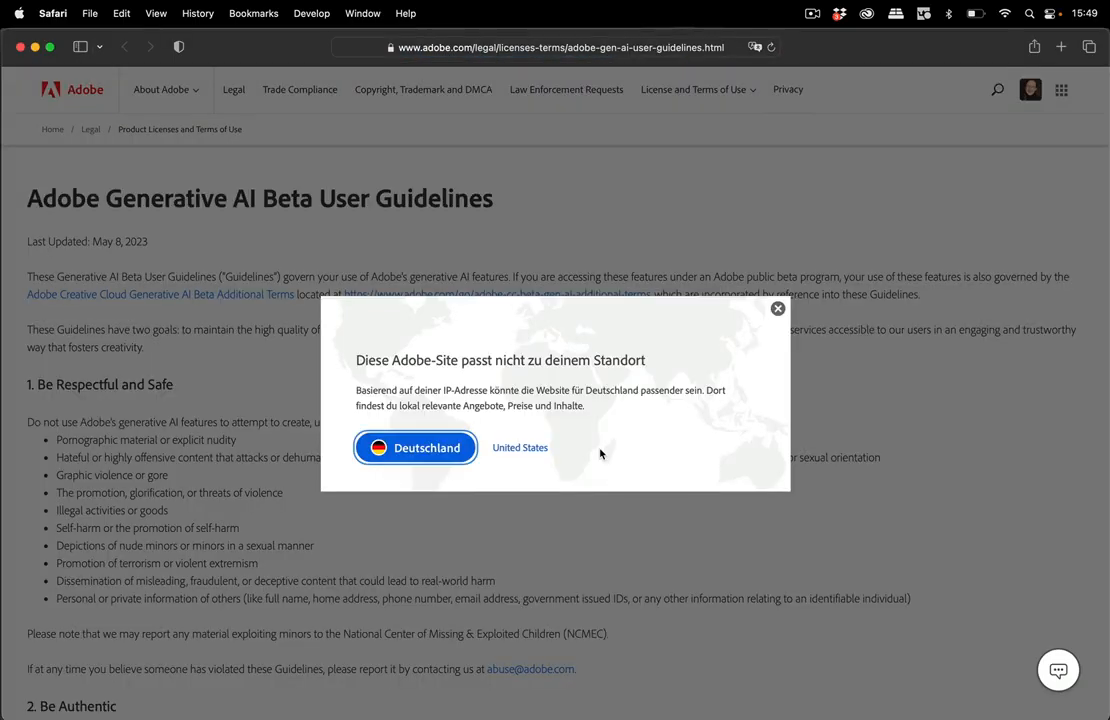
{"action": "mouse_move", "coordinate": [784, 308]}
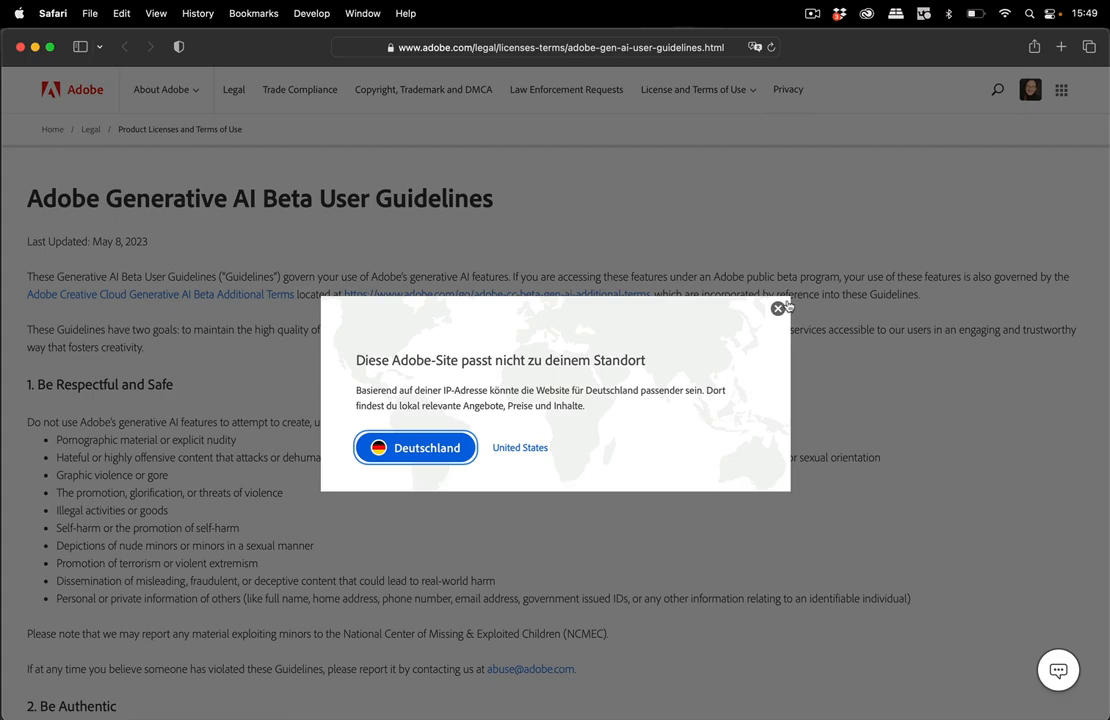
{"action": "left_click", "coordinate": [780, 308]}
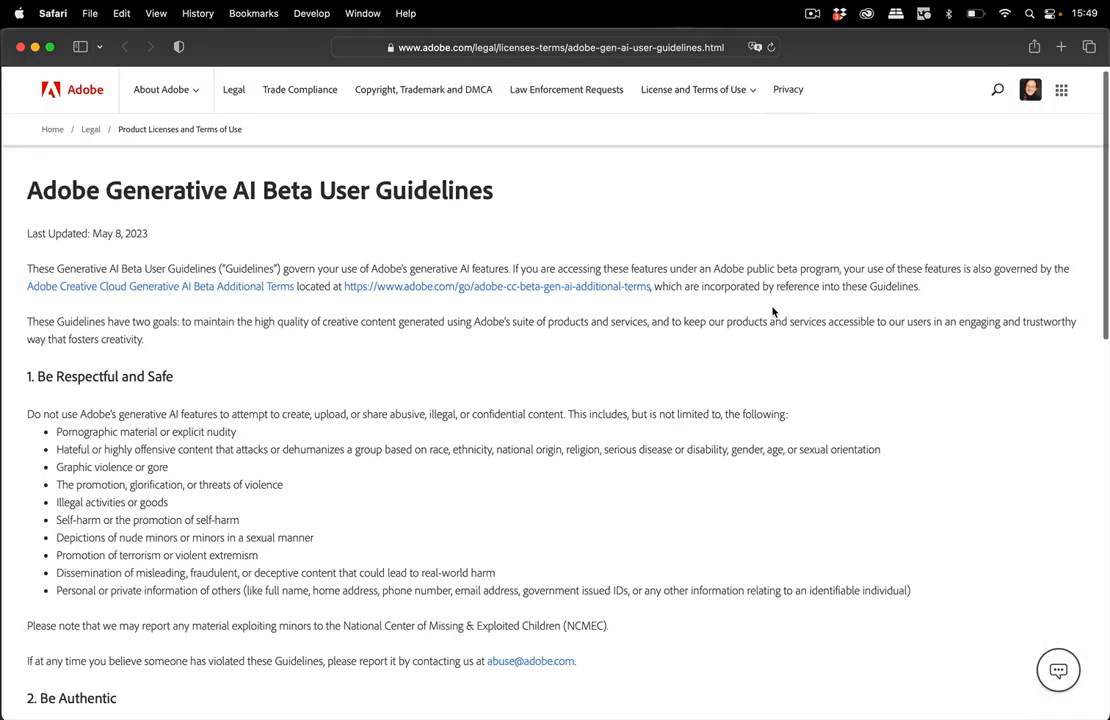
{"action": "scroll", "scroll_direction": "down", "scroll_amount": 3}
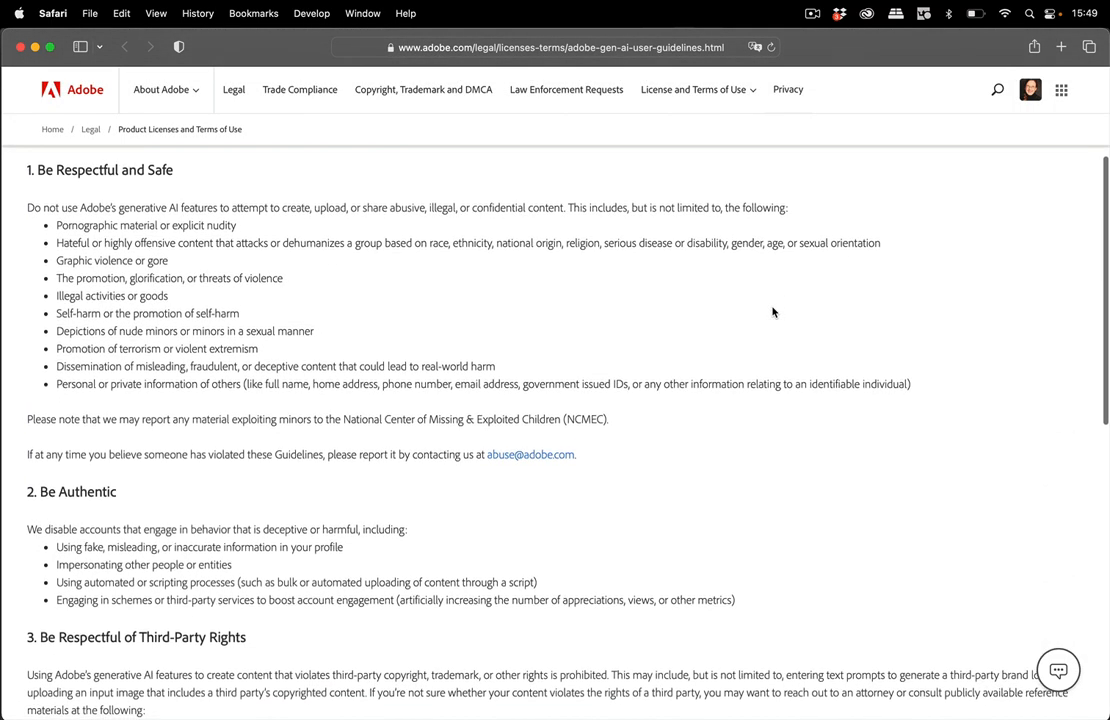
{"action": "scroll", "scroll_direction": "down", "scroll_amount": 3}
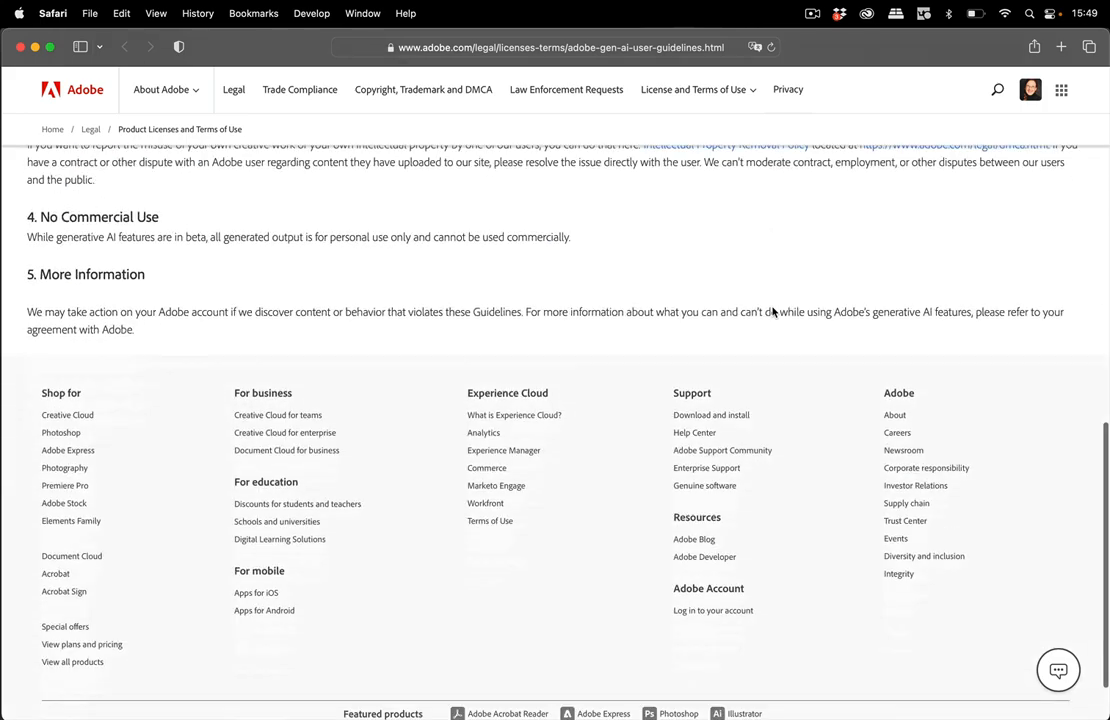
{"action": "scroll", "scroll_direction": "up", "scroll_amount": 3}
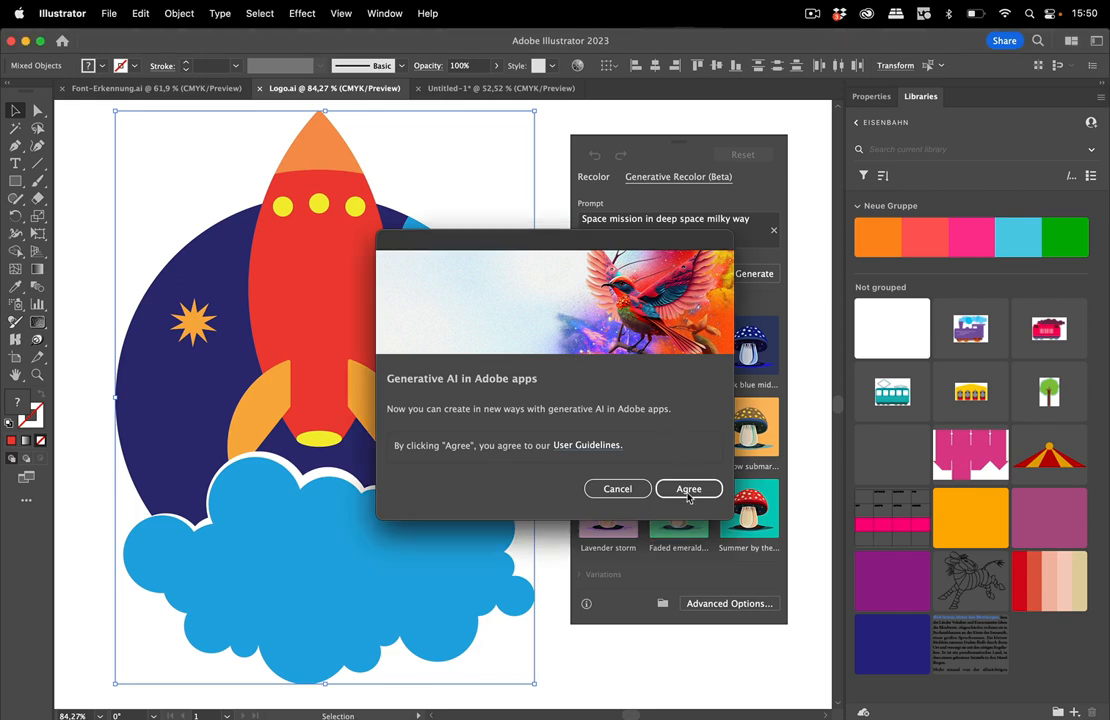
Accept the generative AI terms so four rocket colour variations are generated.
{"action": "left_click", "coordinate": [688, 488]}
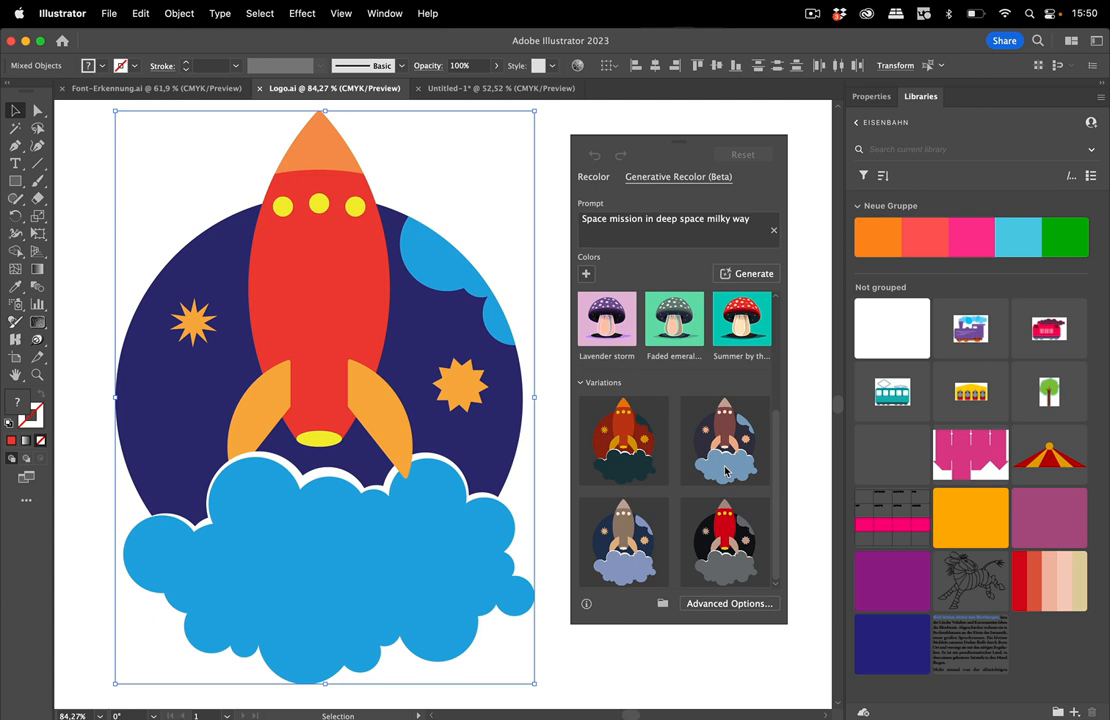
{"action": "mouse_move", "coordinate": [364, 118]}
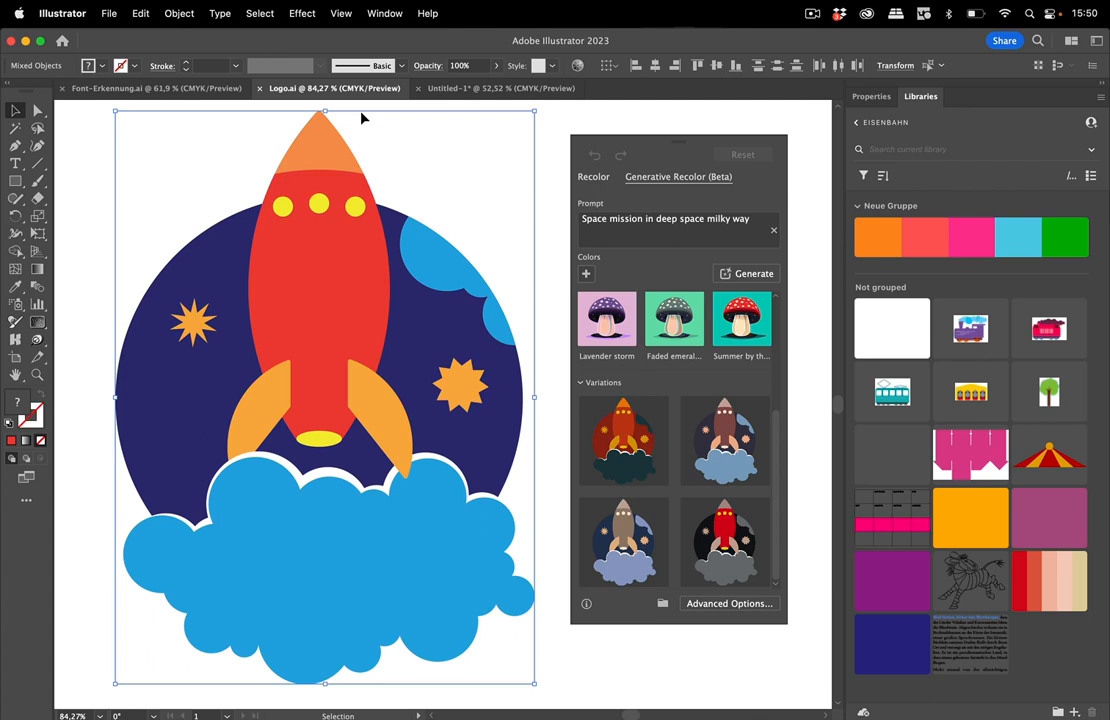
{"action": "mouse_move", "coordinate": [360, 116]}
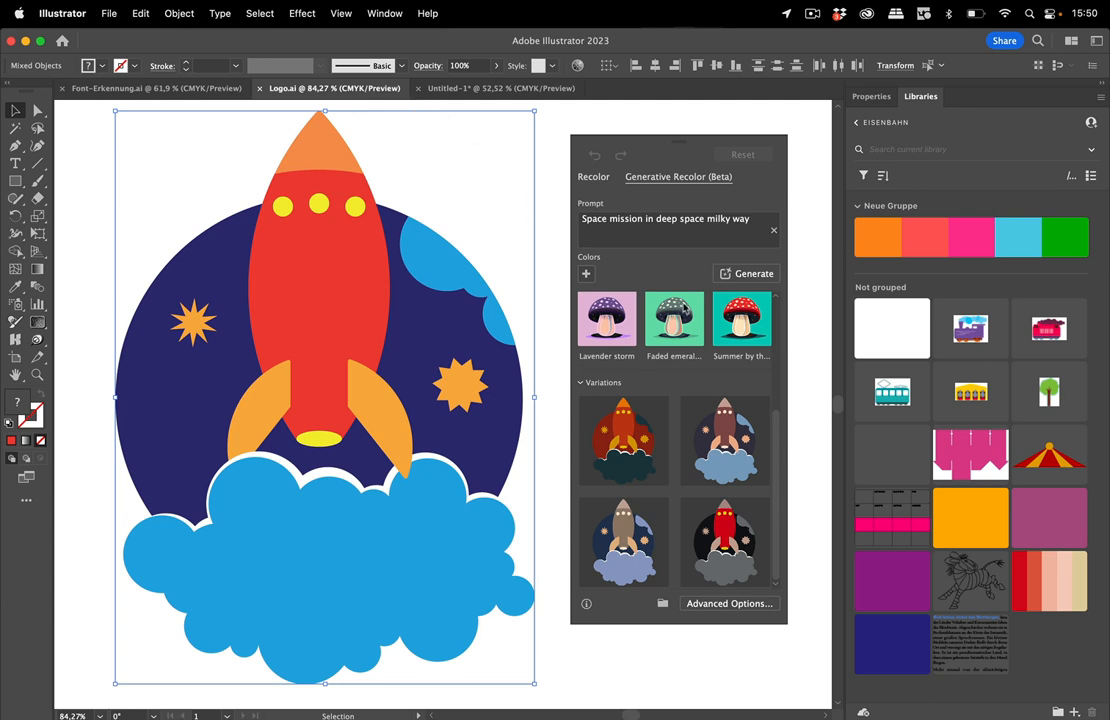
{"action": "mouse_move", "coordinate": [728, 448]}
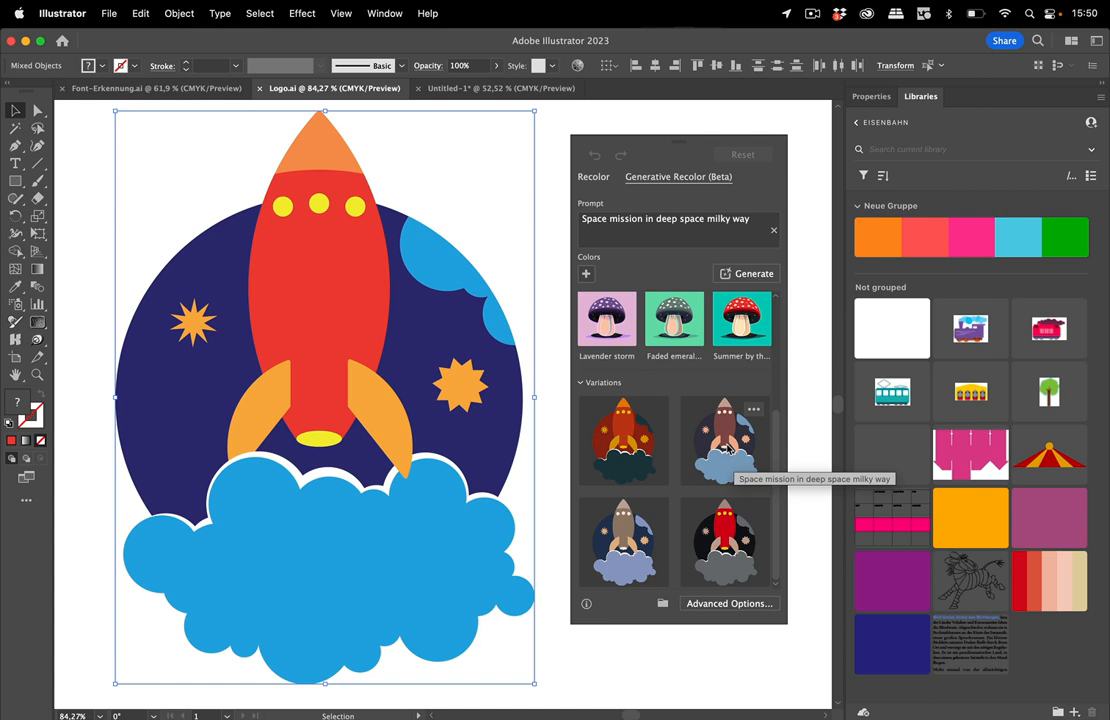
{"action": "mouse_move", "coordinate": [644, 446]}
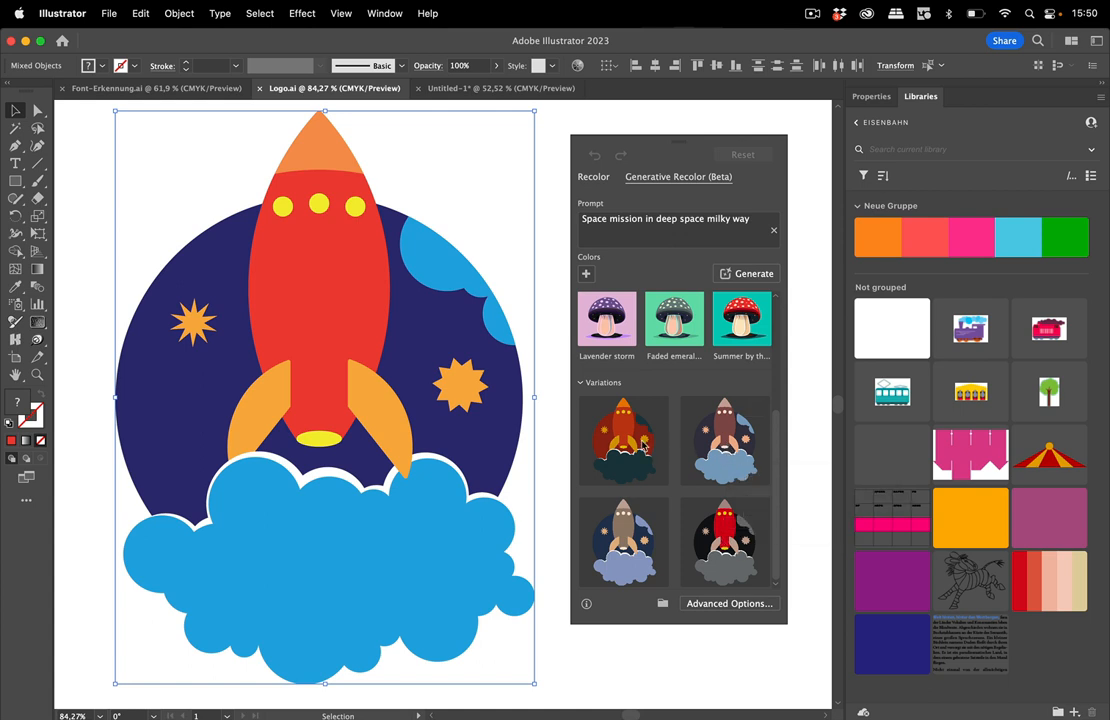
{"action": "mouse_move", "coordinate": [652, 412]}
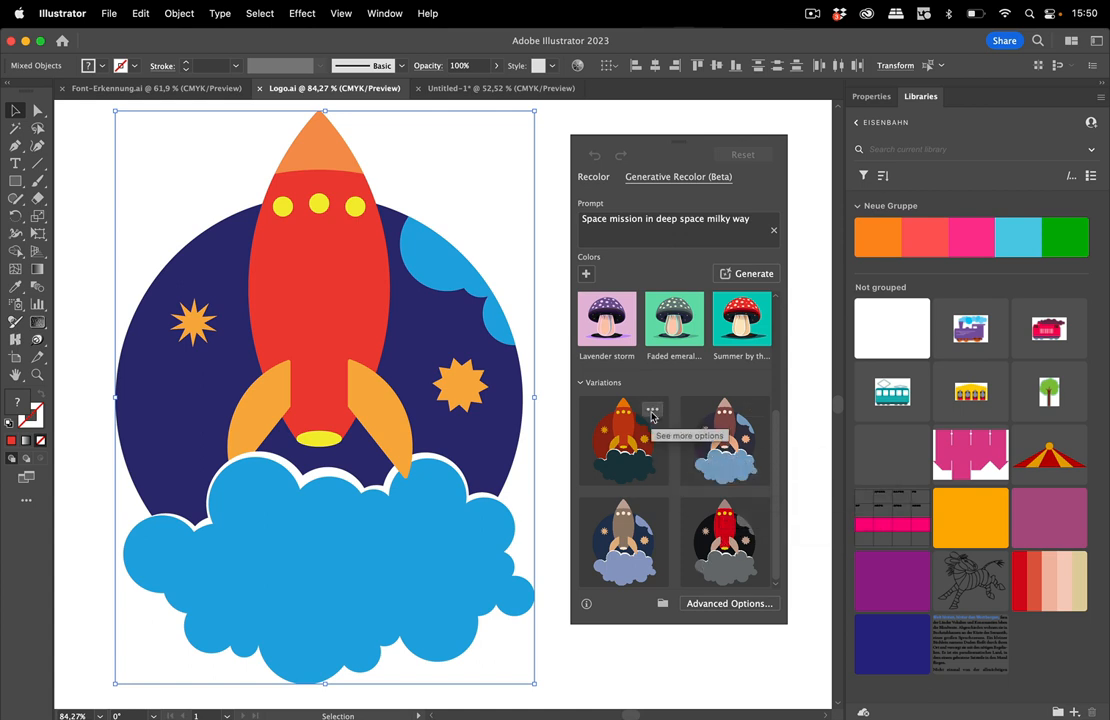
Delete the first generated rocket variation via its options menu.
{"action": "left_click", "coordinate": [652, 410]}
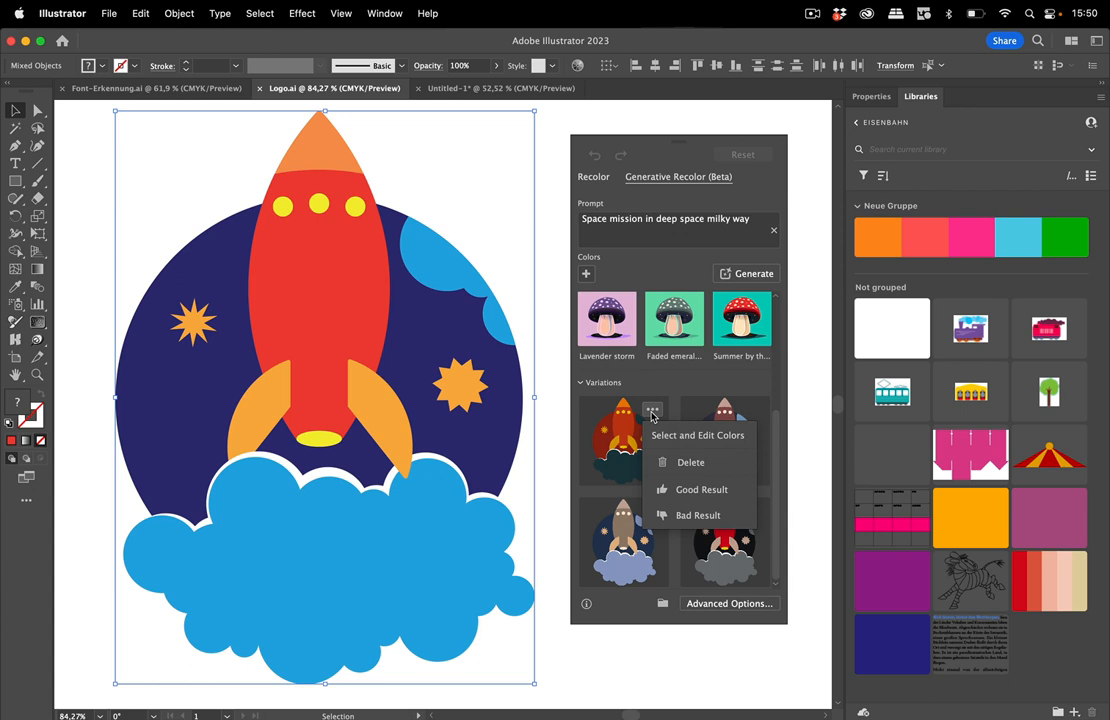
{"action": "mouse_move", "coordinate": [700, 488]}
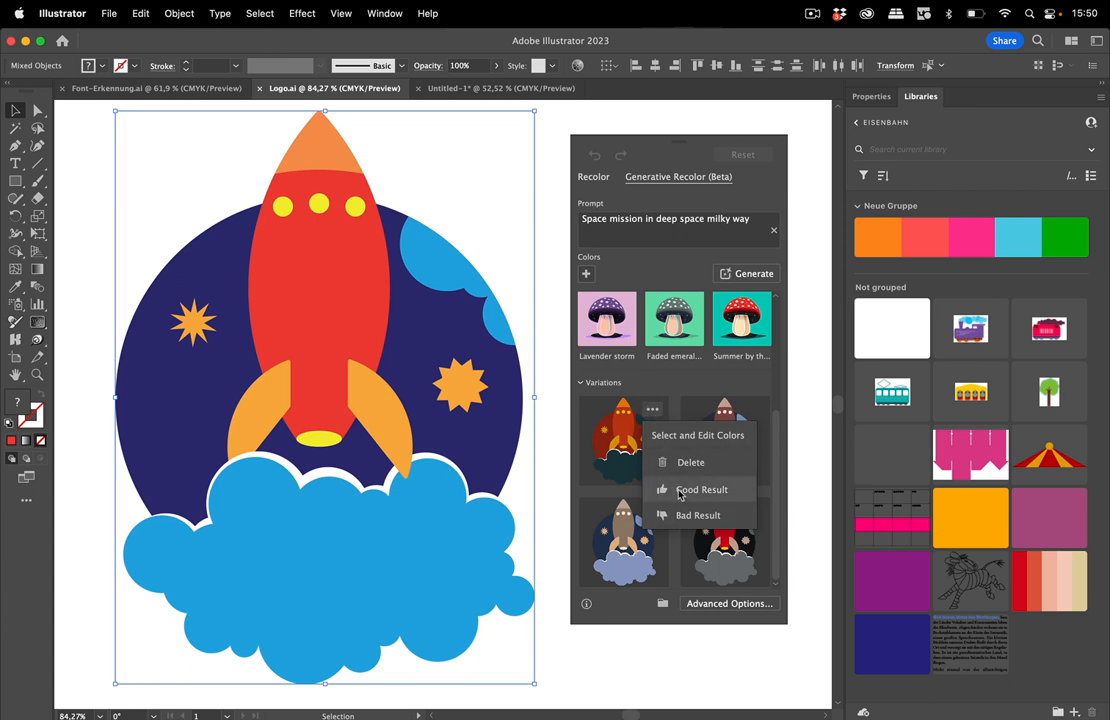
{"action": "mouse_move", "coordinate": [690, 462]}
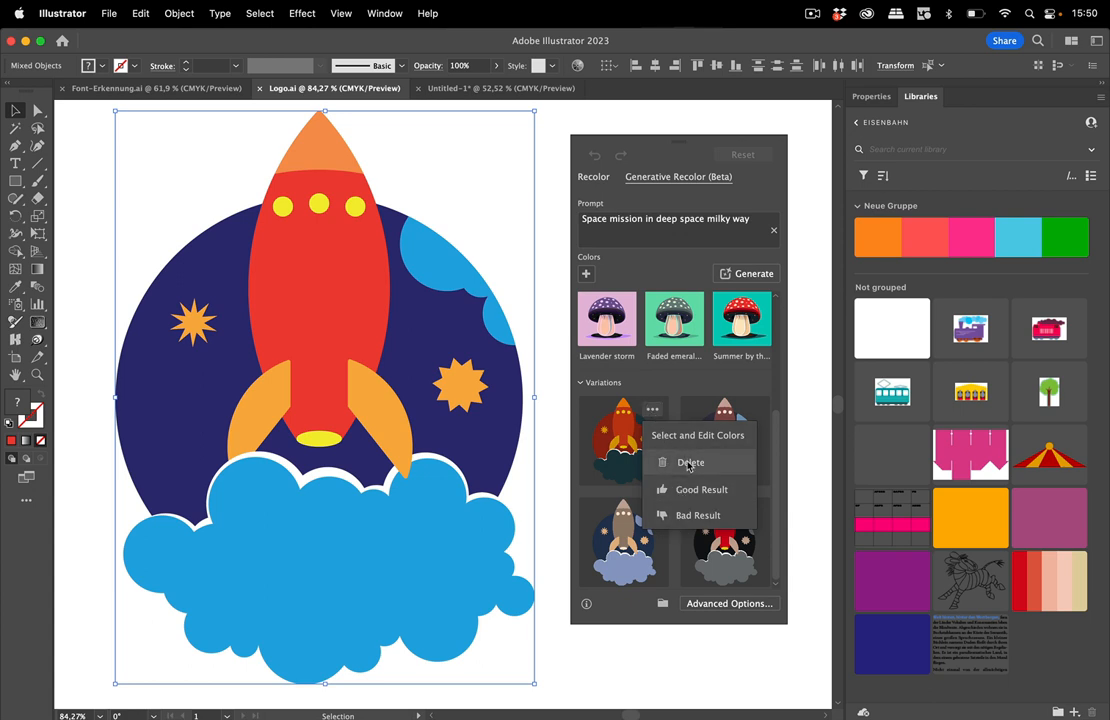
{"action": "left_click", "coordinate": [692, 462]}
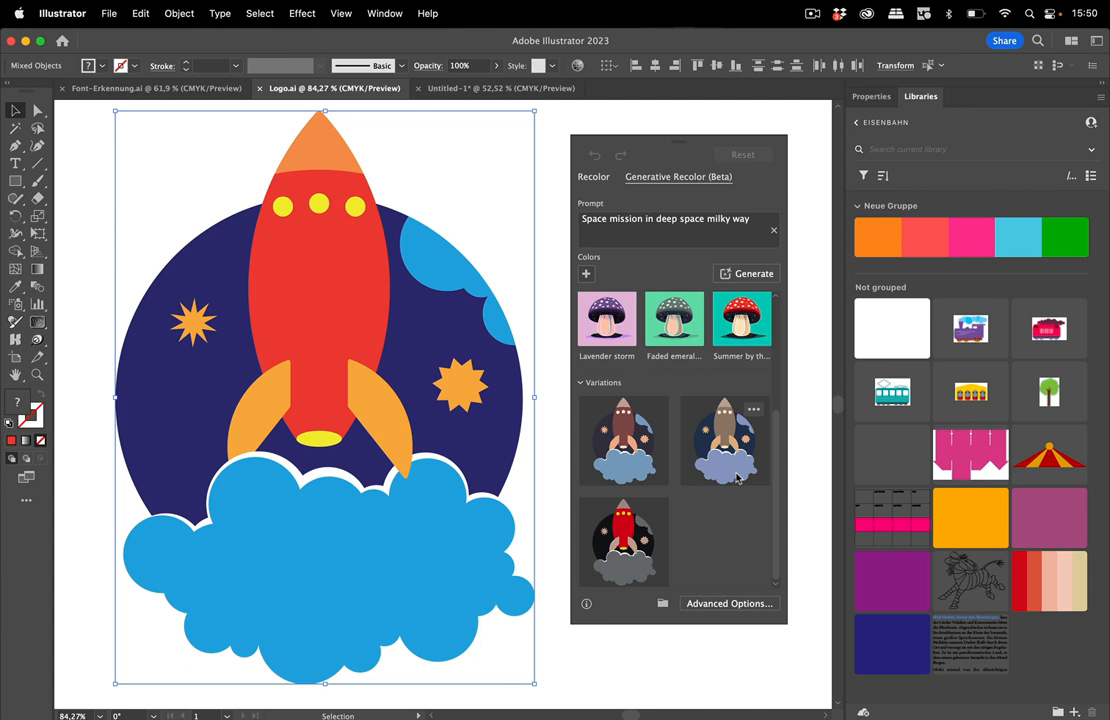
Recolor the rocket artwork with the grey variation in muted browns and greys.
{"action": "left_click", "coordinate": [724, 442]}
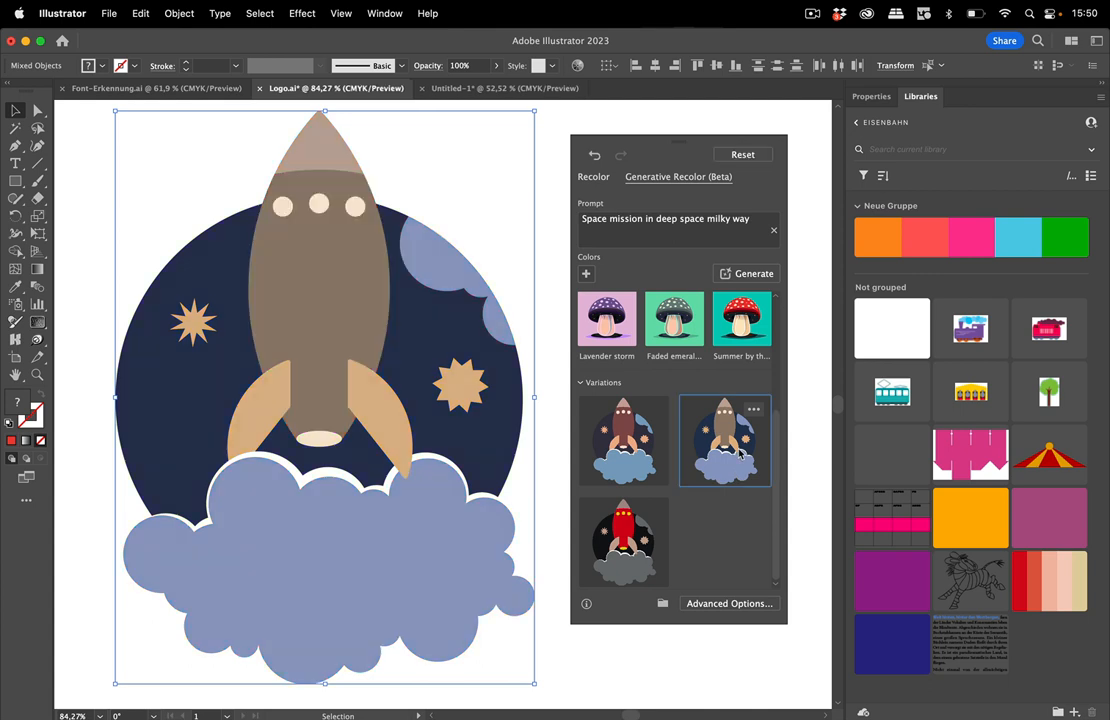
{"action": "mouse_move", "coordinate": [784, 364]}
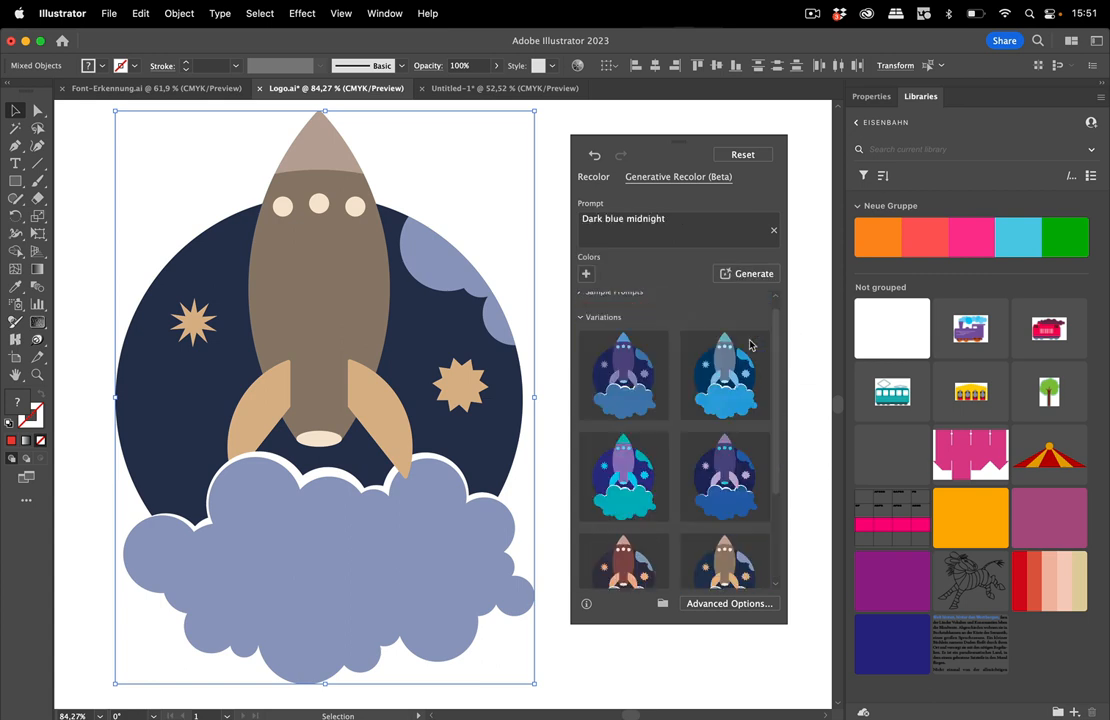
{"action": "mouse_move", "coordinate": [724, 376]}
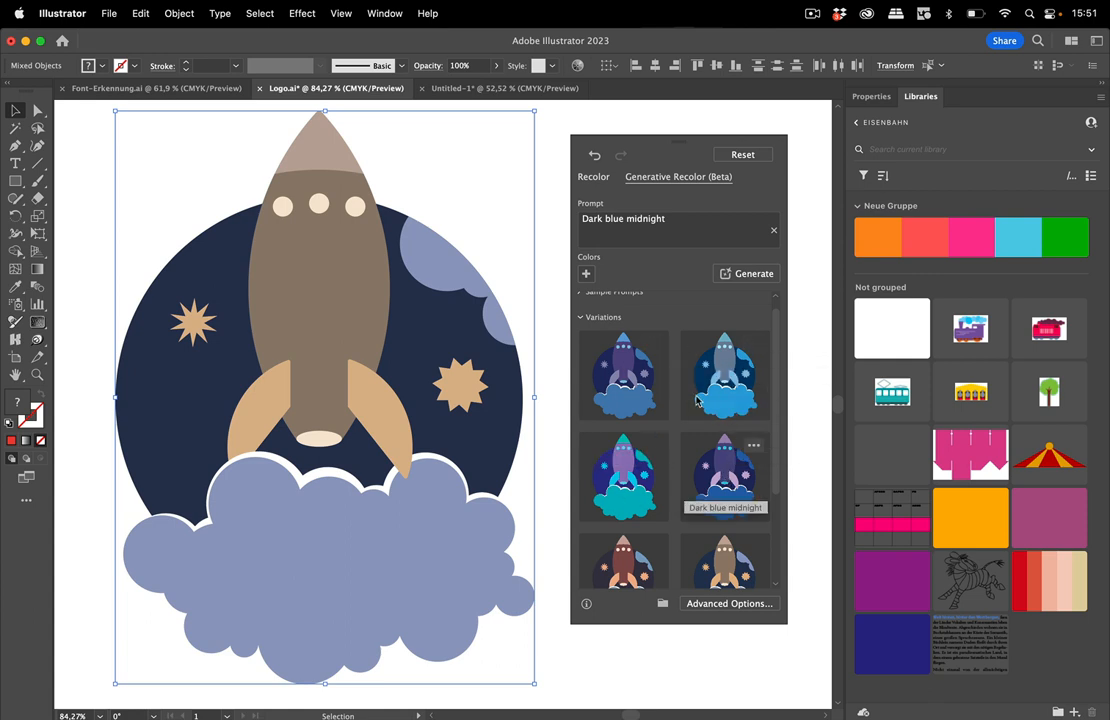
{"action": "mouse_move", "coordinate": [724, 380]}
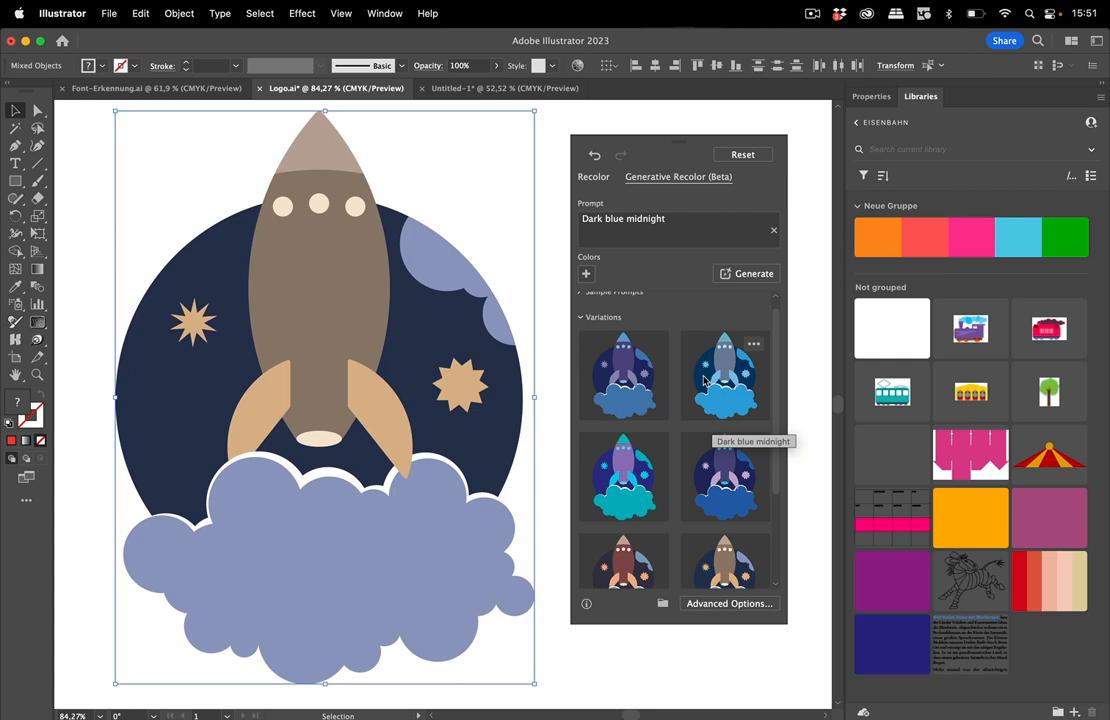
{"action": "mouse_move", "coordinate": [688, 226]}
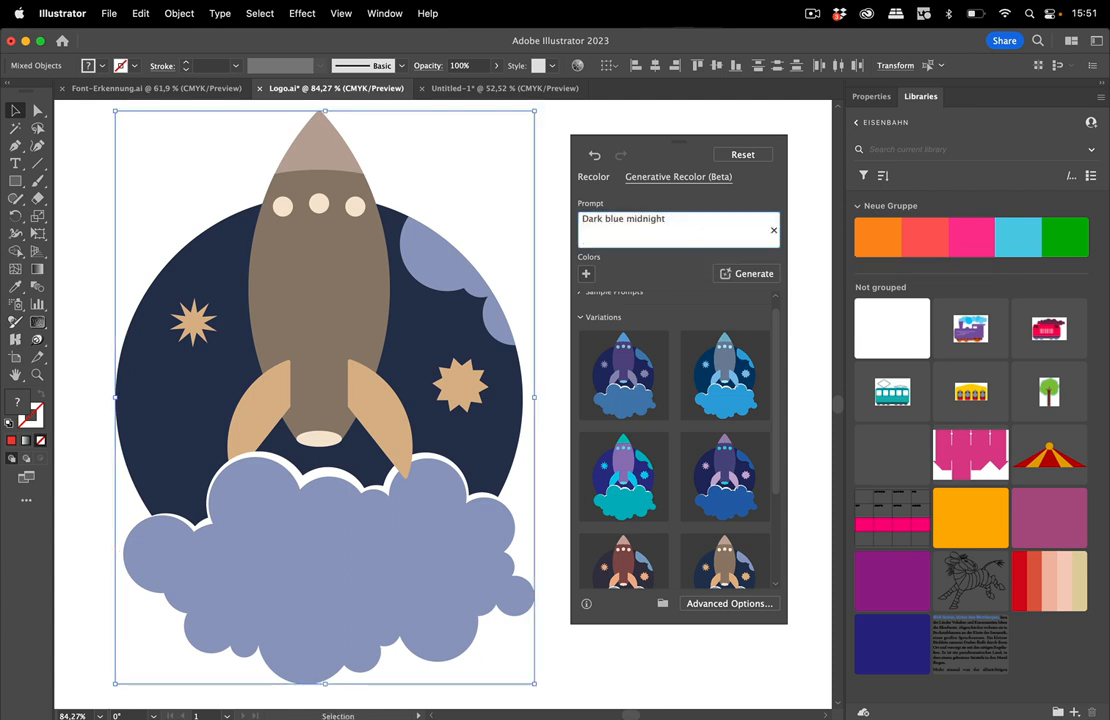
Extend the prompt to 'Dark blue midnight color milky way' and generate new blue variations.
{"action": "type", "text": "color milka"}
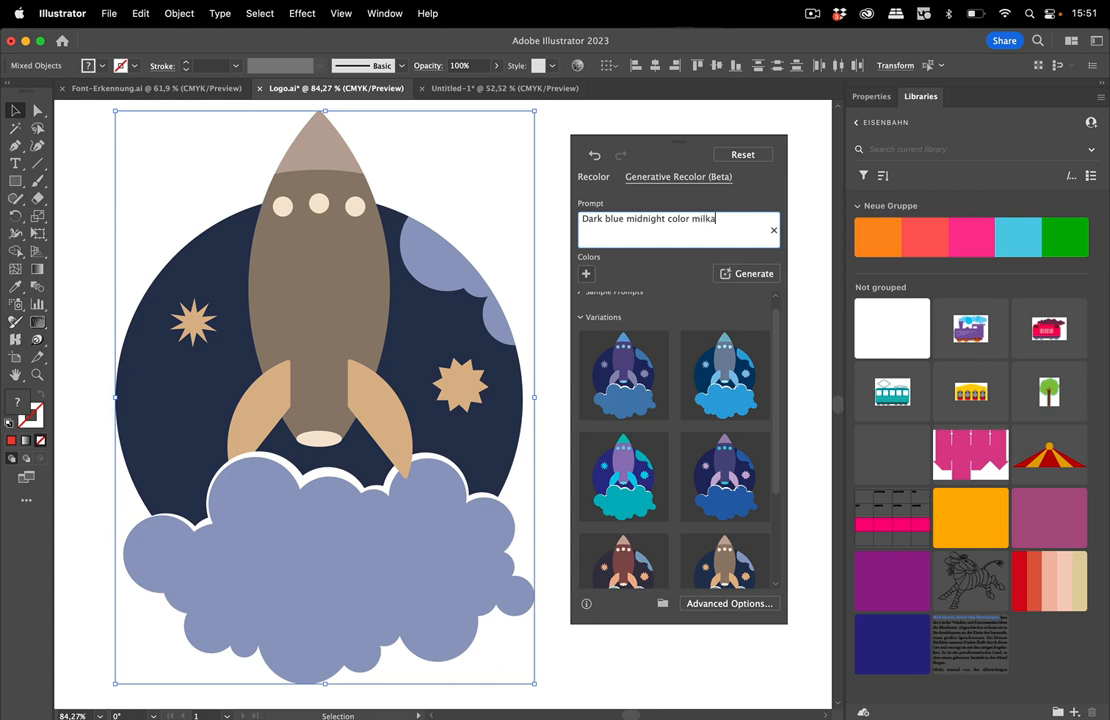
{"action": "type", "text": "milky w"}
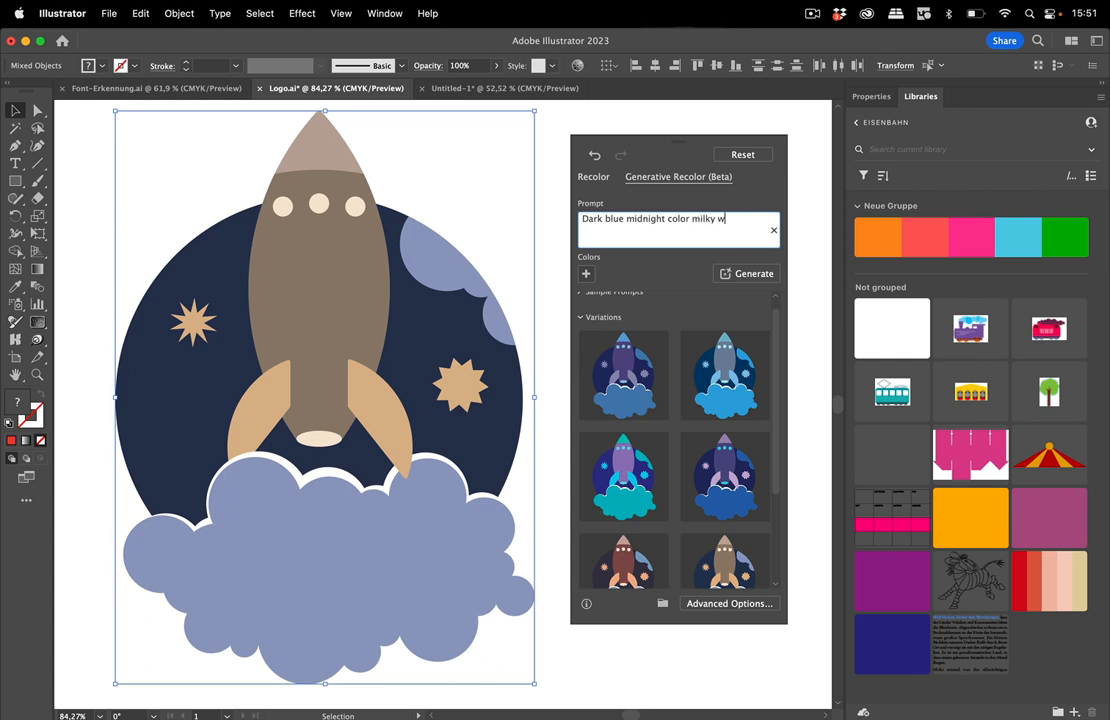
{"action": "type", "text": "ay"}
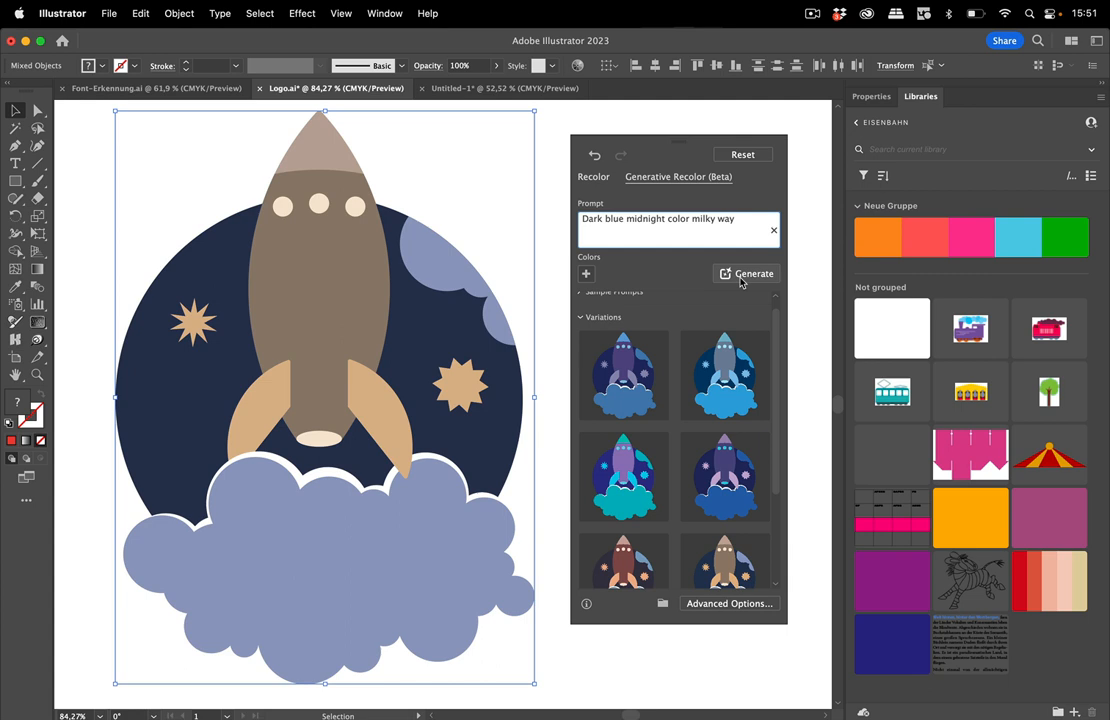
{"action": "left_click", "coordinate": [752, 272]}
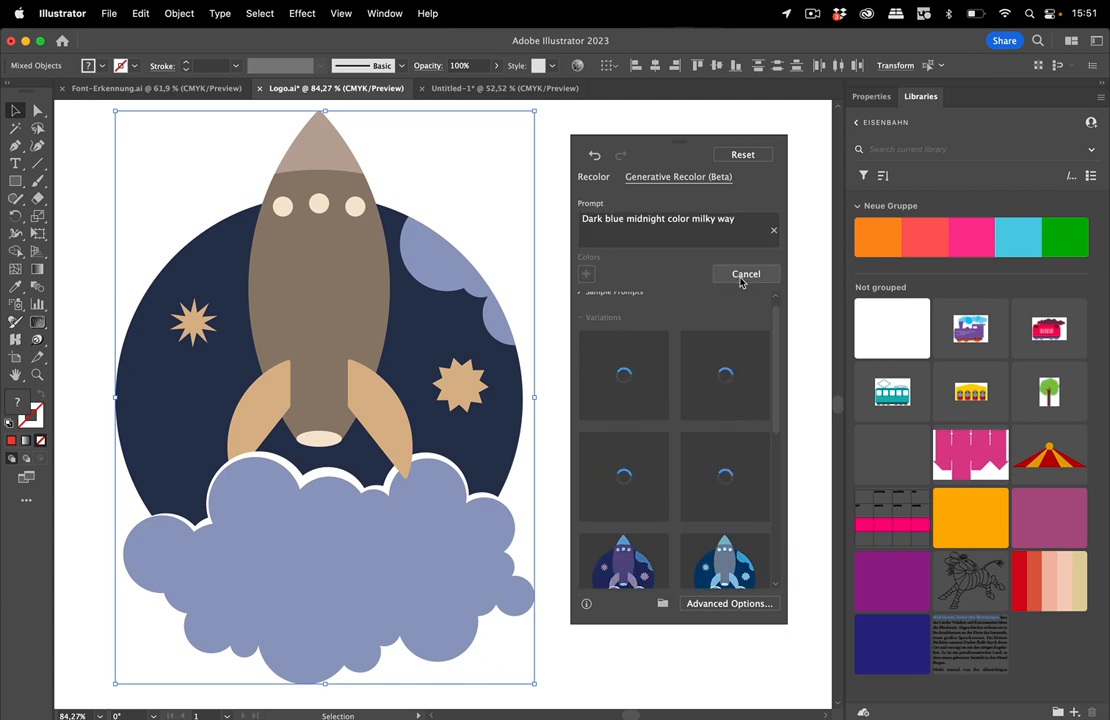
{"action": "left_click", "coordinate": [746, 272]}
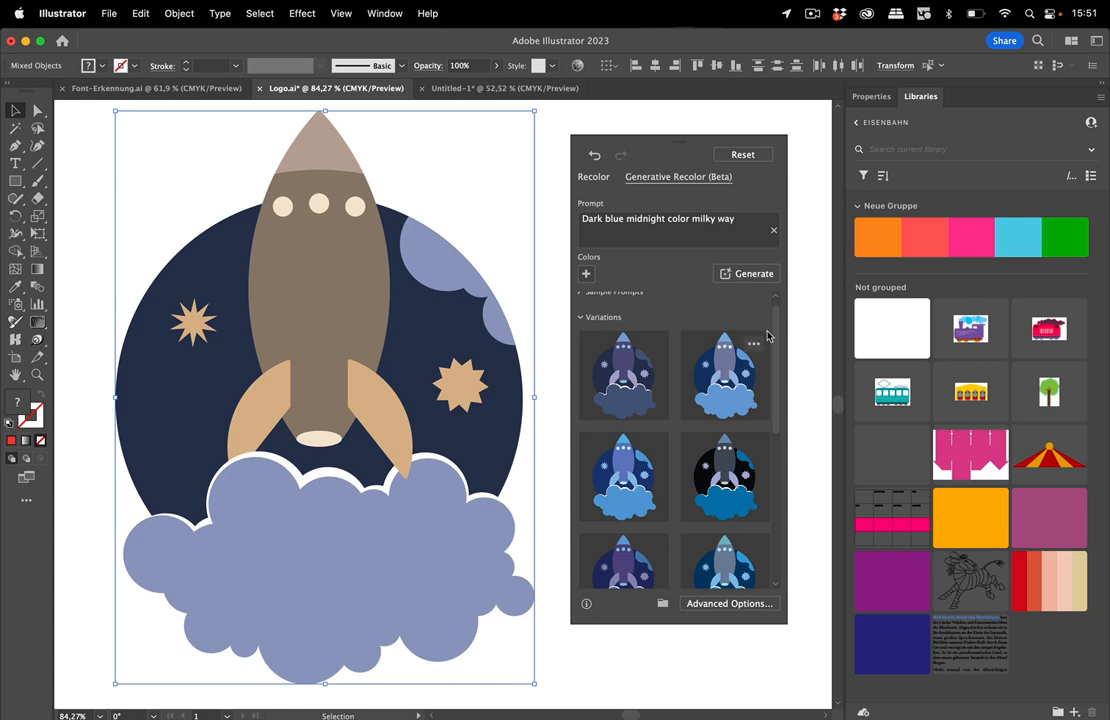
{"action": "scroll", "scroll_direction": "down", "scroll_amount": 3}
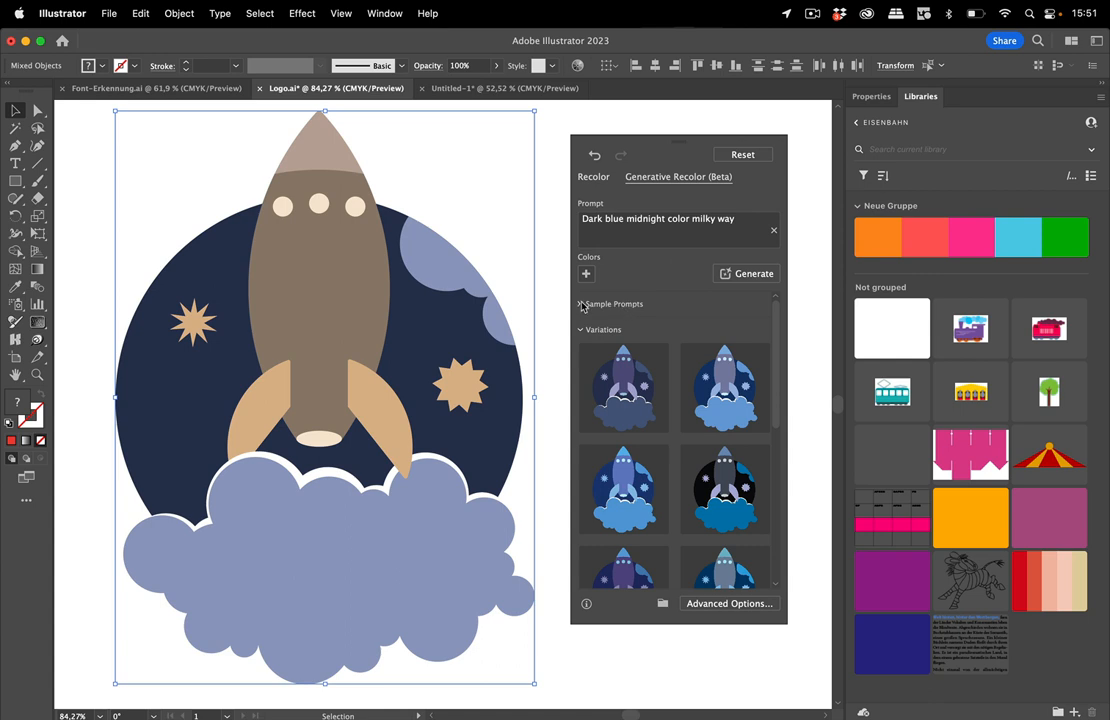
Generate from the 'Summer by the sea' sample prompt and recolor the rocket with the teal-cloud variation.
{"action": "left_click", "coordinate": [580, 304]}
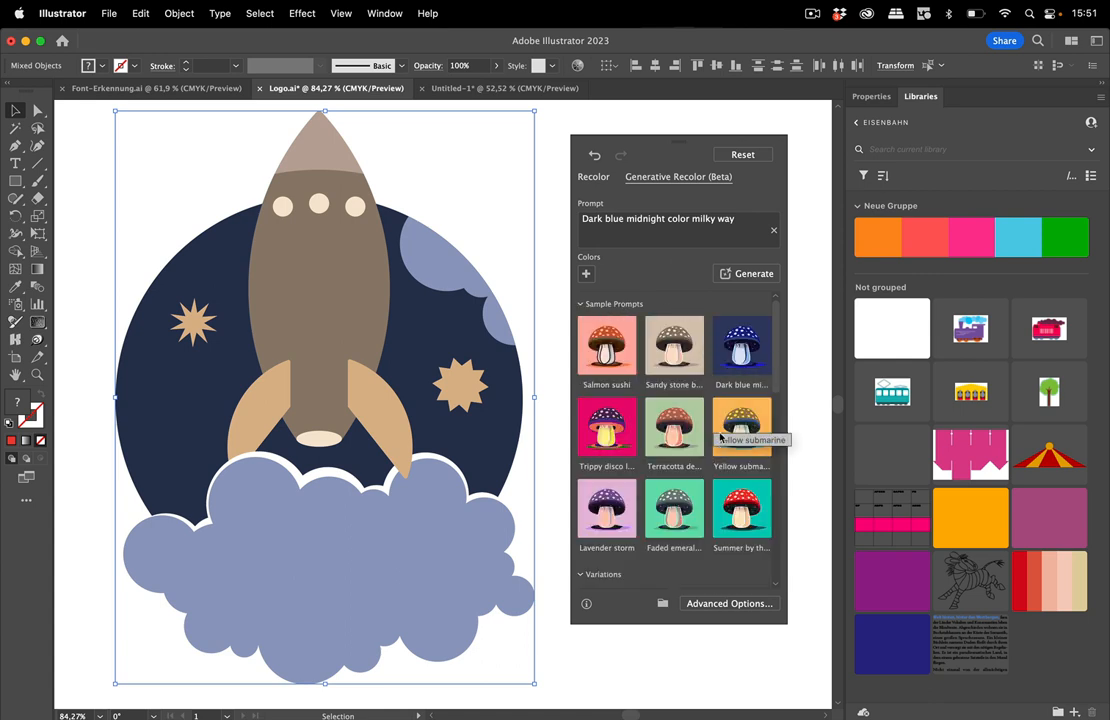
{"action": "left_click", "coordinate": [742, 508]}
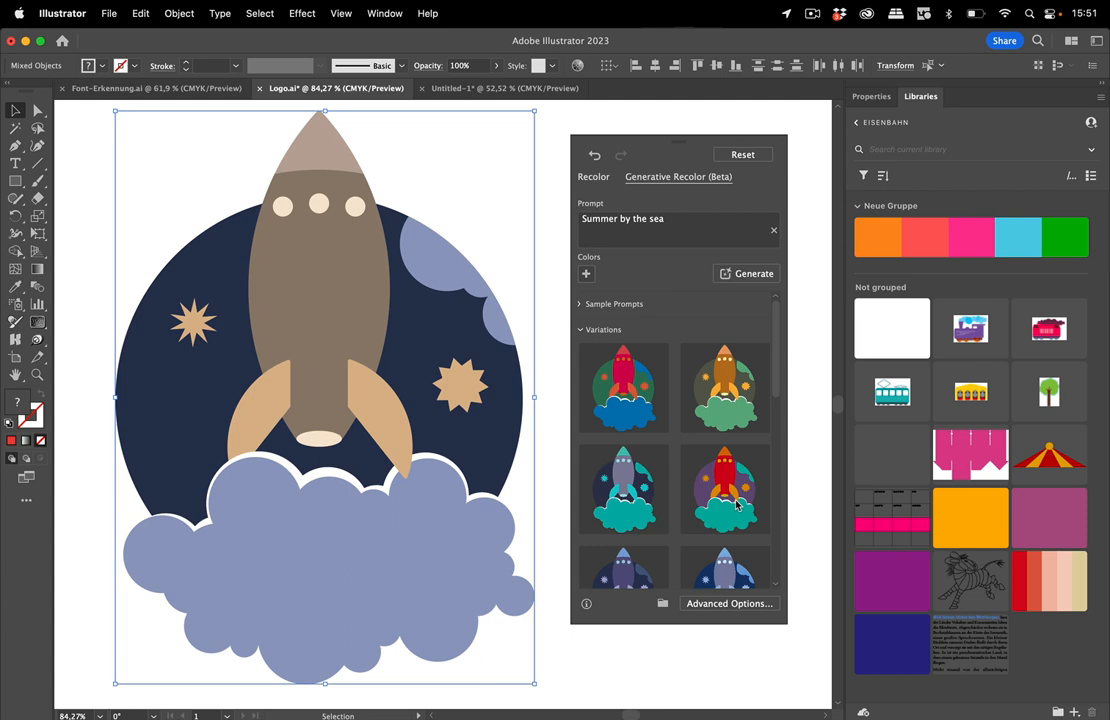
{"action": "mouse_move", "coordinate": [724, 490]}
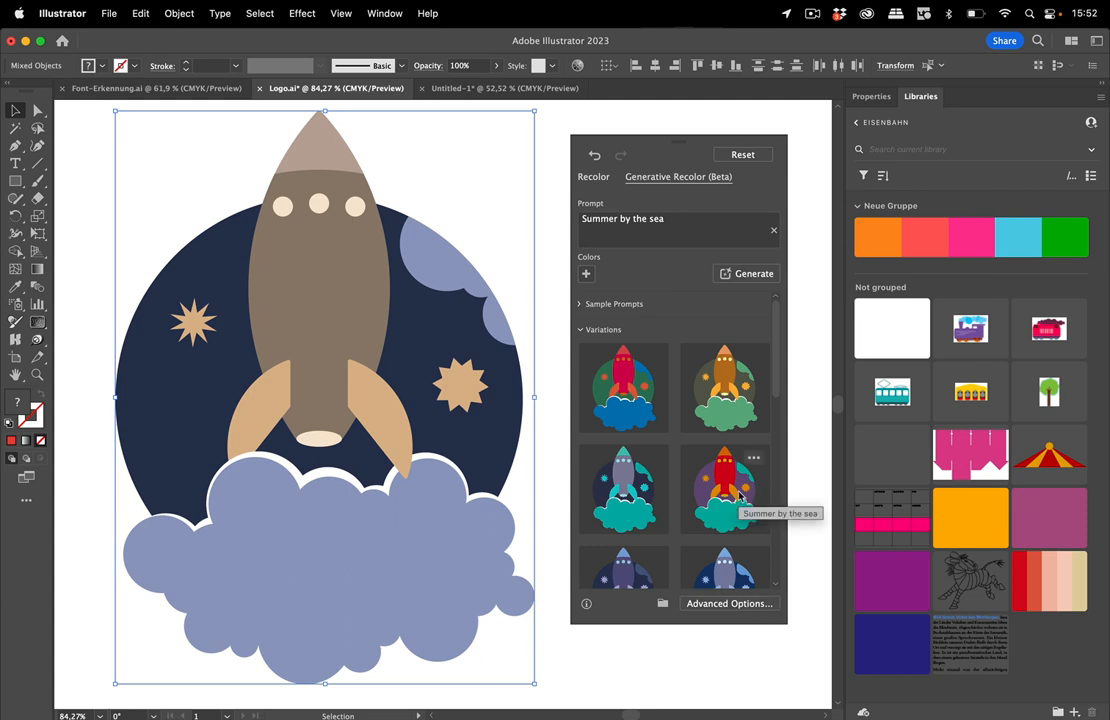
{"action": "left_click", "coordinate": [724, 490]}
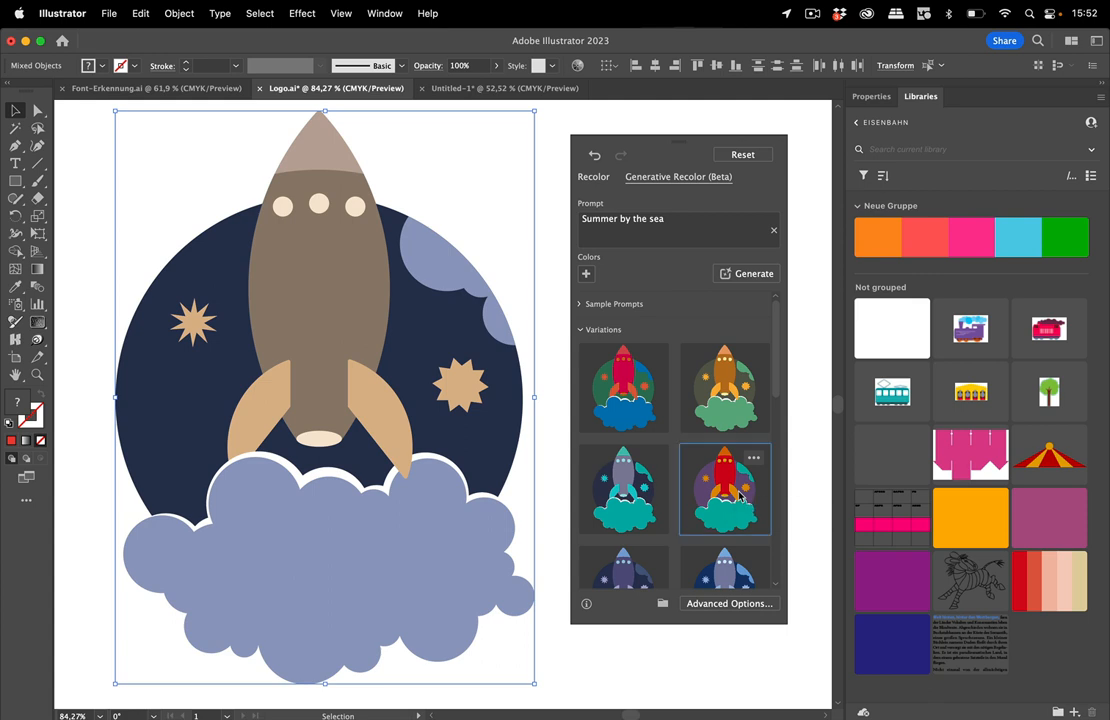
{"action": "left_click", "coordinate": [724, 488]}
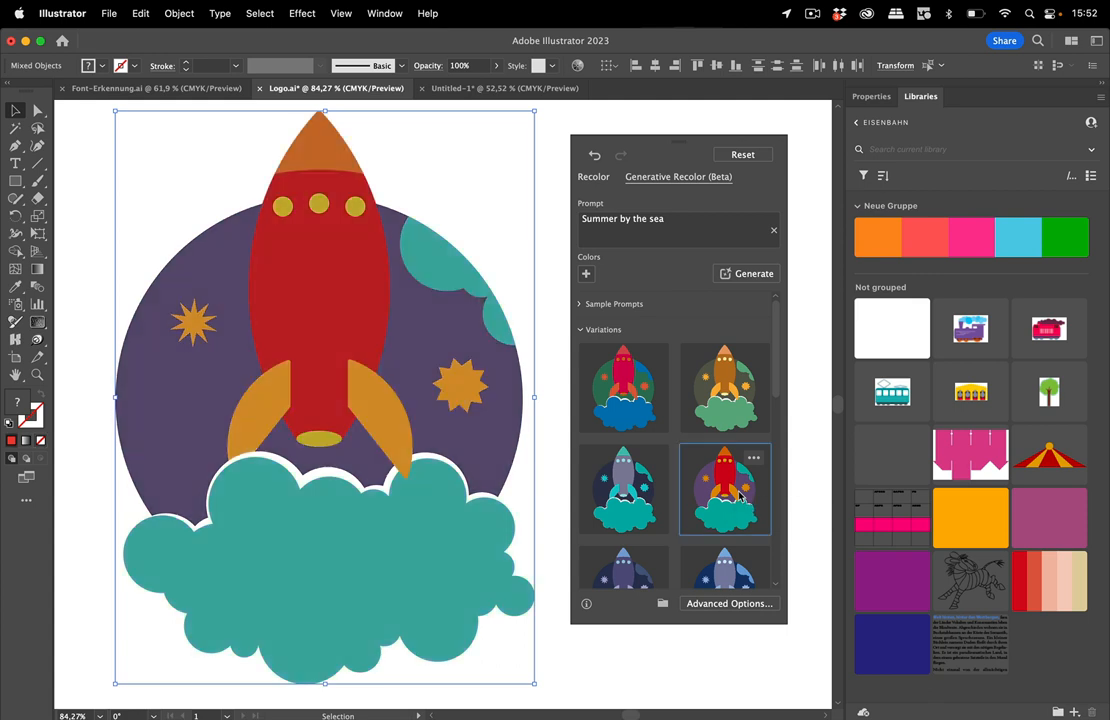
{"action": "mouse_move", "coordinate": [762, 418]}
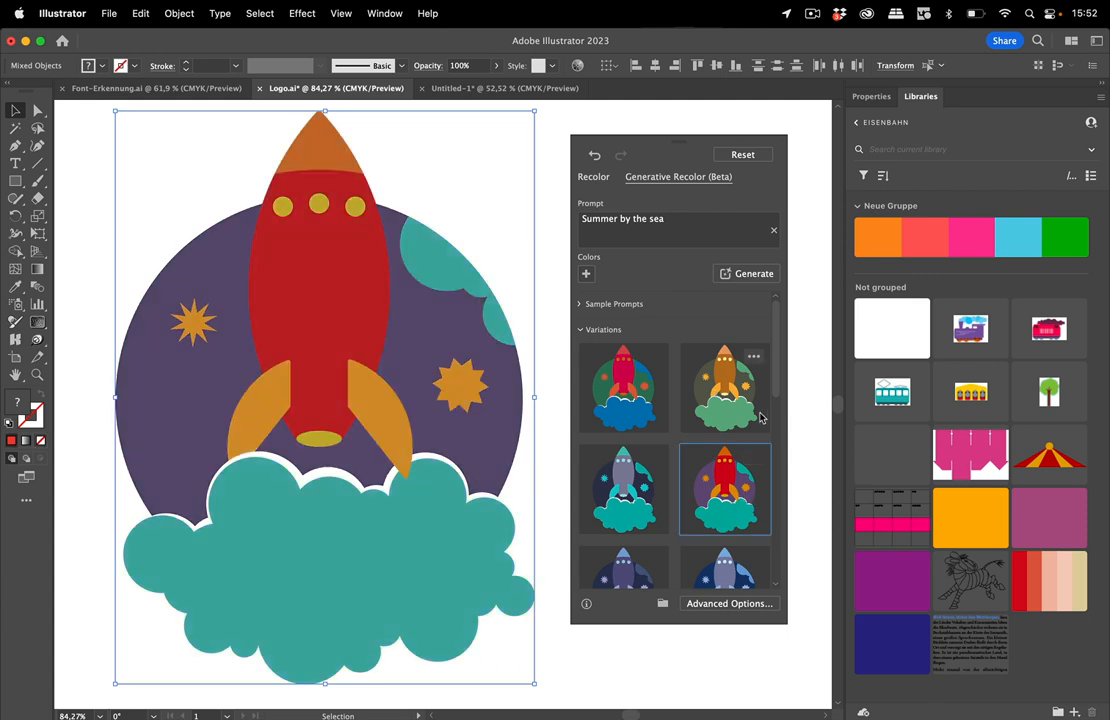
{"action": "mouse_move", "coordinate": [764, 572]}
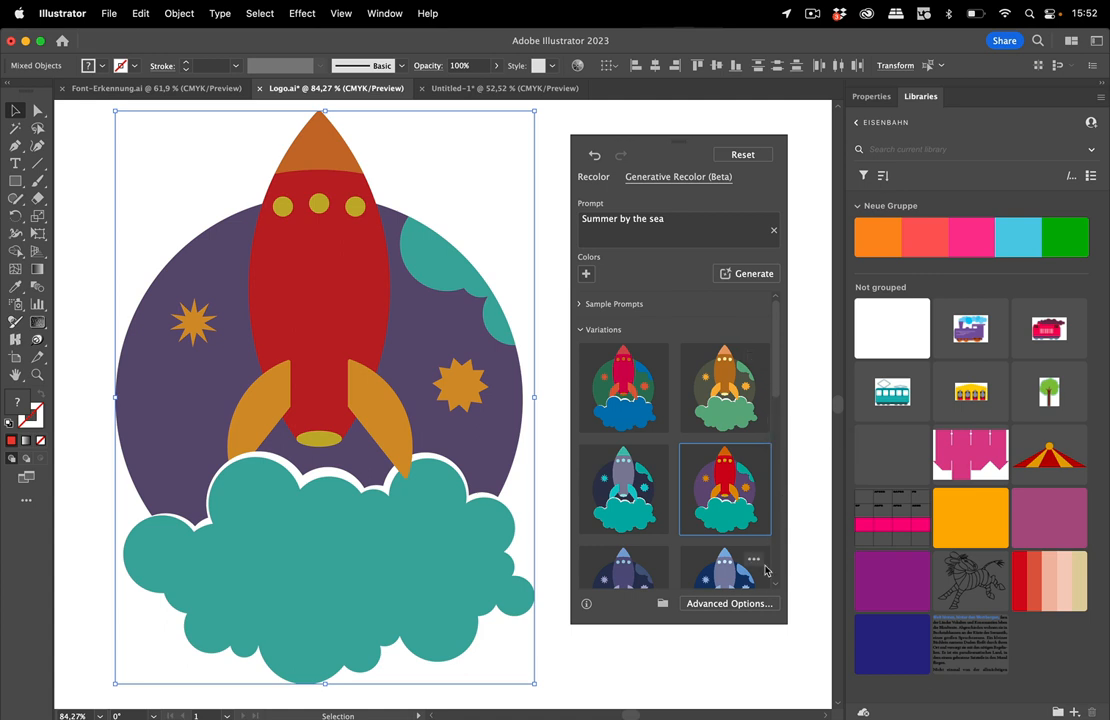
{"action": "mouse_move", "coordinate": [728, 604]}
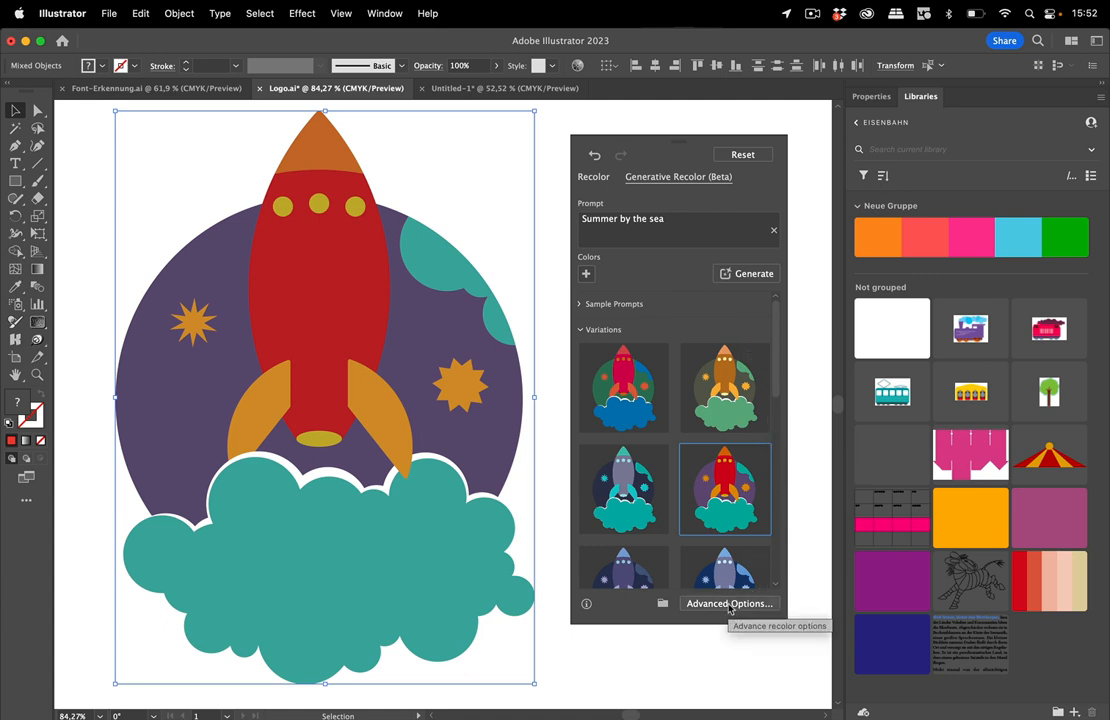
{"action": "mouse_move", "coordinate": [672, 268]}
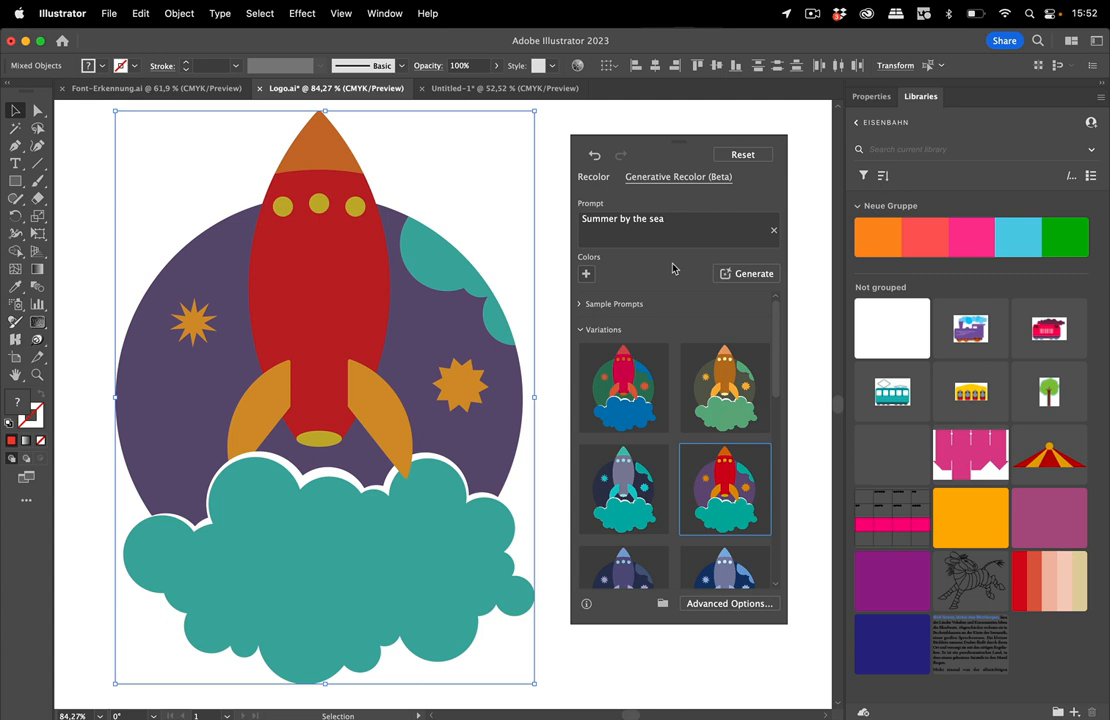
Add green, blue and pink prompt colours, generate, and apply the pink-rocket variation.
{"action": "left_click", "coordinate": [586, 272]}
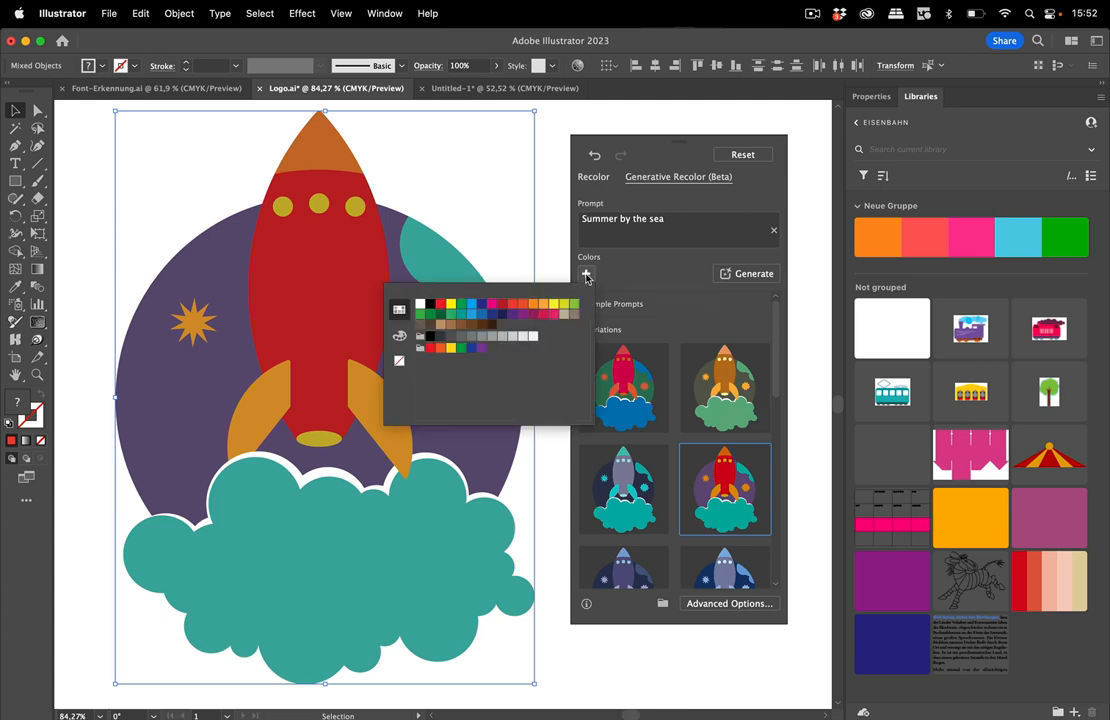
{"action": "mouse_move", "coordinate": [572, 308]}
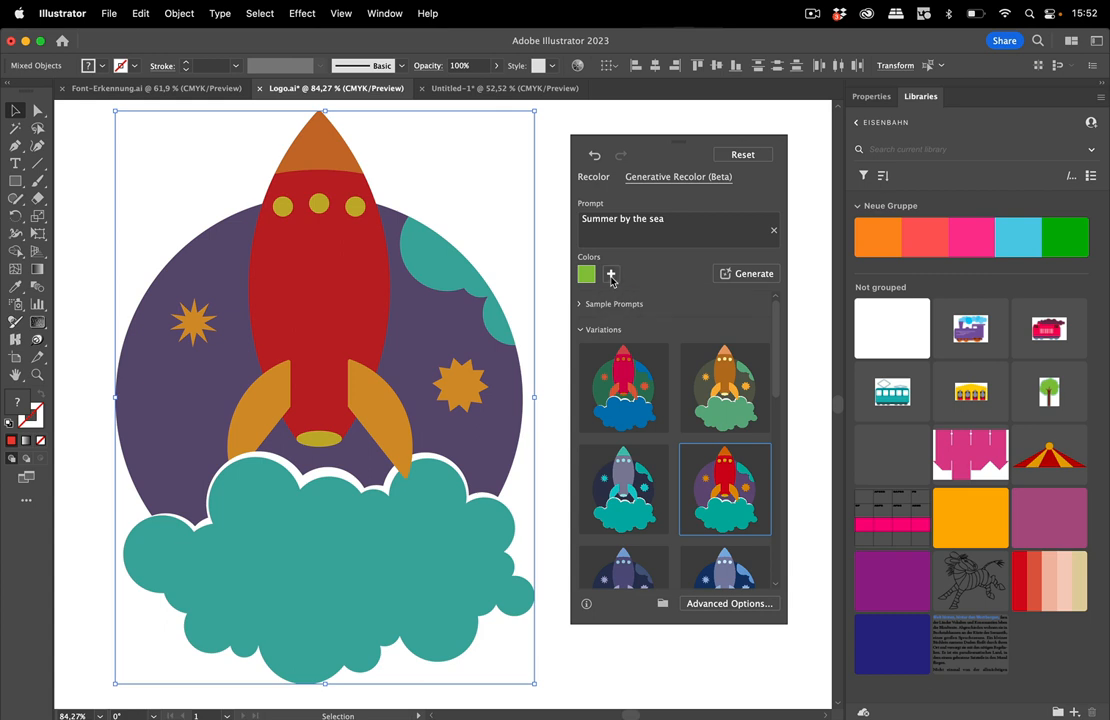
{"action": "left_click", "coordinate": [612, 272]}
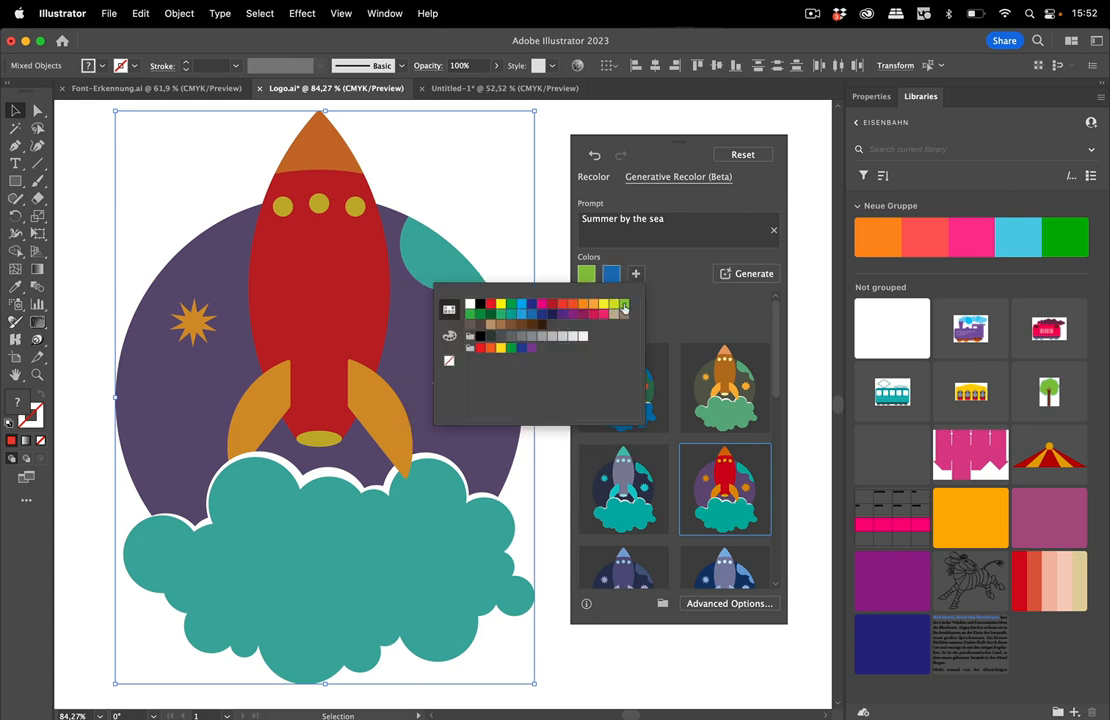
{"action": "left_click", "coordinate": [622, 314]}
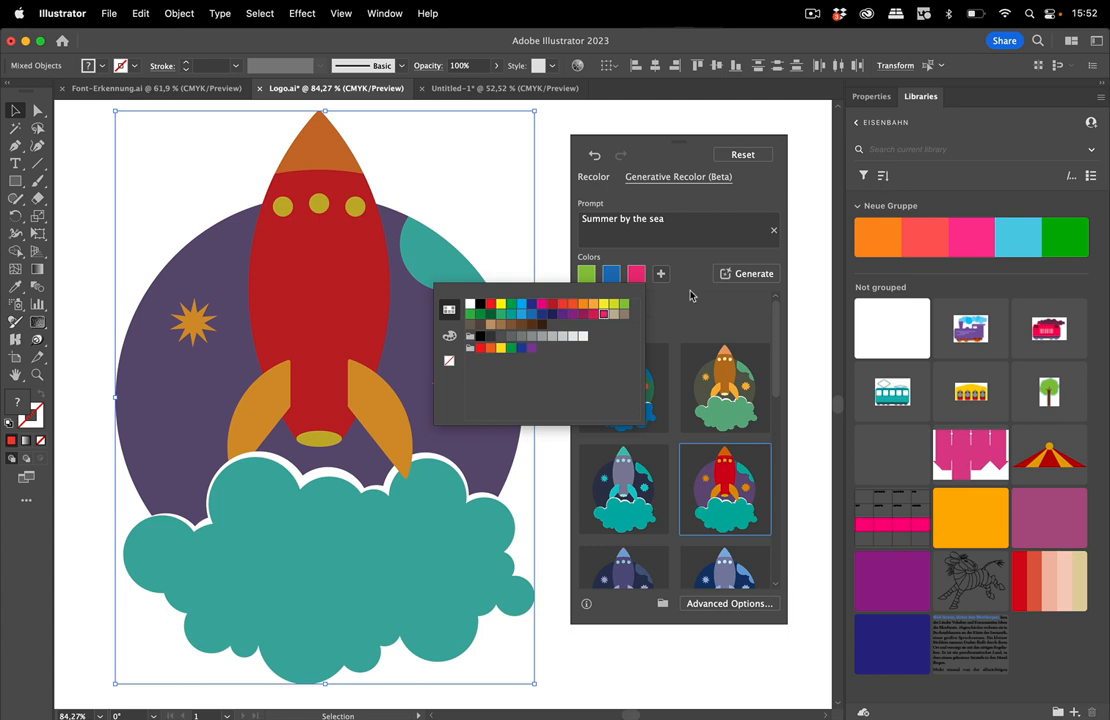
{"action": "left_click", "coordinate": [752, 272]}
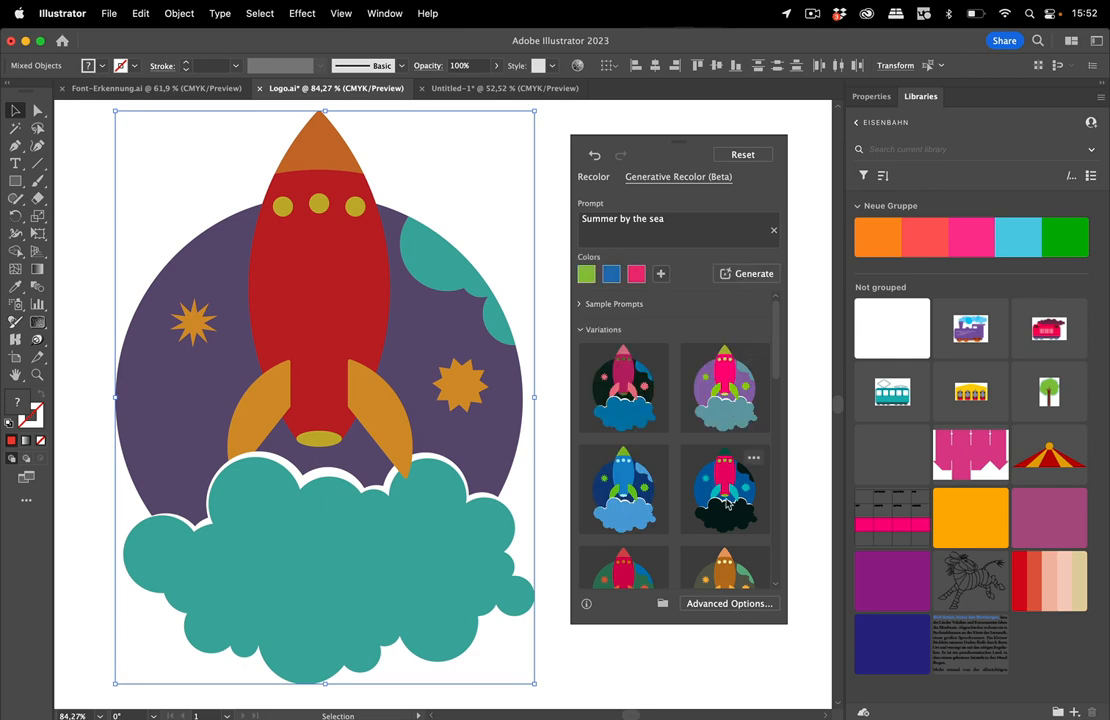
{"action": "left_click", "coordinate": [724, 490]}
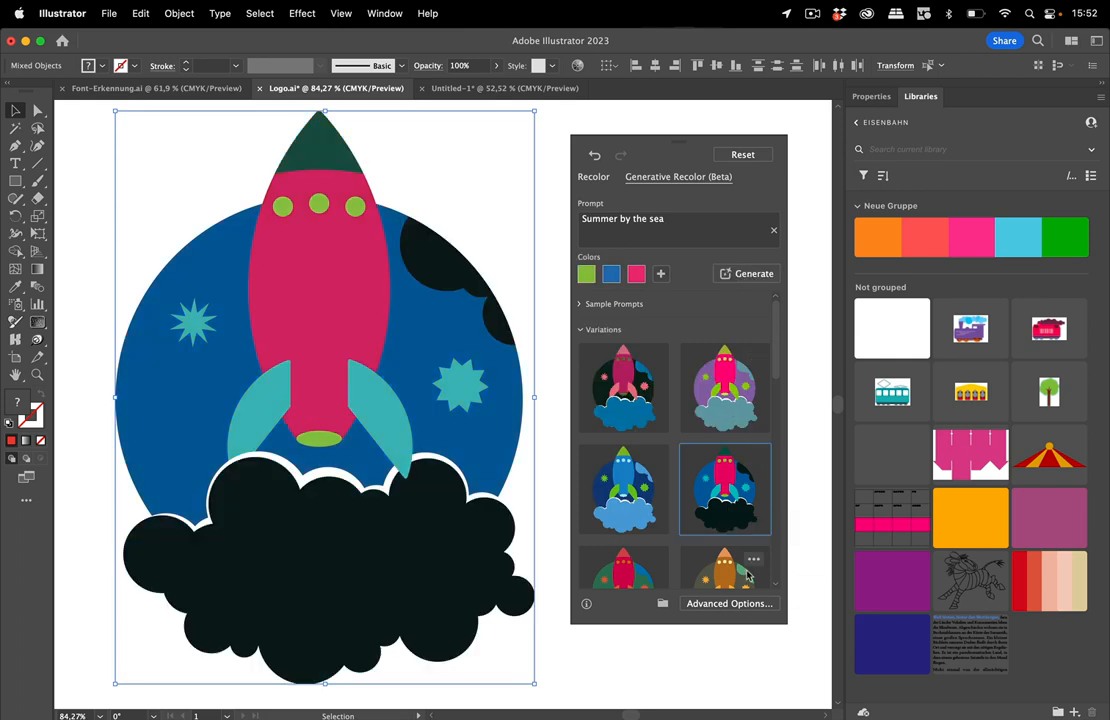
{"action": "left_click", "coordinate": [728, 604]}
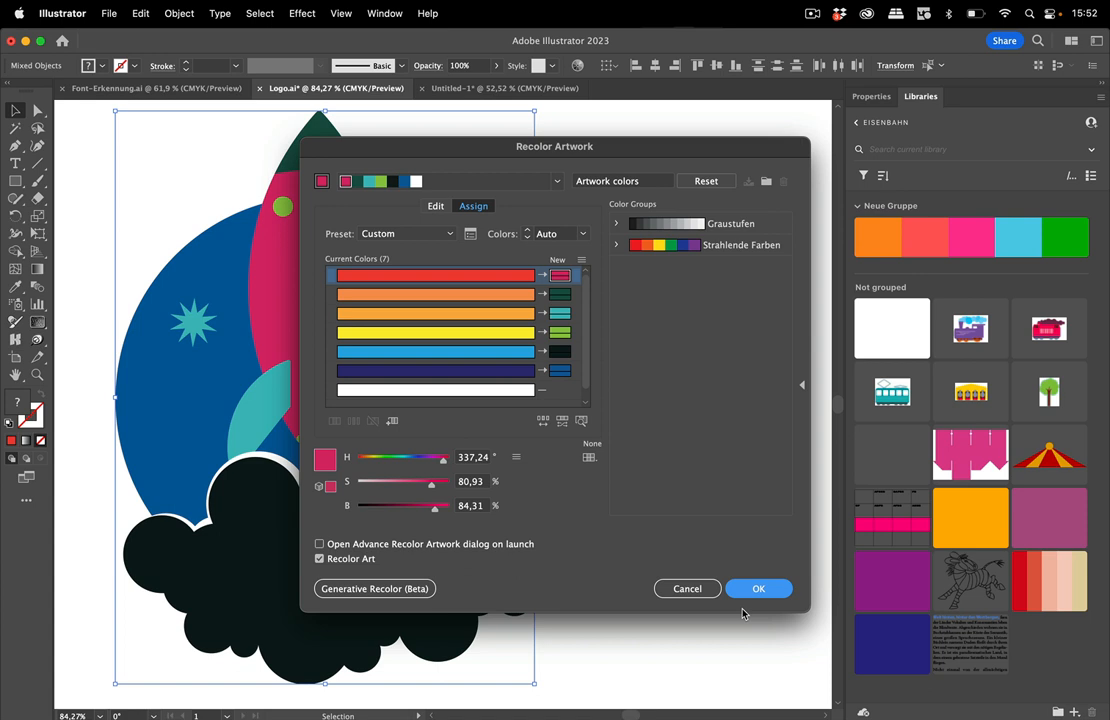
{"action": "mouse_move", "coordinate": [712, 690]}
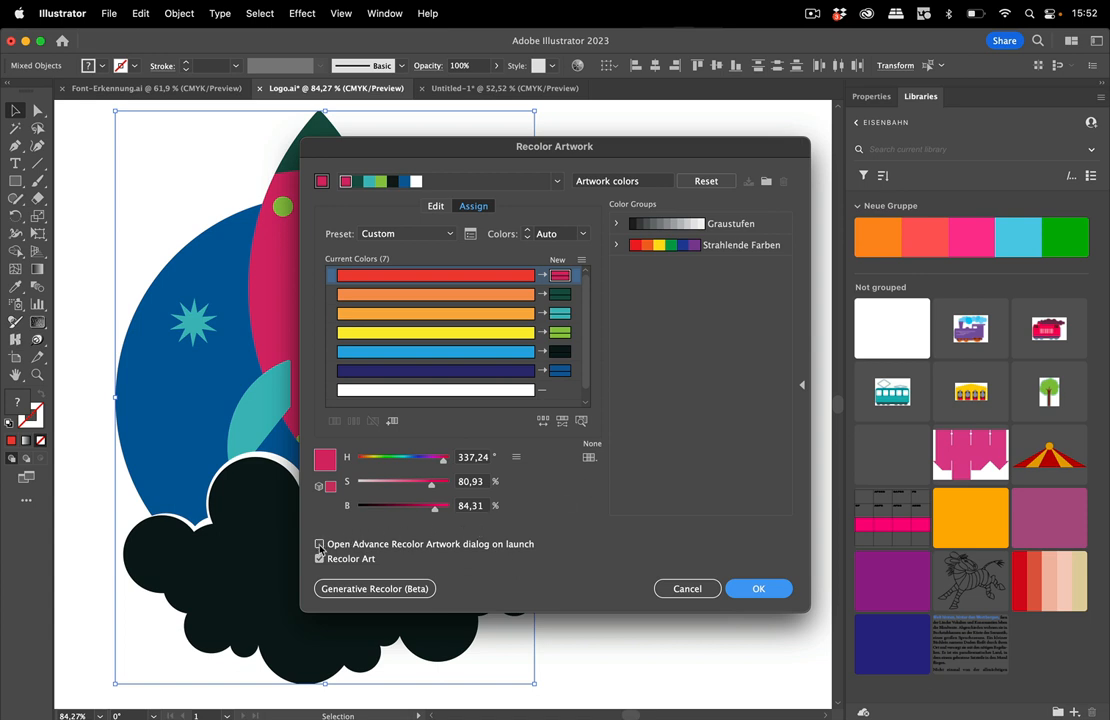
{"action": "mouse_move", "coordinate": [320, 544]}
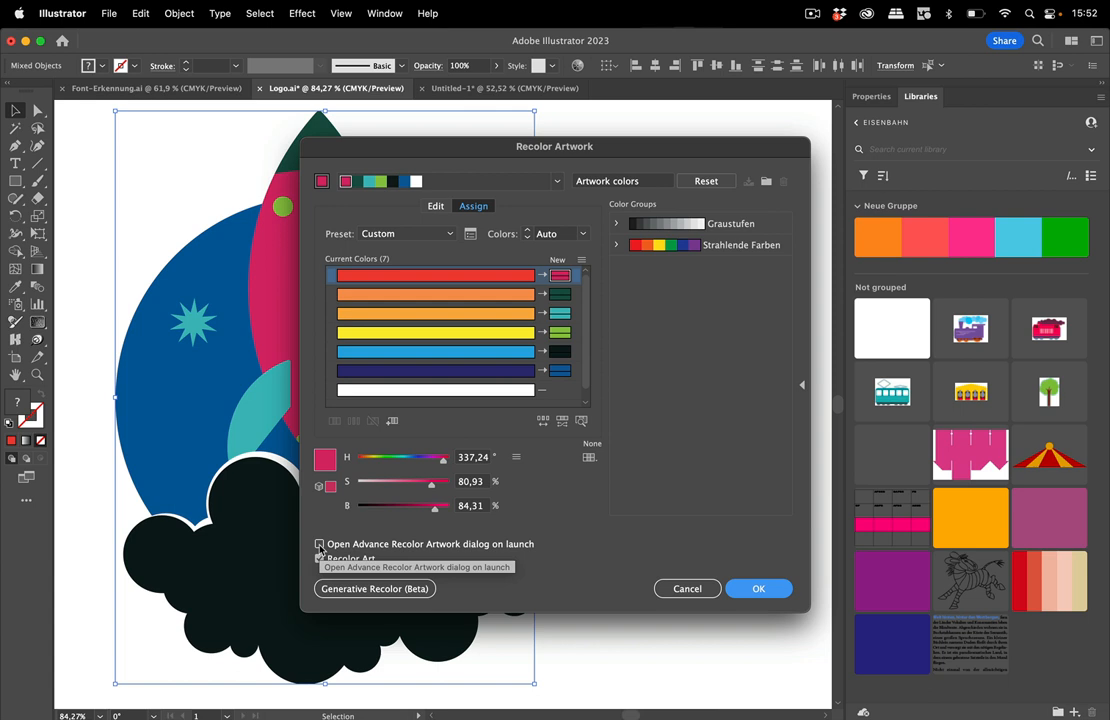
{"action": "mouse_move", "coordinate": [320, 558]}
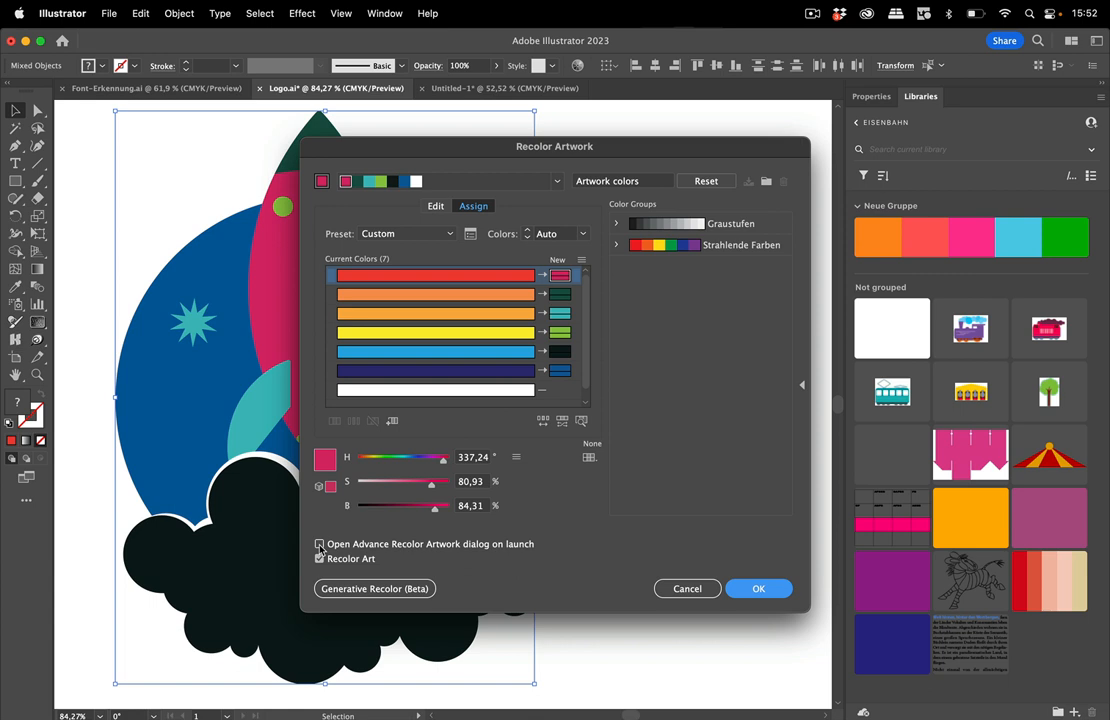
Close the Recolor Artwork dialog, leaving the rocket red-orange with navy planet and light blue clouds.
{"action": "left_click", "coordinate": [320, 544]}
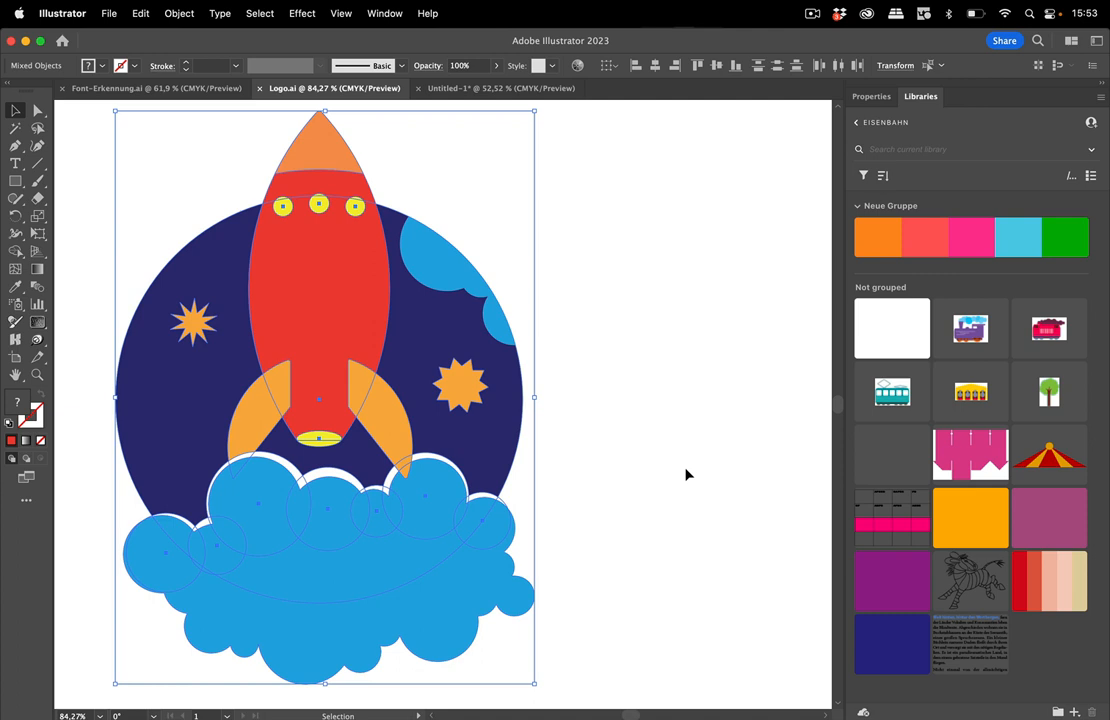
{"action": "mouse_move", "coordinate": [630, 272]}
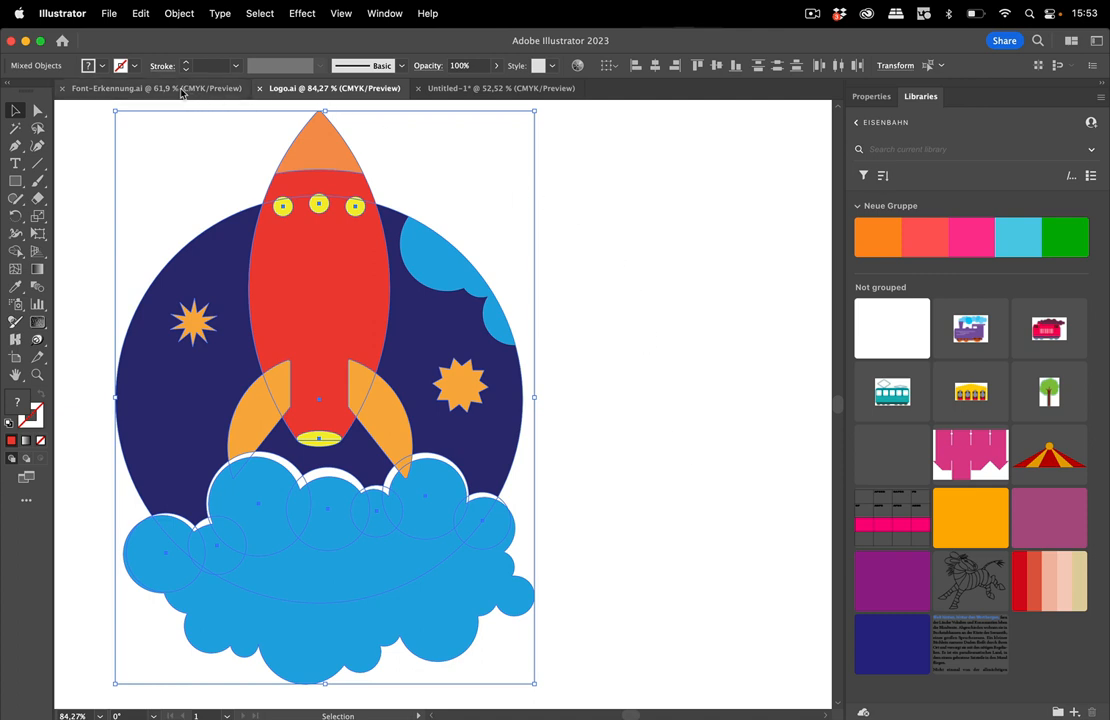
Switch to the Font-Erkennung.ai document and select the orange Lorem ipsum sample.
{"action": "left_click", "coordinate": [150, 88]}
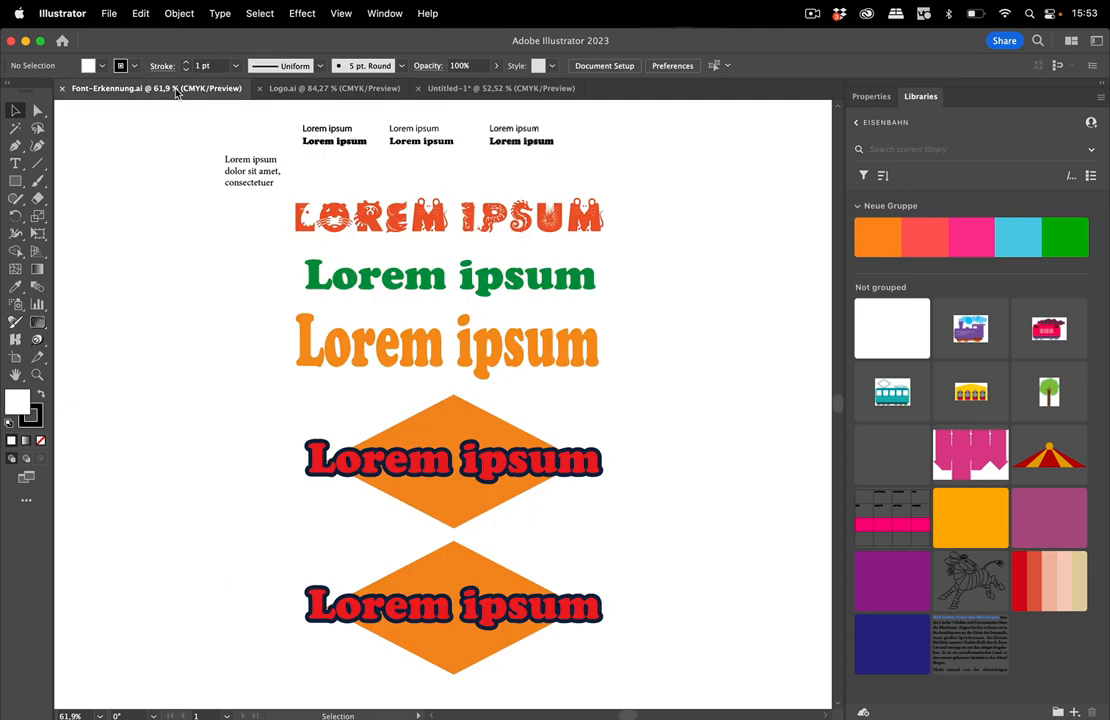
{"action": "mouse_move", "coordinate": [484, 226]}
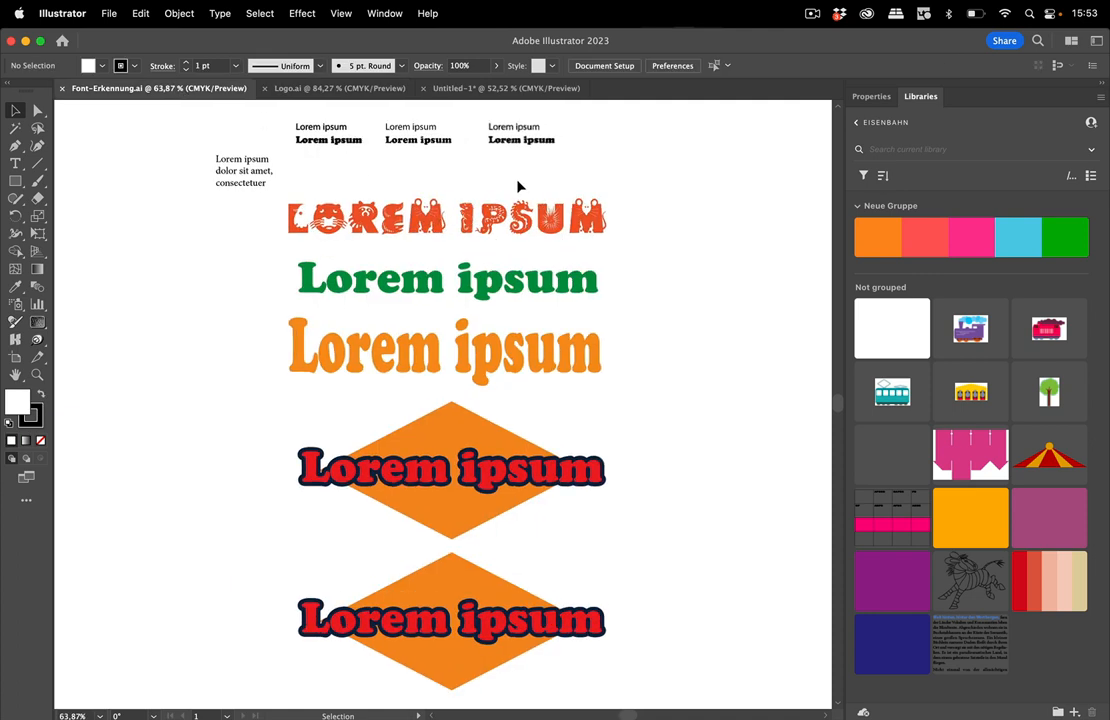
{"action": "mouse_move", "coordinate": [610, 224]}
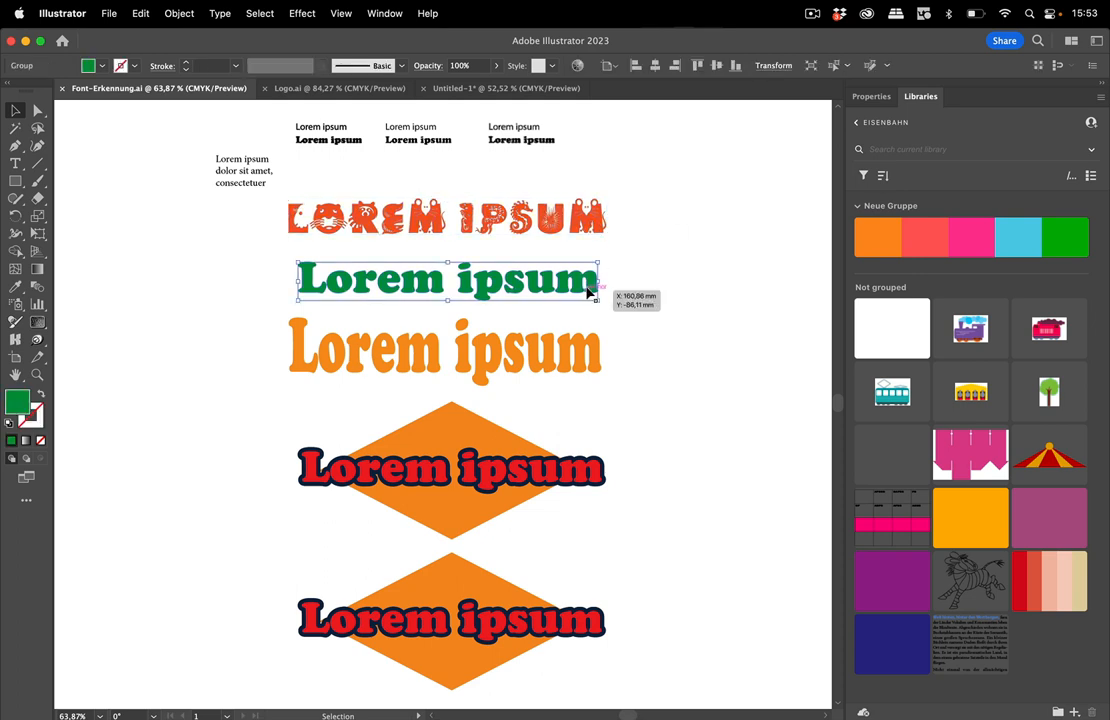
{"action": "left_click", "coordinate": [444, 350]}
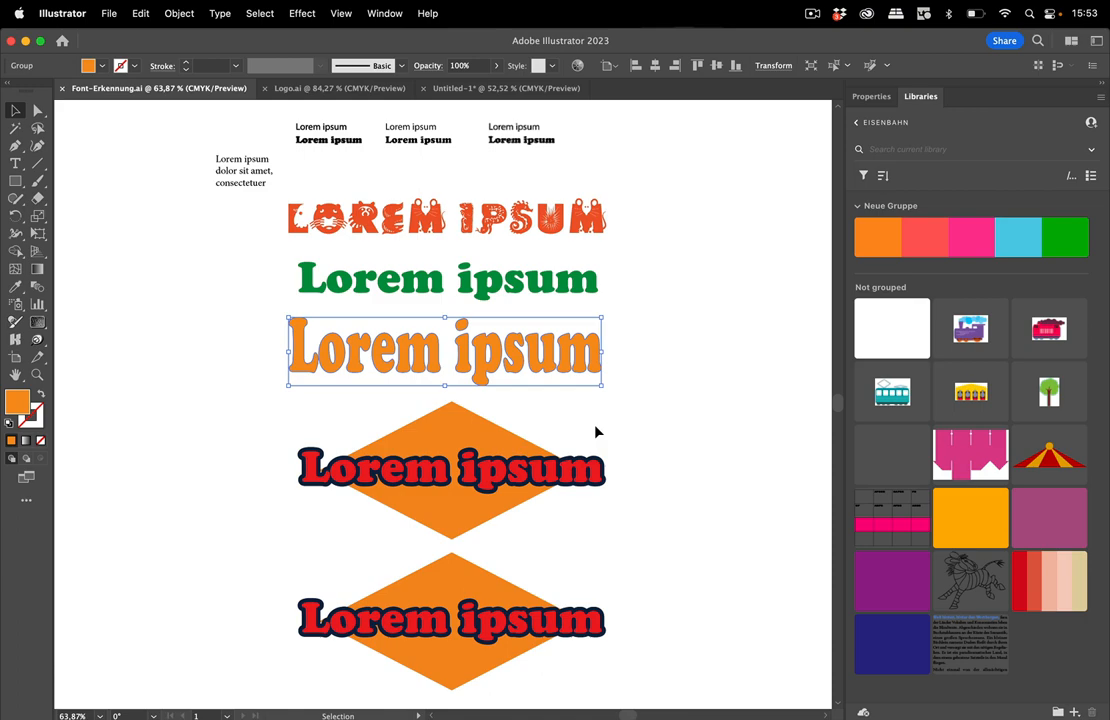
{"action": "mouse_move", "coordinate": [532, 164]}
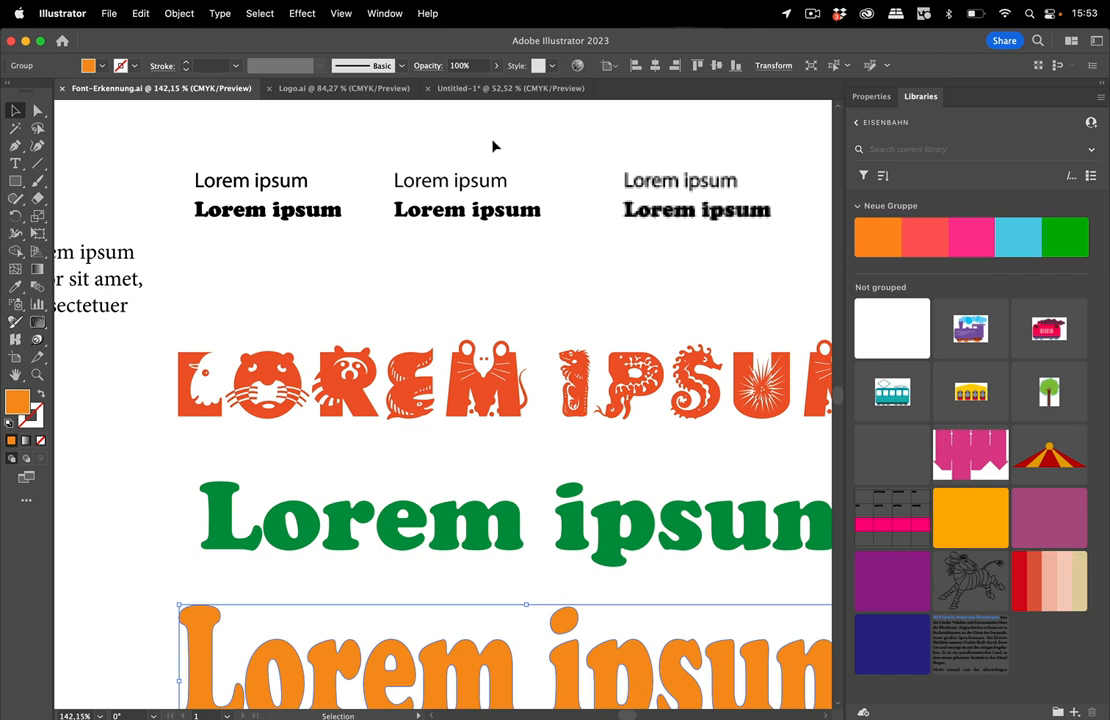
{"action": "mouse_move", "coordinate": [472, 156]}
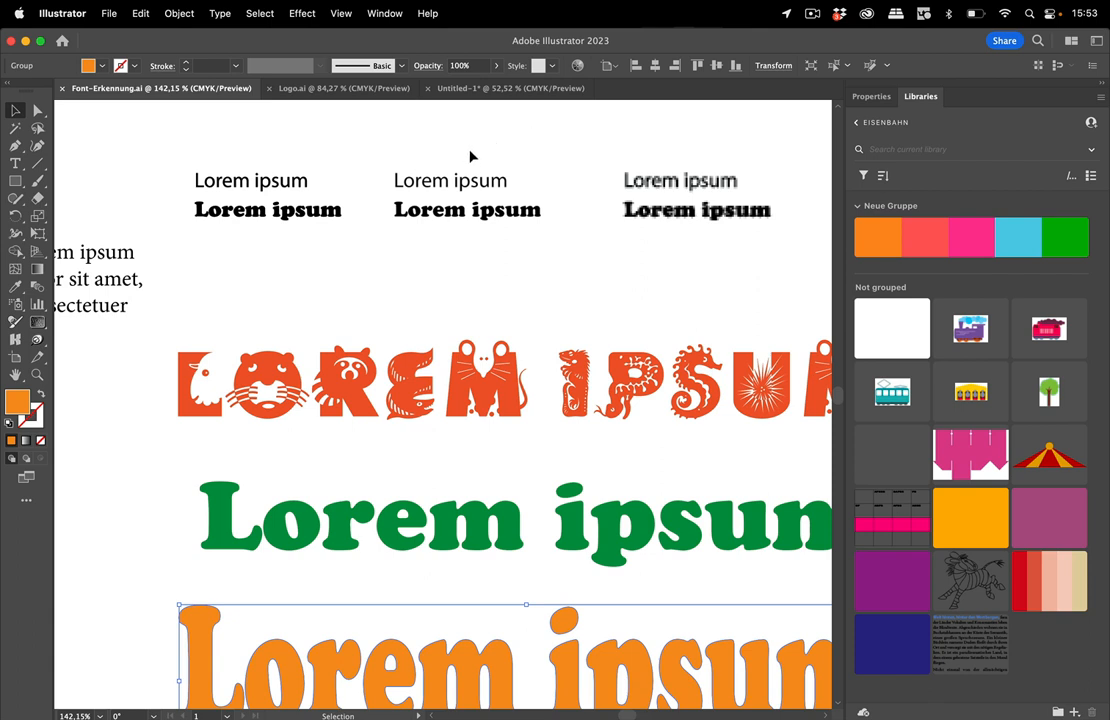
{"action": "mouse_move", "coordinate": [358, 148]}
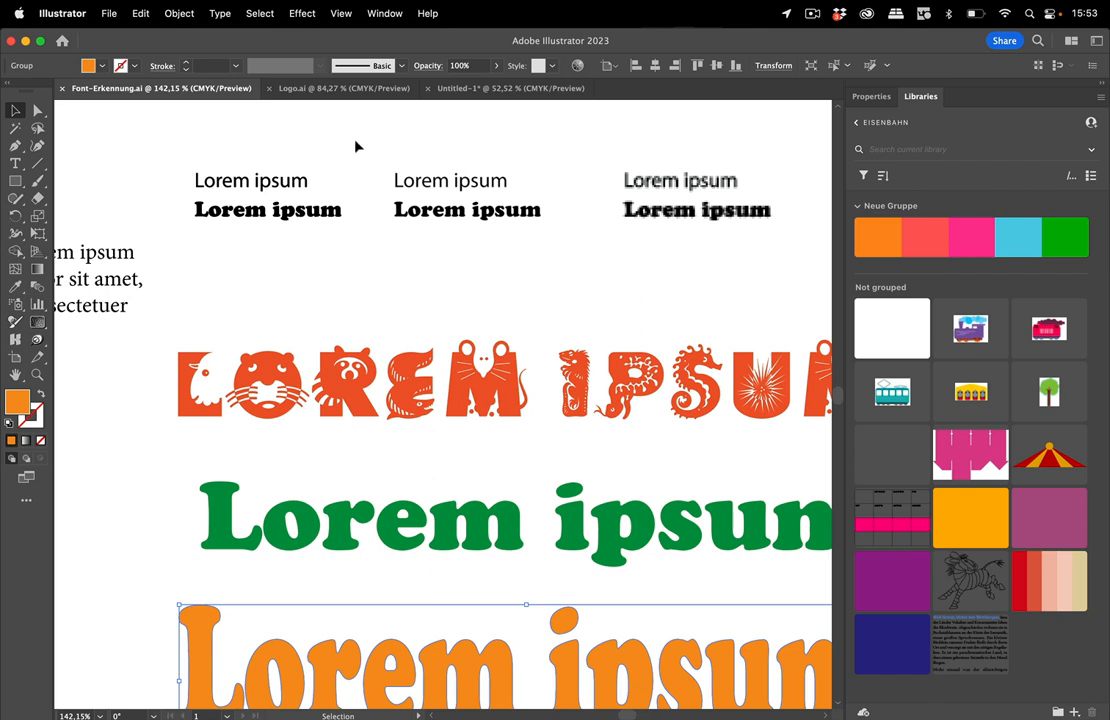
{"action": "mouse_move", "coordinate": [240, 150]}
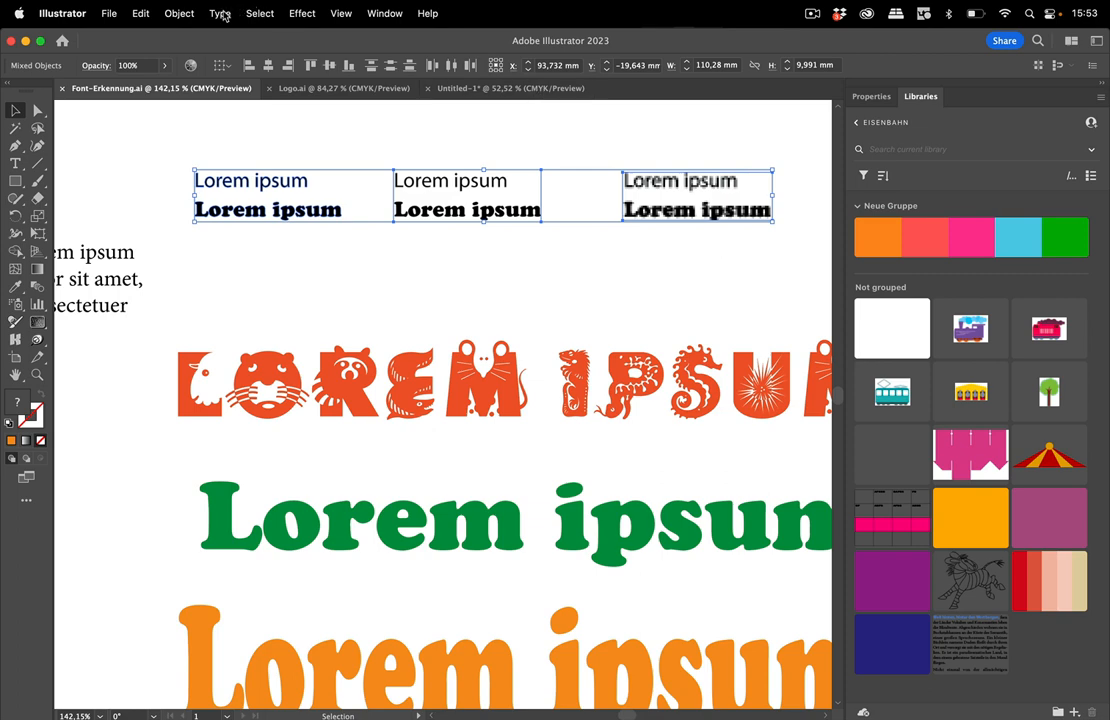
{"action": "left_click", "coordinate": [220, 12]}
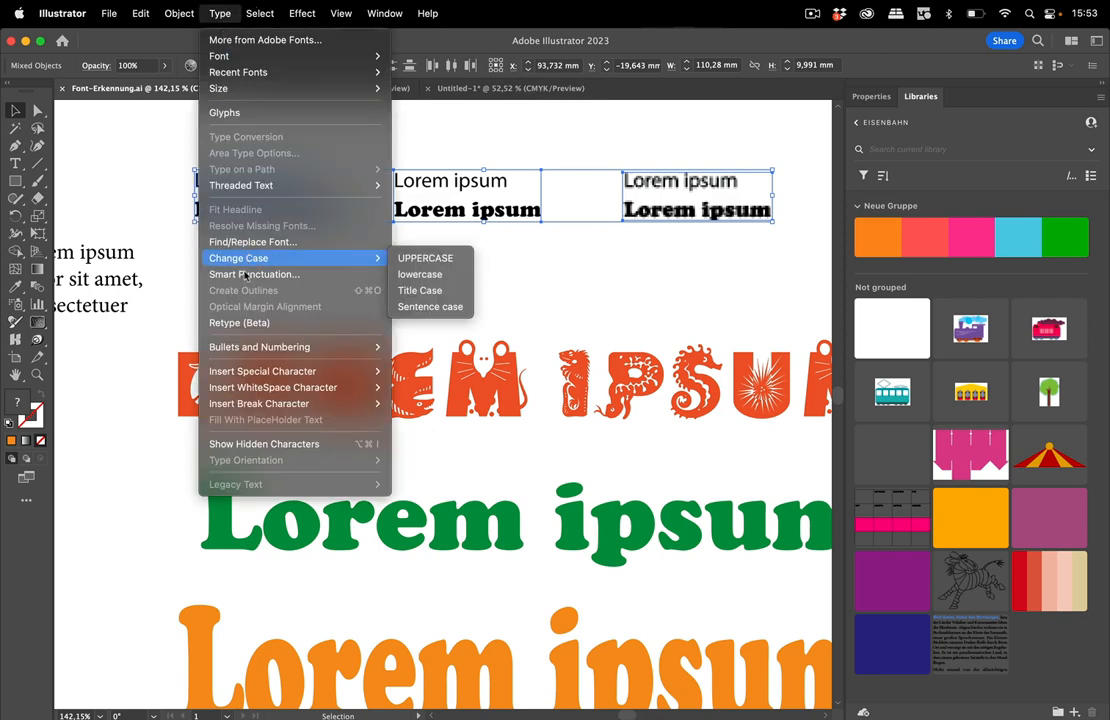
{"action": "mouse_move", "coordinate": [240, 322]}
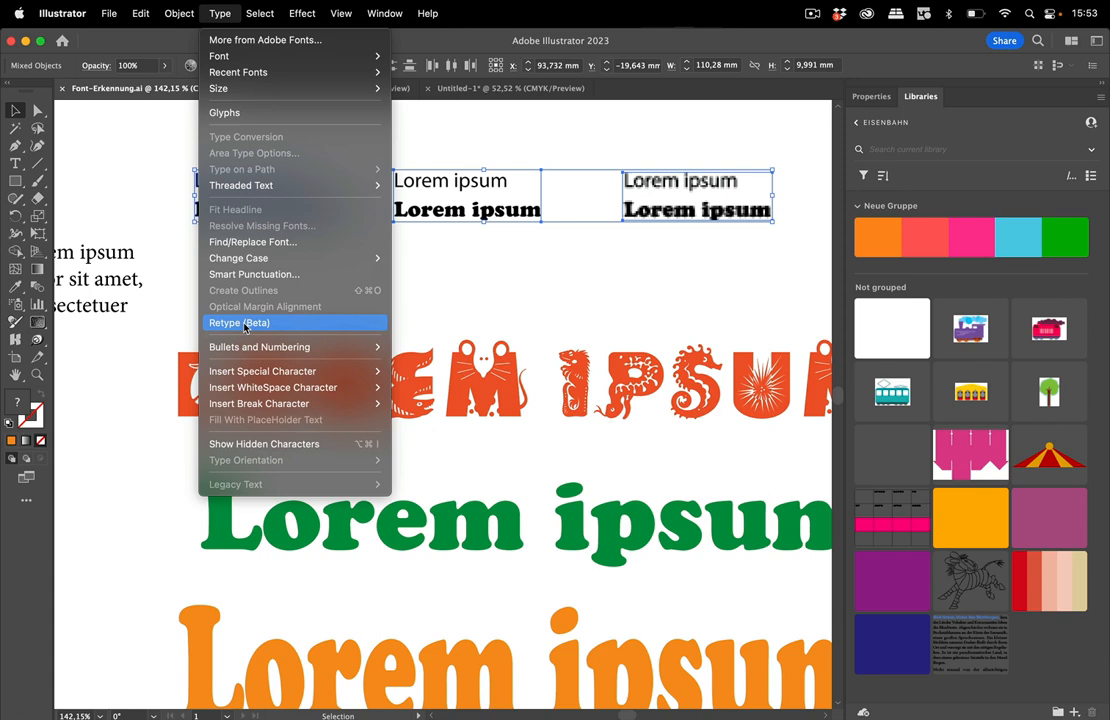
{"action": "left_click", "coordinate": [240, 322]}
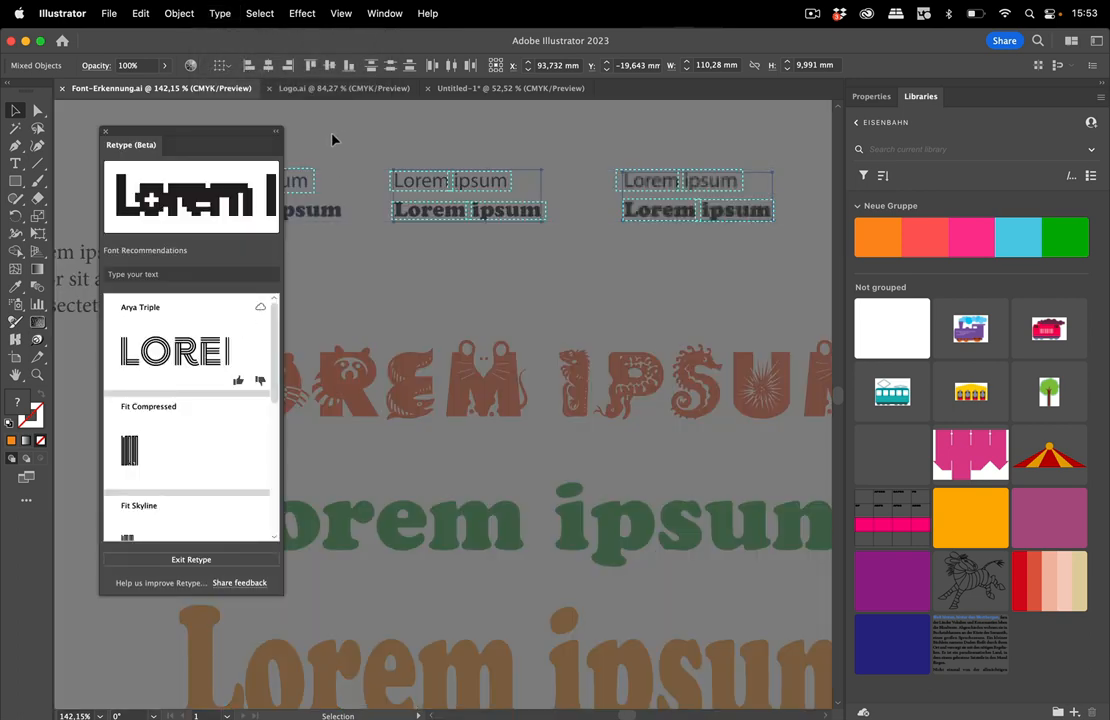
{"action": "mouse_move", "coordinate": [664, 218]}
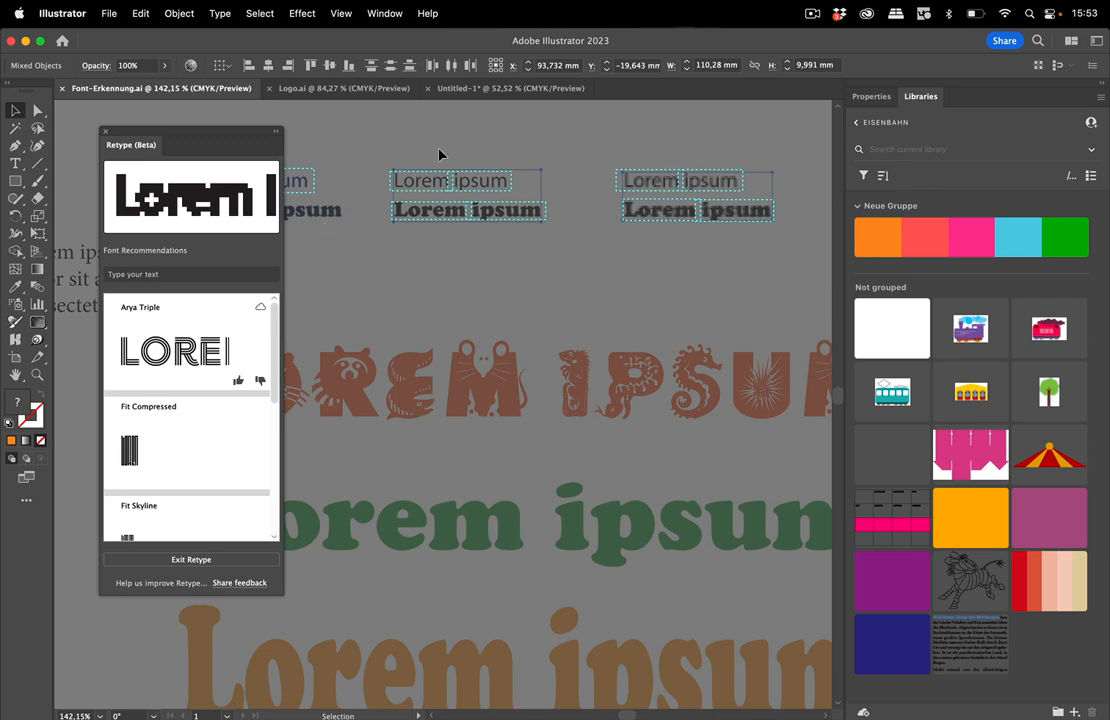
{"action": "mouse_move", "coordinate": [356, 144]}
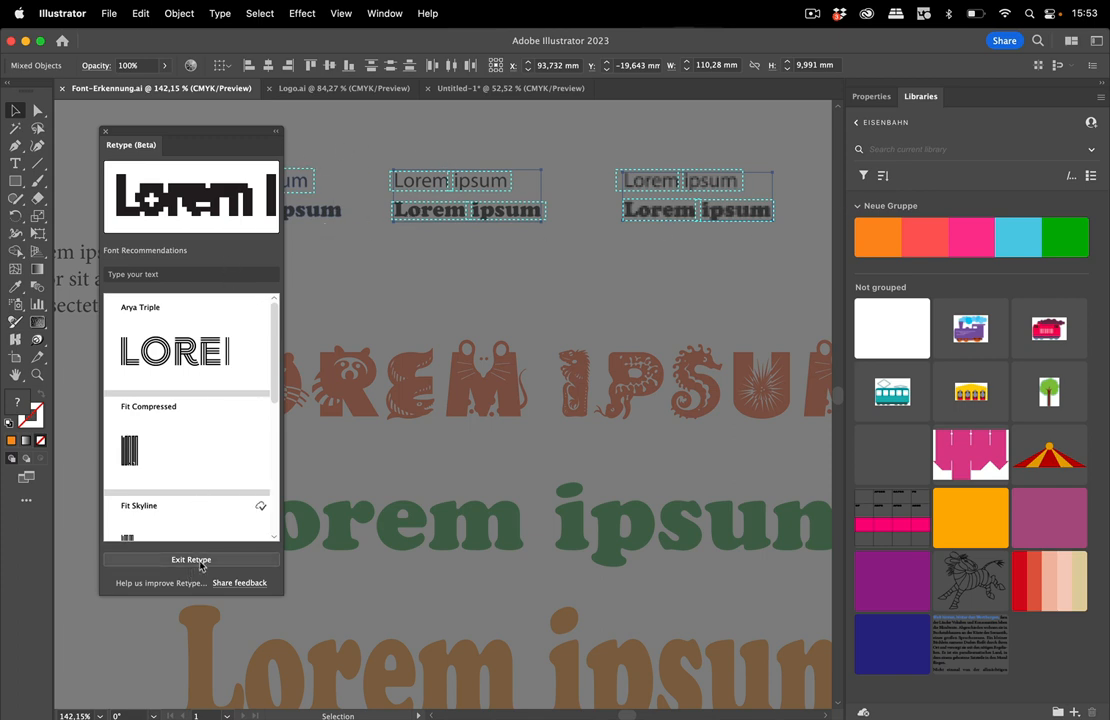
Leave Retype, select the bold Lorem ipsum sample and identify its font with Retype.
{"action": "left_click", "coordinate": [192, 560]}
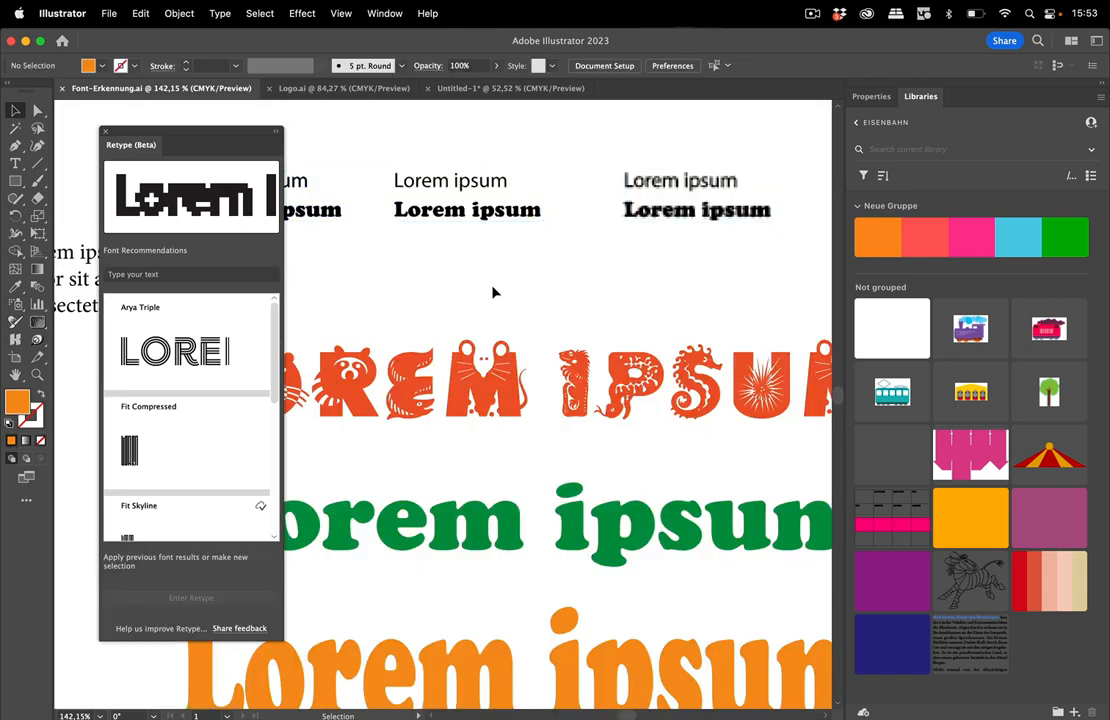
{"action": "left_click", "coordinate": [316, 210]}
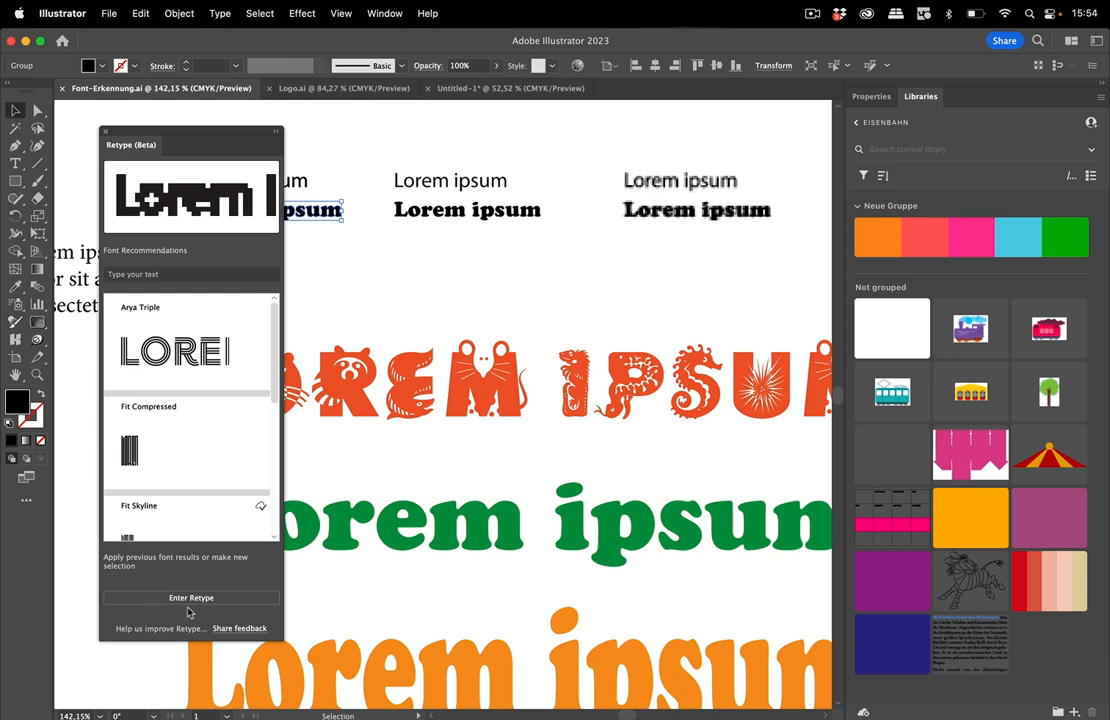
{"action": "left_click", "coordinate": [190, 596]}
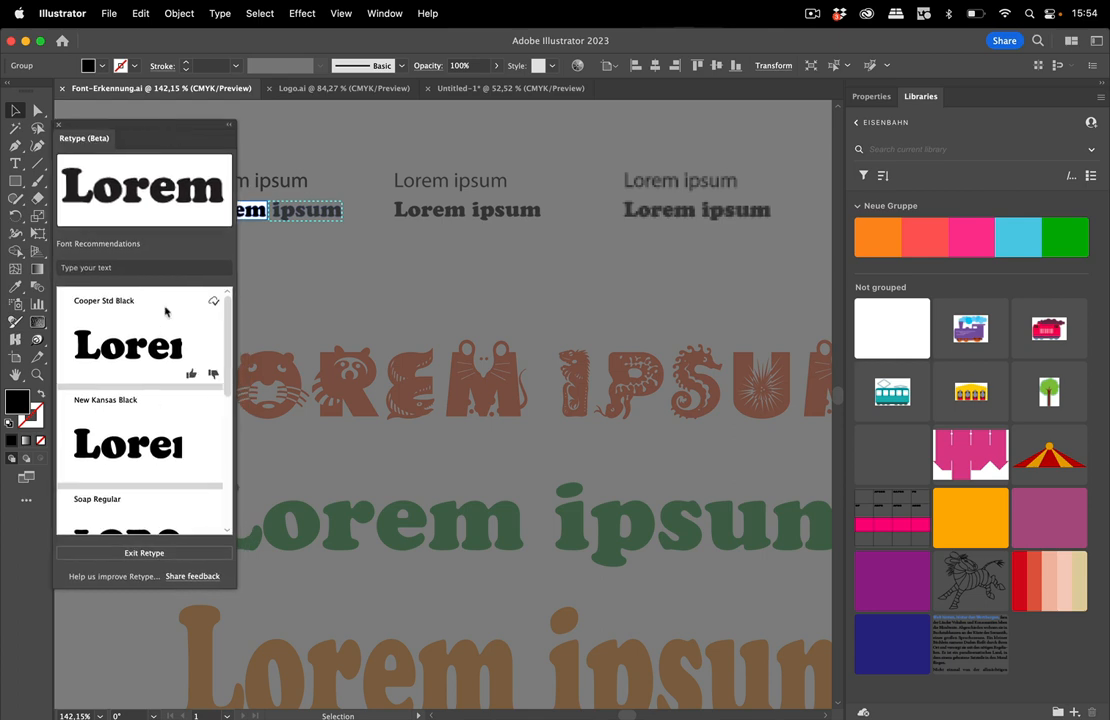
{"action": "mouse_move", "coordinate": [252, 452]}
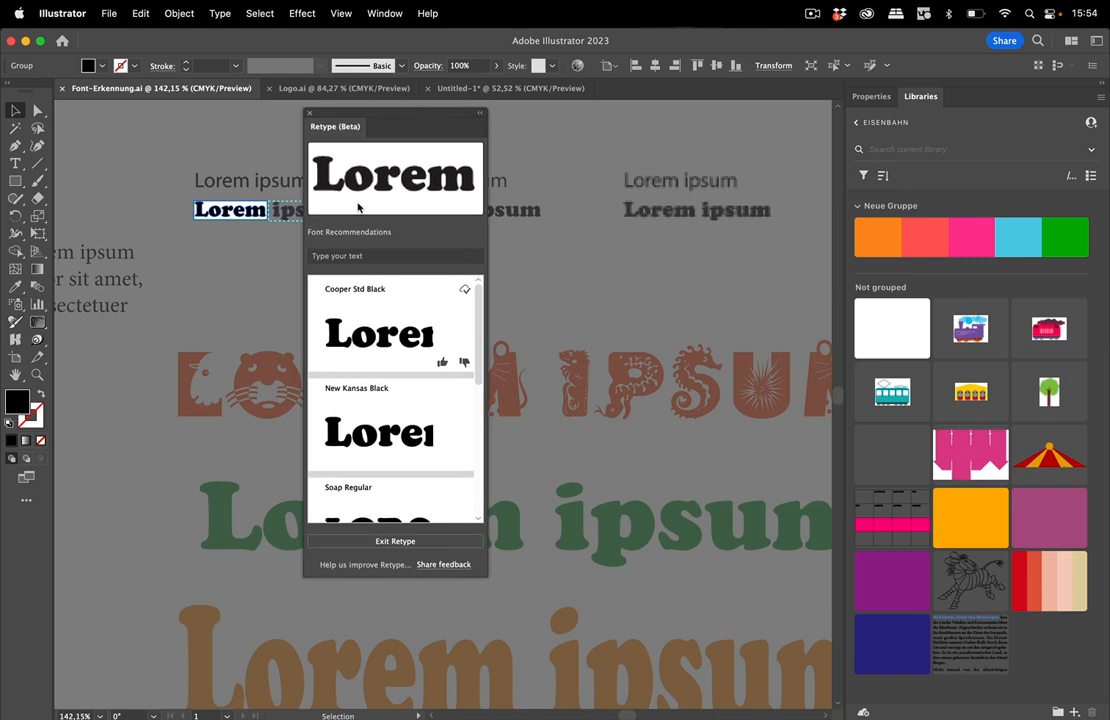
{"action": "mouse_move", "coordinate": [396, 560]}
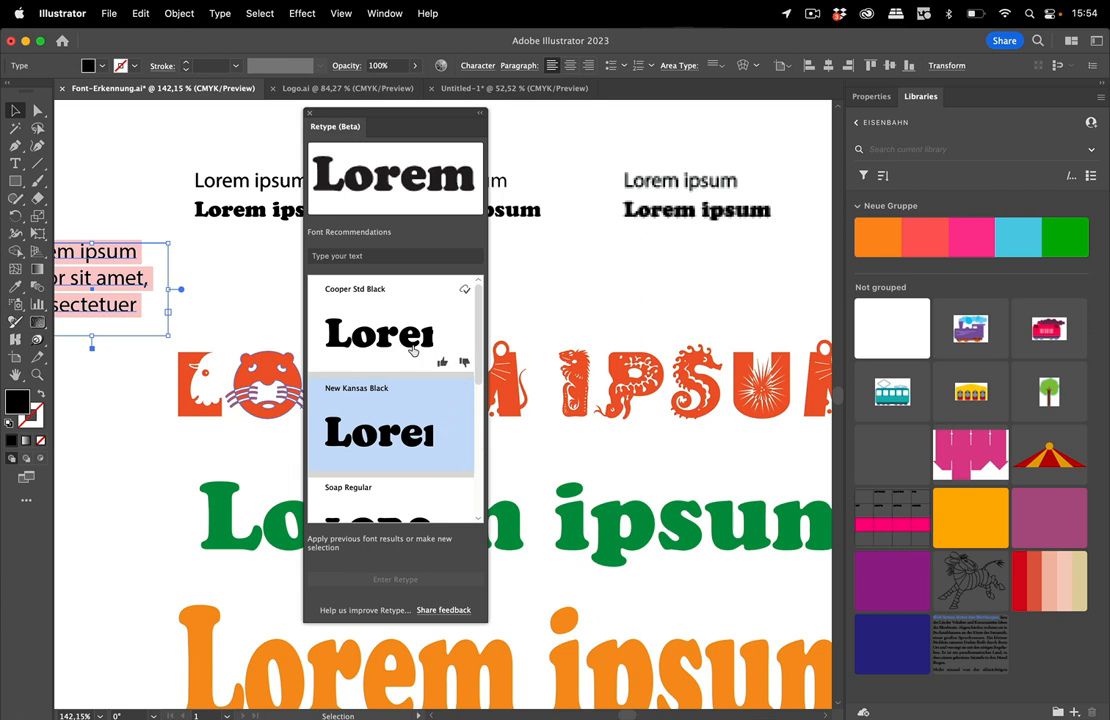
Apply Cooper Std Black from the Retype recommendations to the paragraph text.
{"action": "left_click", "coordinate": [378, 332]}
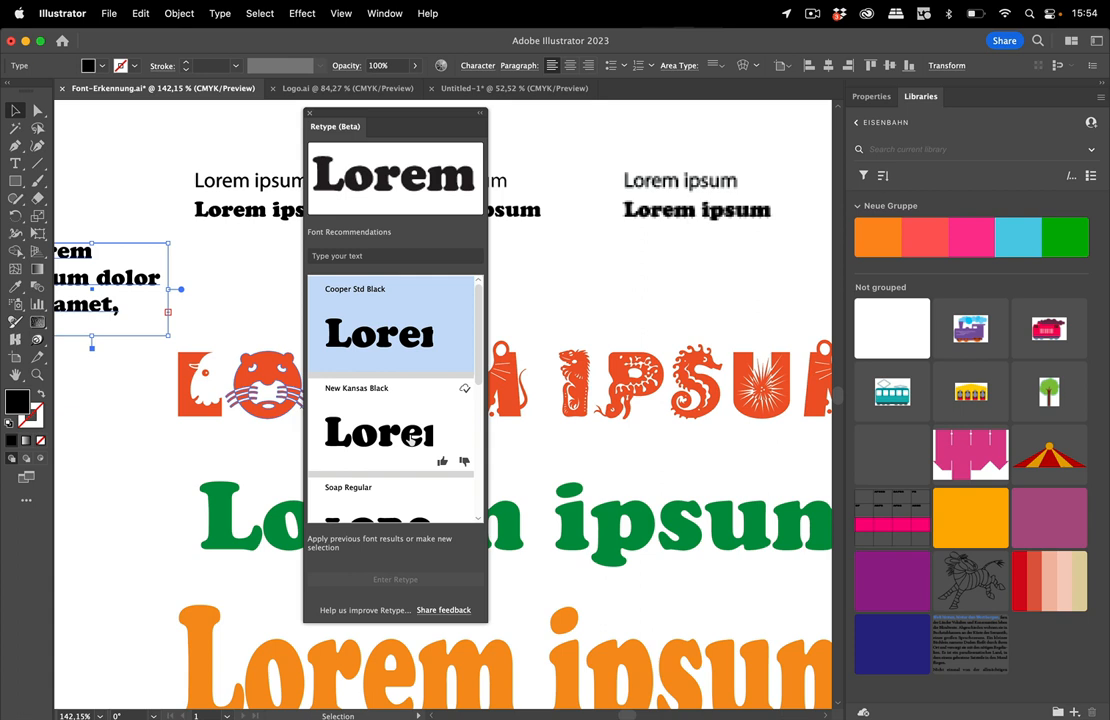
{"action": "scroll", "scroll_direction": "down", "scroll_amount": 3}
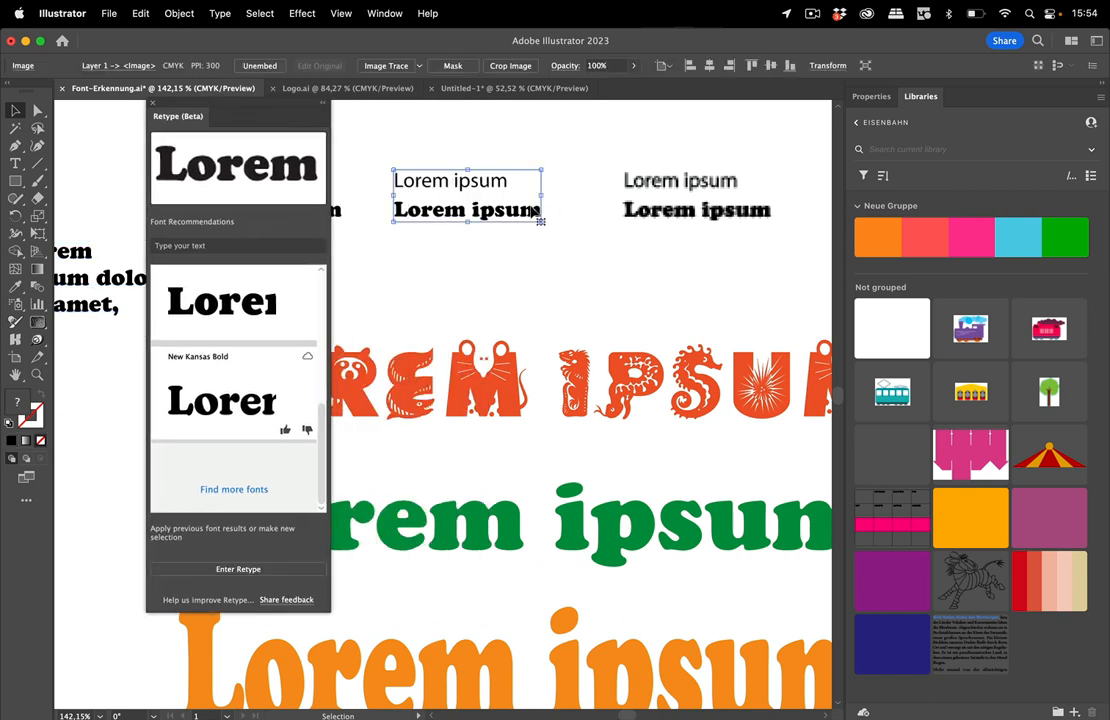
{"action": "mouse_move", "coordinate": [512, 168]}
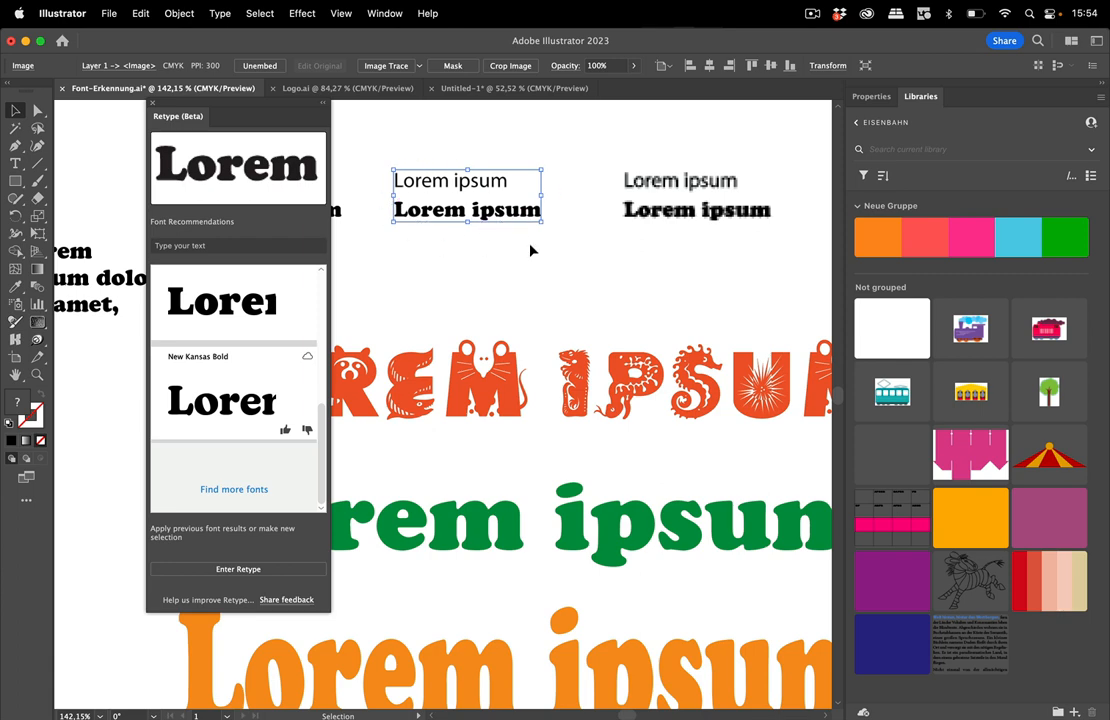
{"action": "mouse_move", "coordinate": [244, 560]}
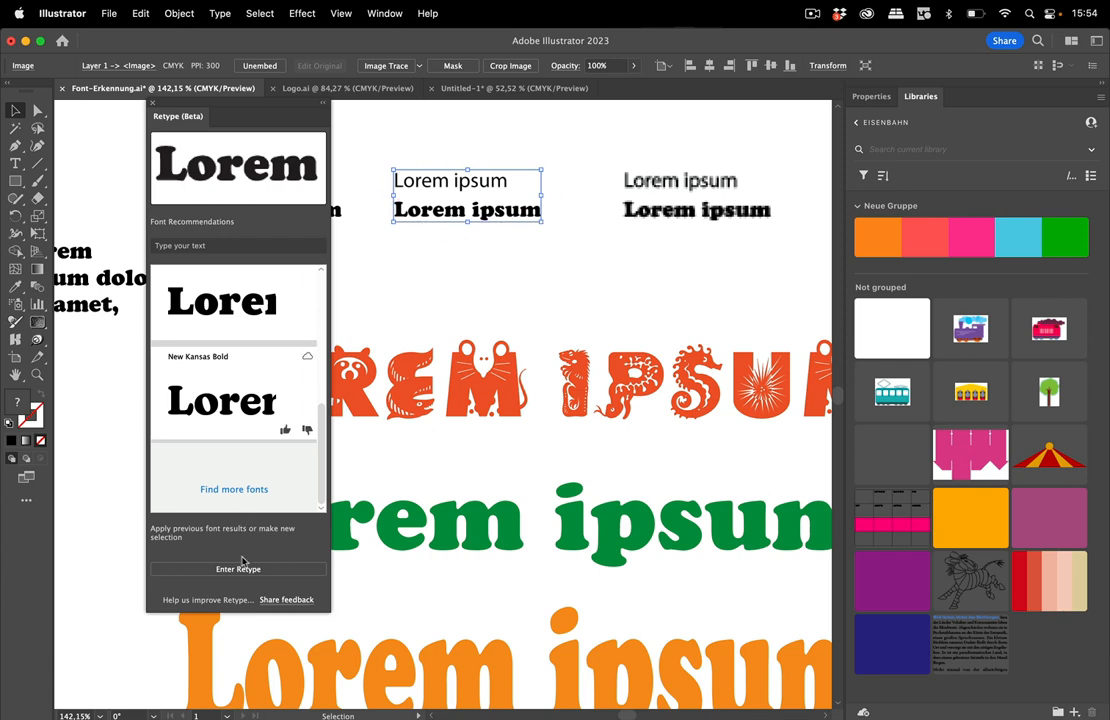
Identify fonts in the rasterized sample image with Retype and scroll through its recommendations.
{"action": "left_click", "coordinate": [238, 568]}
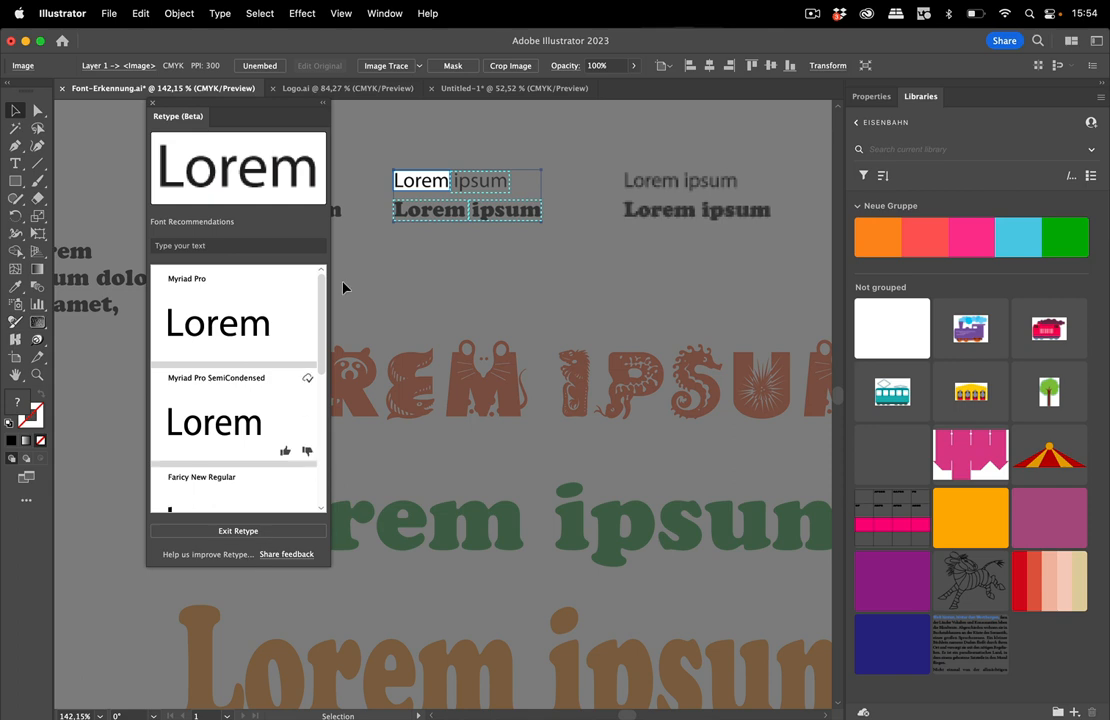
{"action": "mouse_move", "coordinate": [490, 180]}
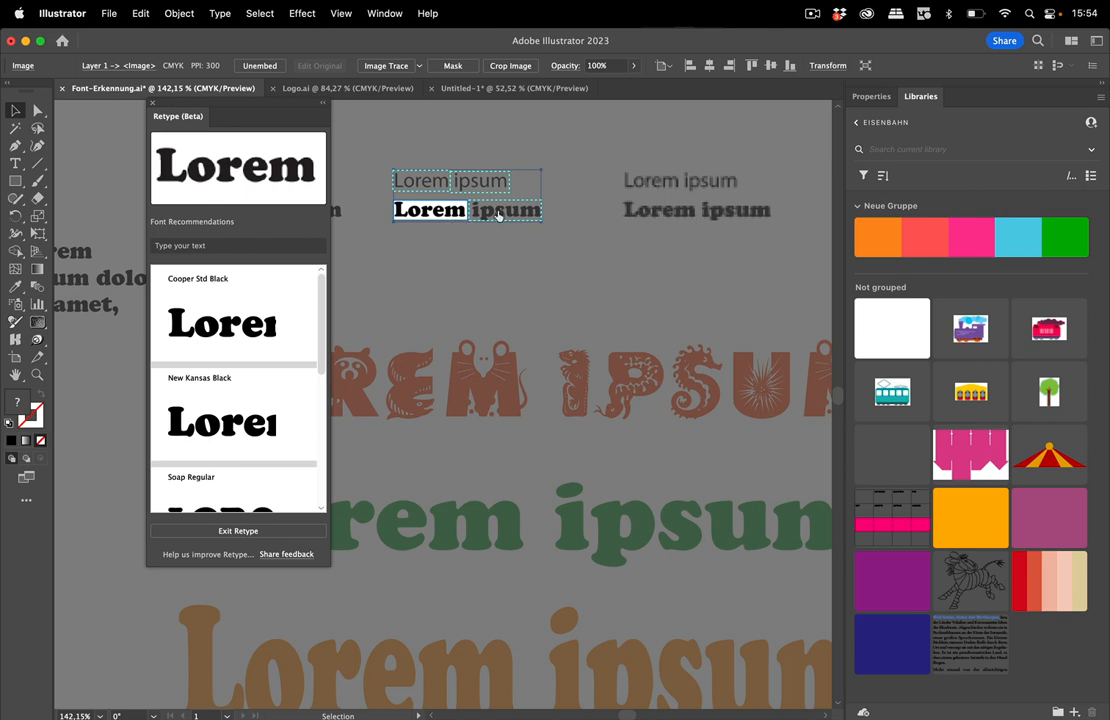
{"action": "mouse_move", "coordinate": [308, 322]}
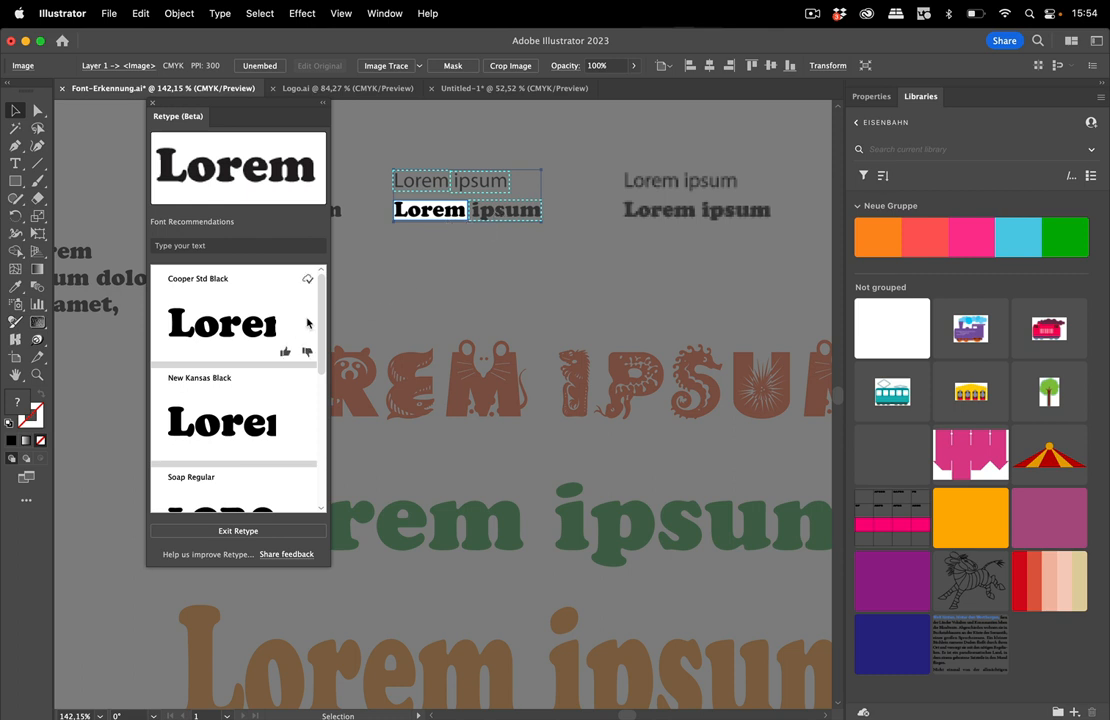
{"action": "scroll", "scroll_direction": "down", "scroll_amount": 3}
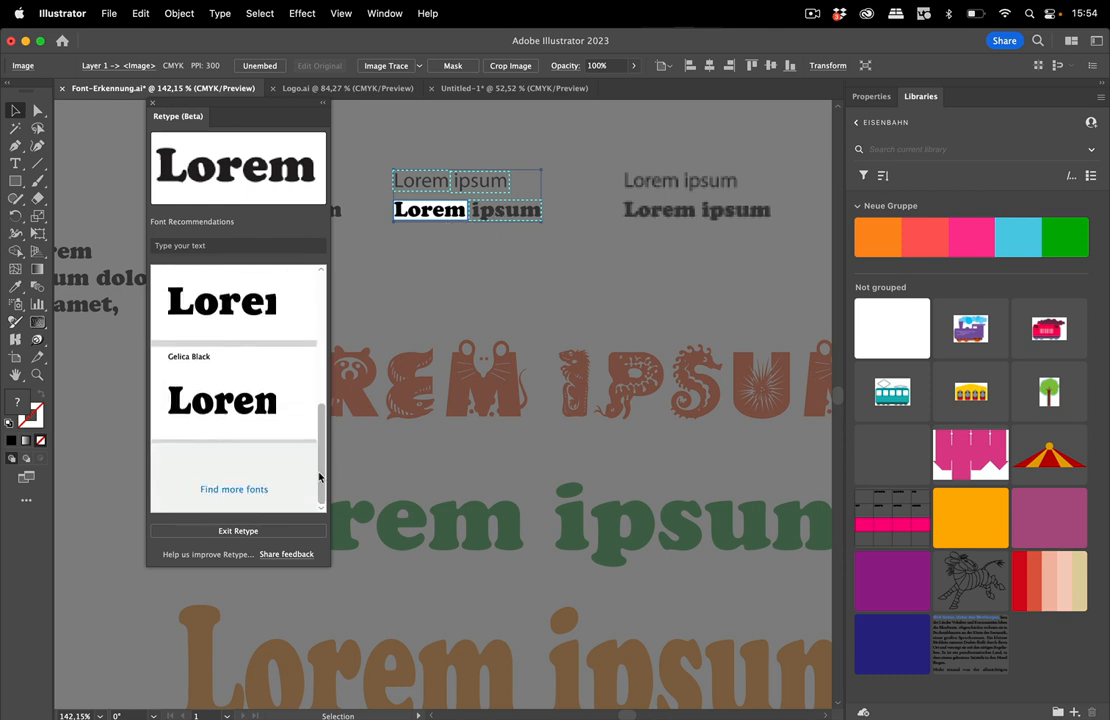
{"action": "mouse_move", "coordinate": [308, 532]}
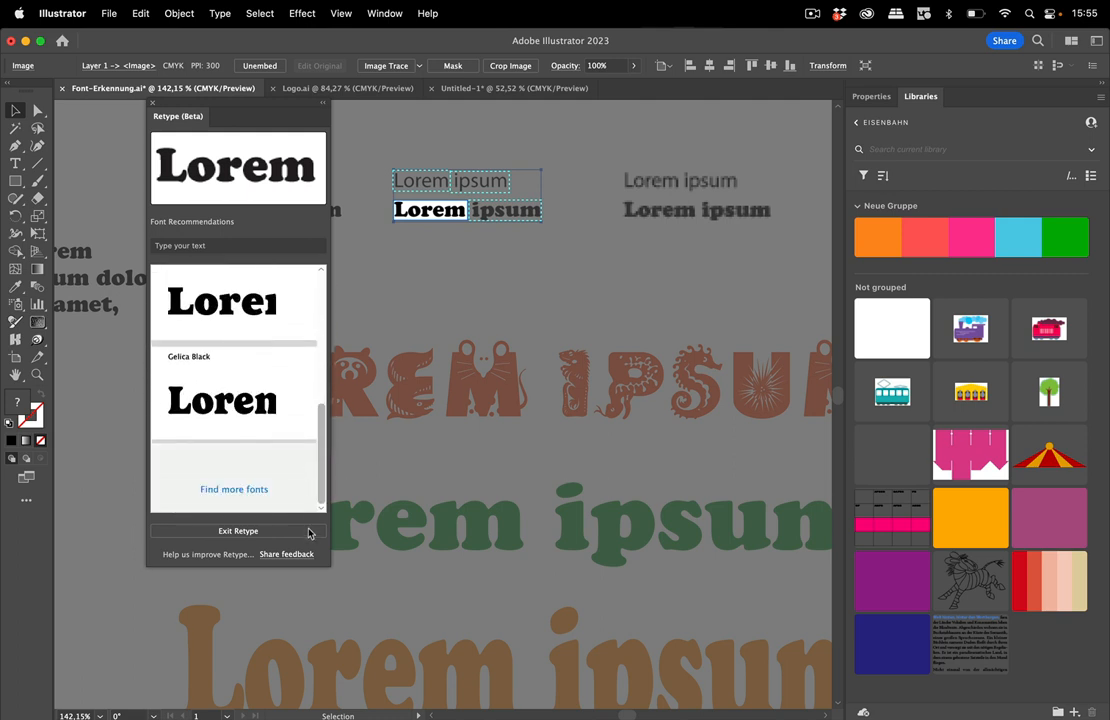
{"action": "scroll", "scroll_direction": "up", "scroll_amount": 3}
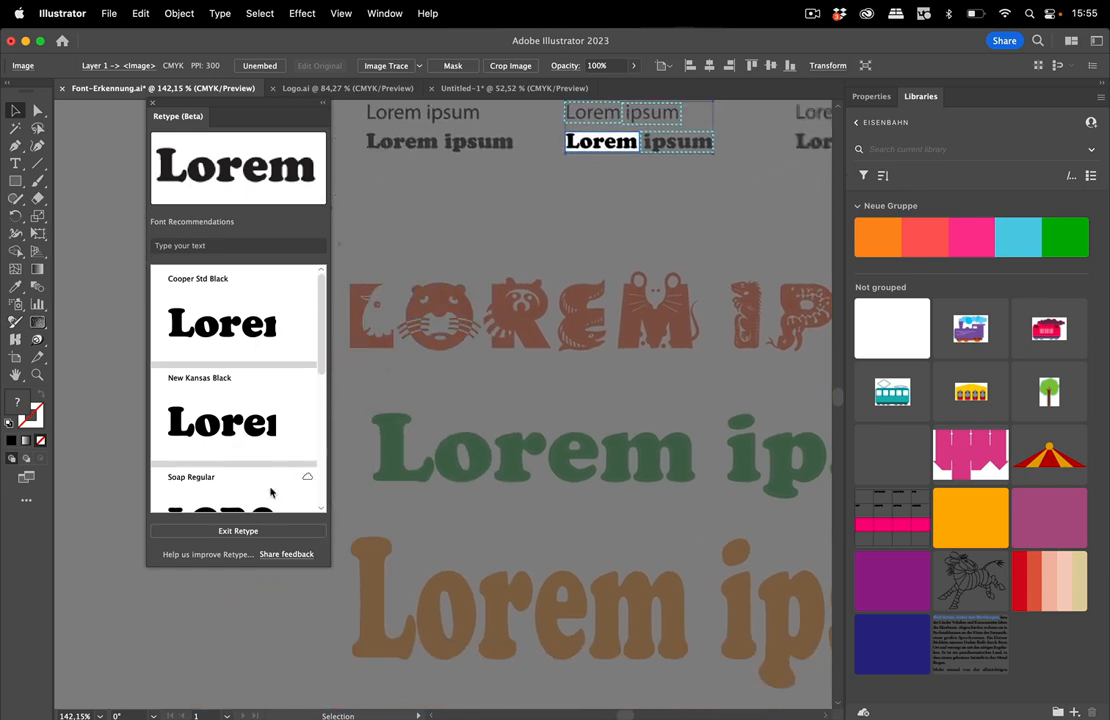
Leave Retype and scroll the recommendations for the decorative orange LOREM IPSUM sample.
{"action": "left_click", "coordinate": [530, 310]}
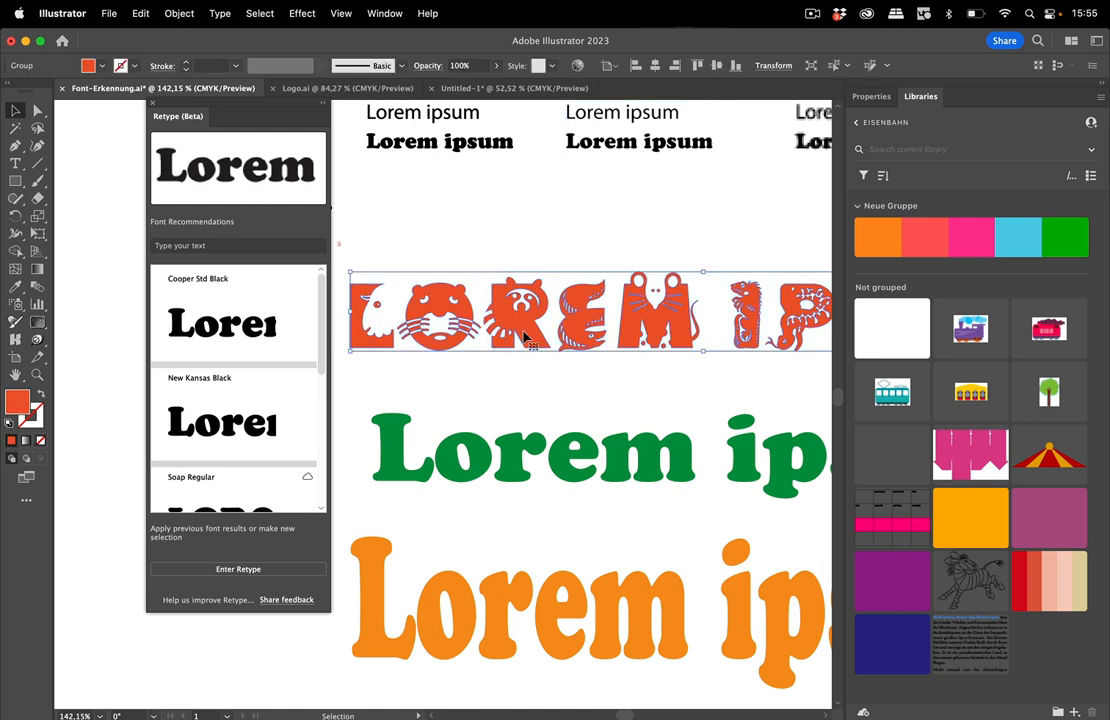
{"action": "mouse_move", "coordinate": [536, 342]}
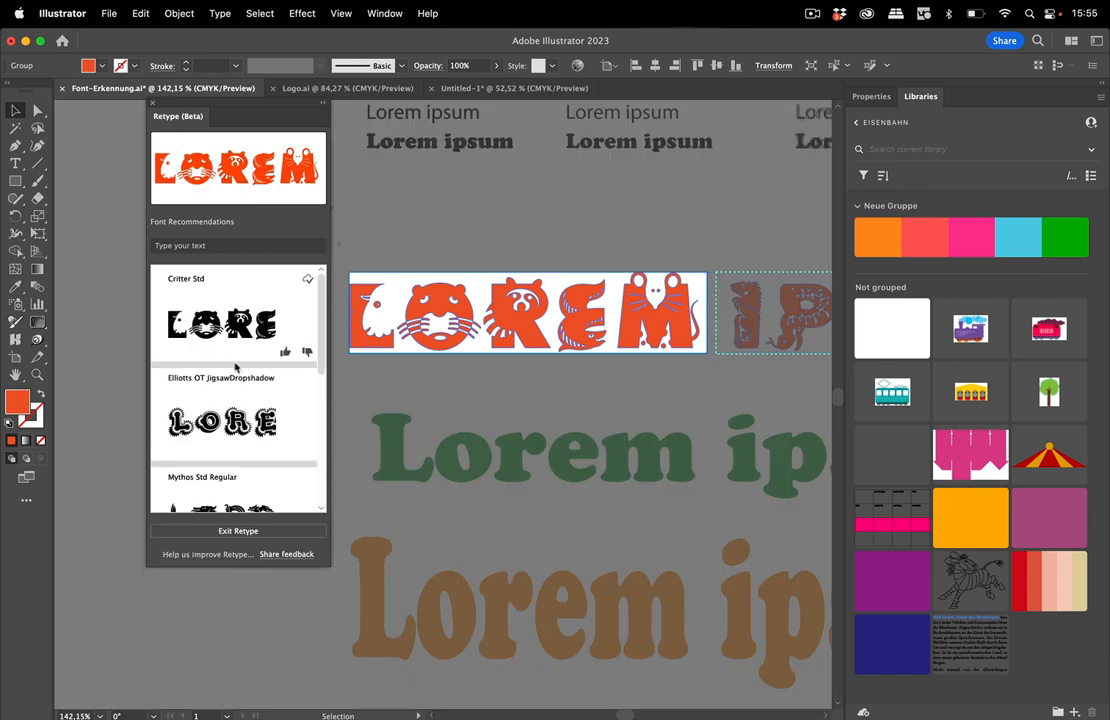
{"action": "scroll", "scroll_direction": "down", "scroll_amount": 3}
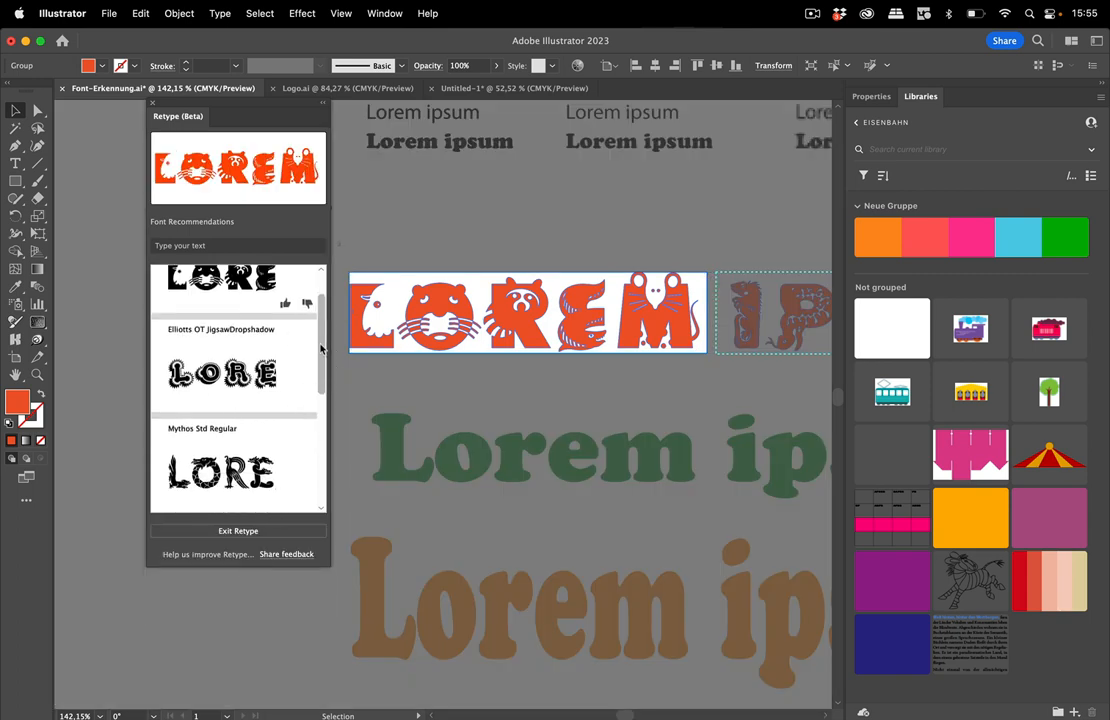
{"action": "scroll", "scroll_direction": "down", "scroll_amount": 3}
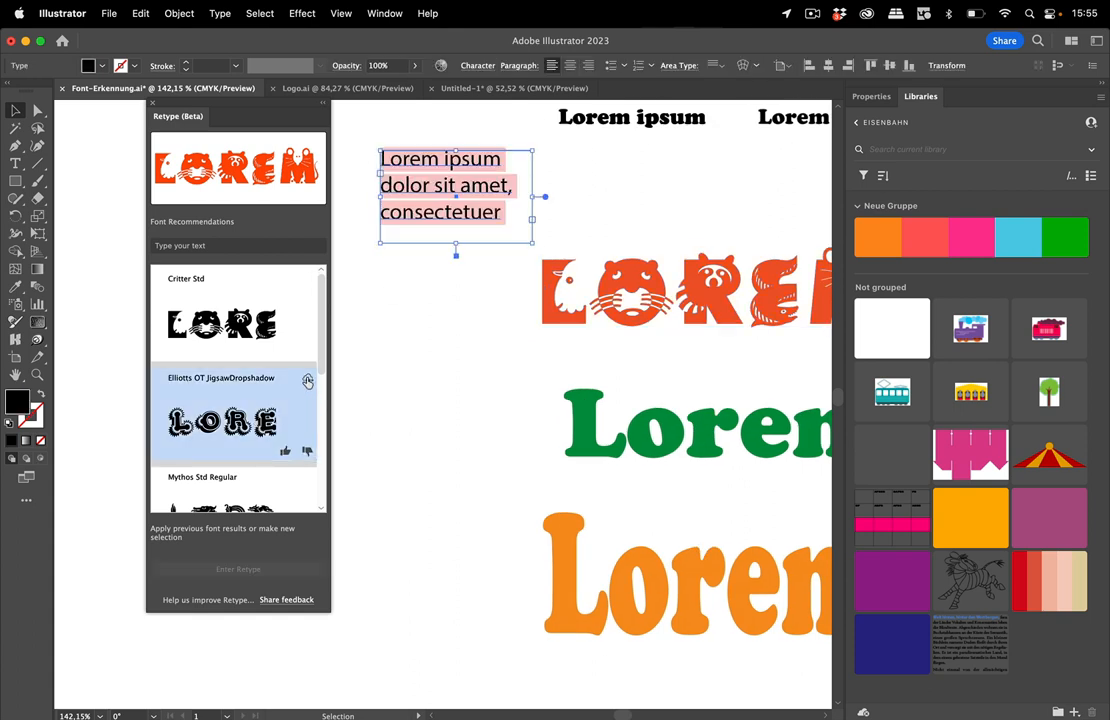
Apply Elliotts OT JigsawDropshadow from the Retype list to the paragraph text.
{"action": "left_click", "coordinate": [308, 380]}
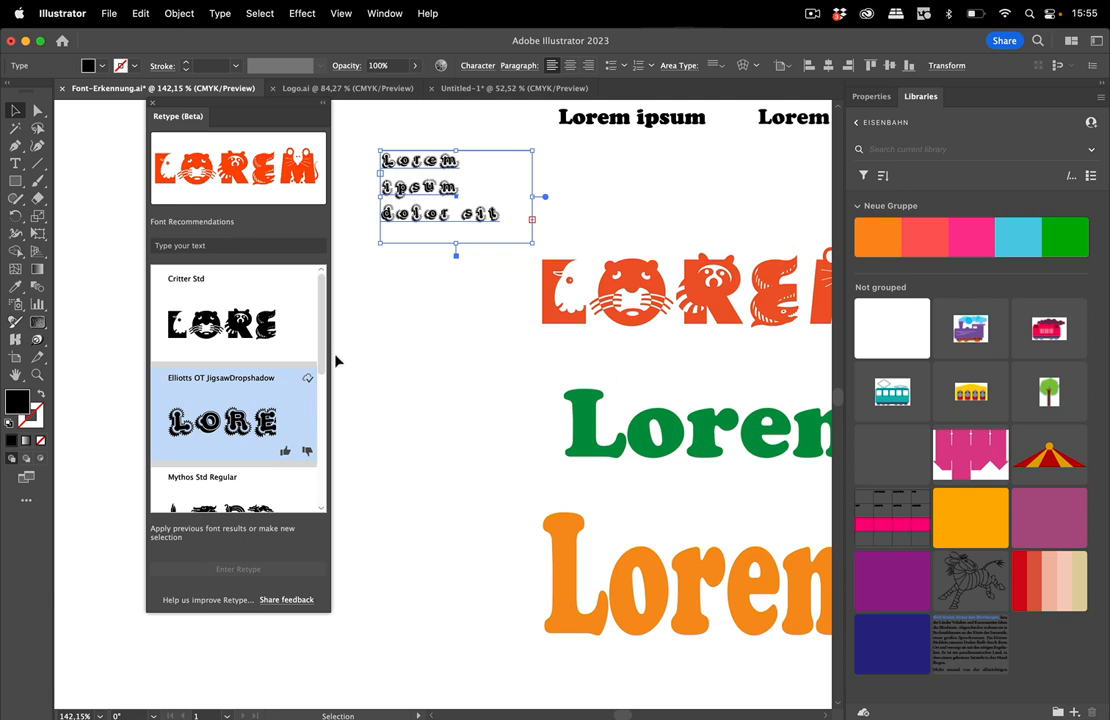
{"action": "scroll", "scroll_direction": "down", "scroll_amount": 3}
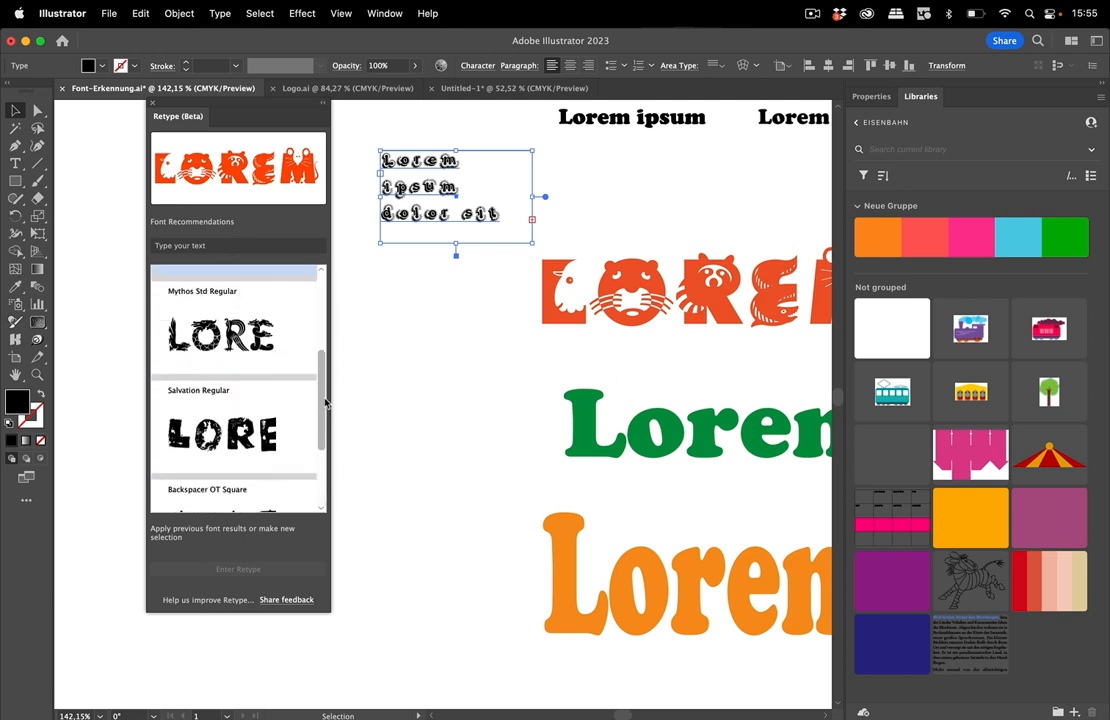
{"action": "scroll", "scroll_direction": "up", "scroll_amount": 3}
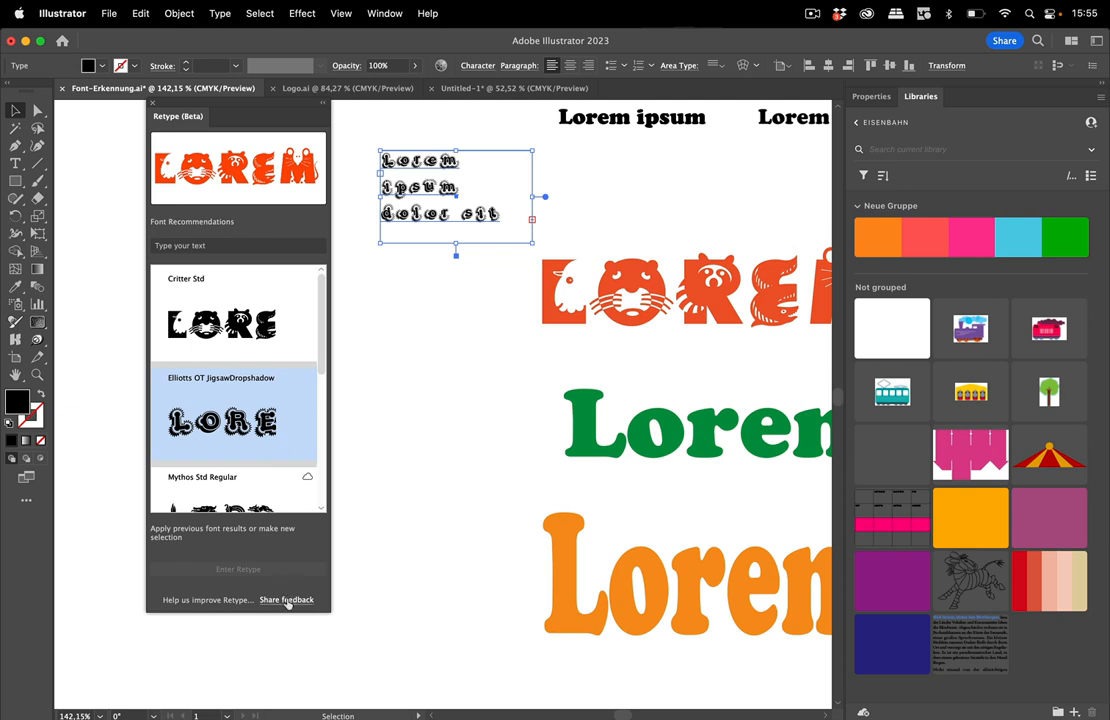